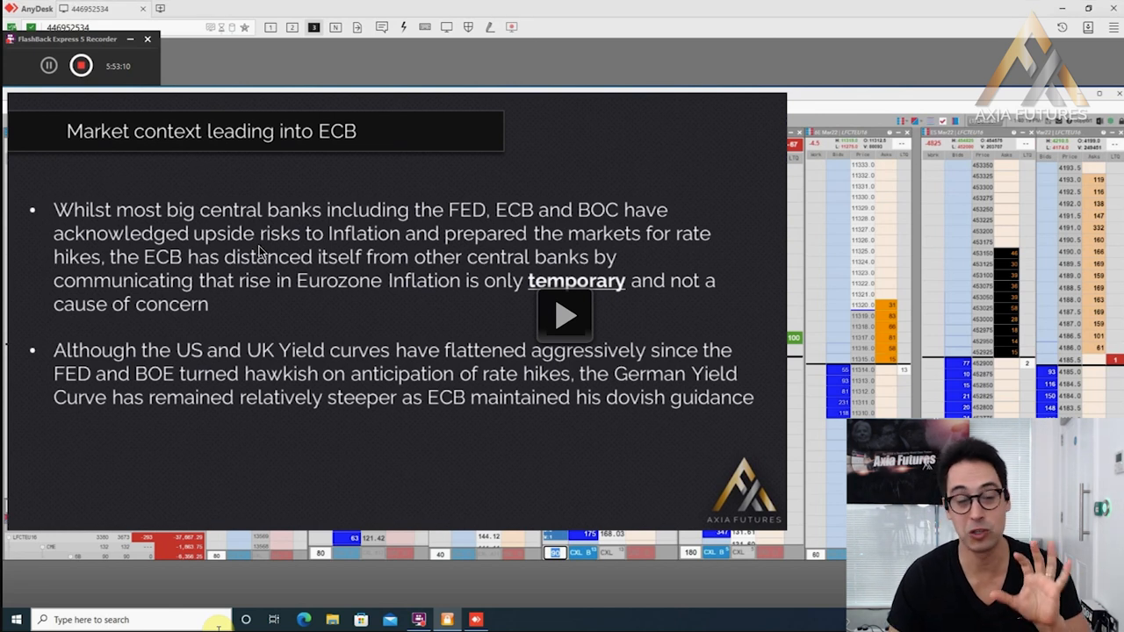
mouse_move(263, 270)
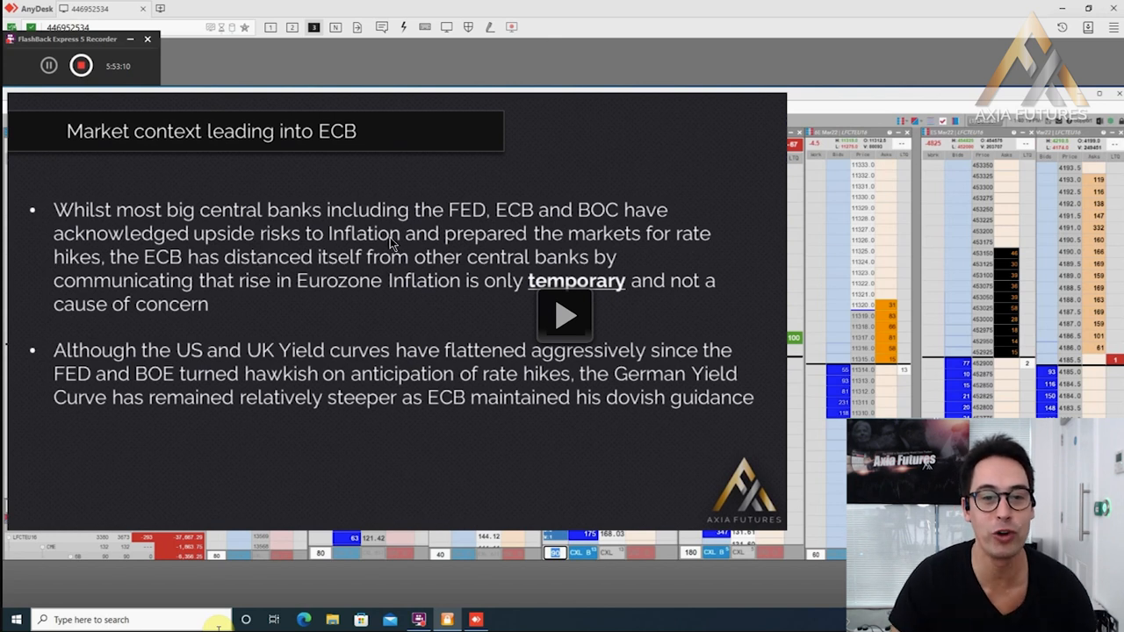
mouse_move(230, 260)
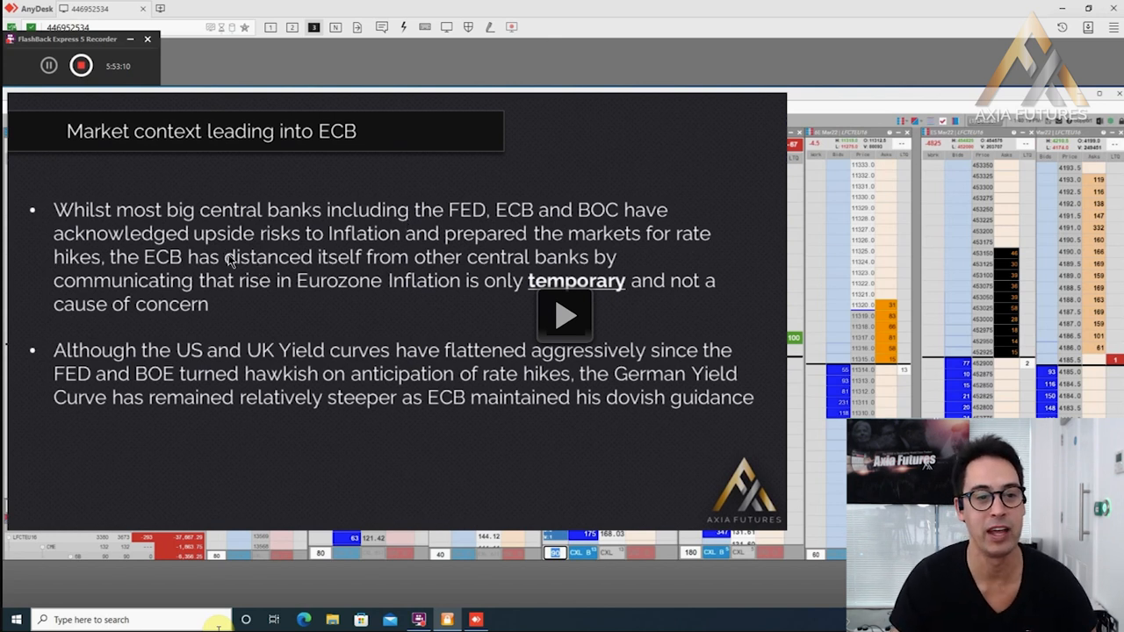
mouse_move(355, 253)
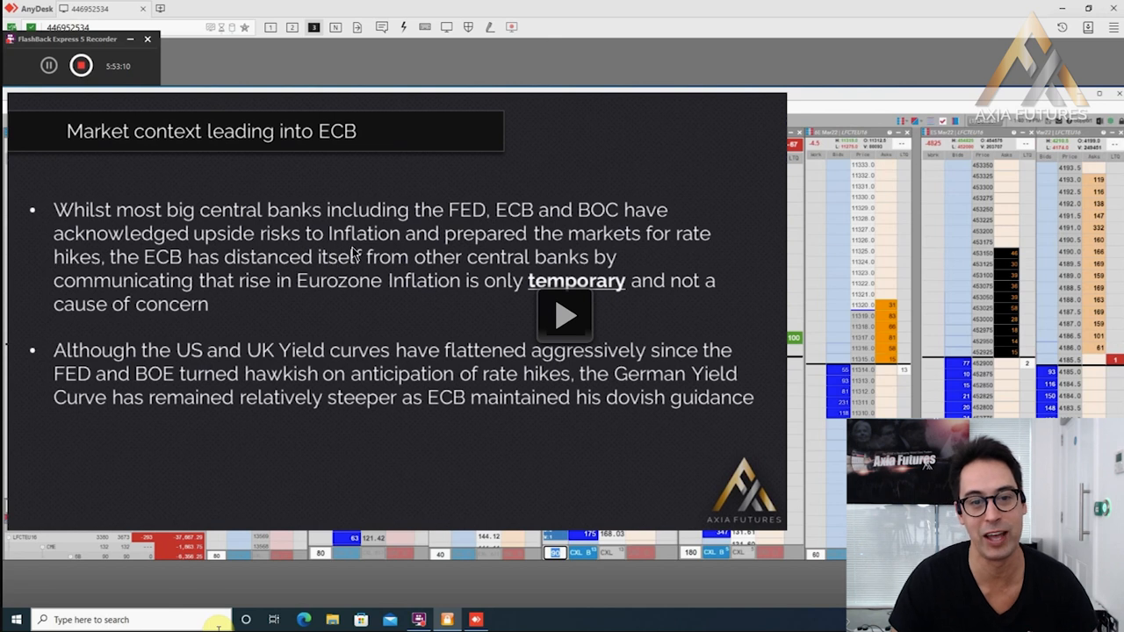
mouse_move(376, 276)
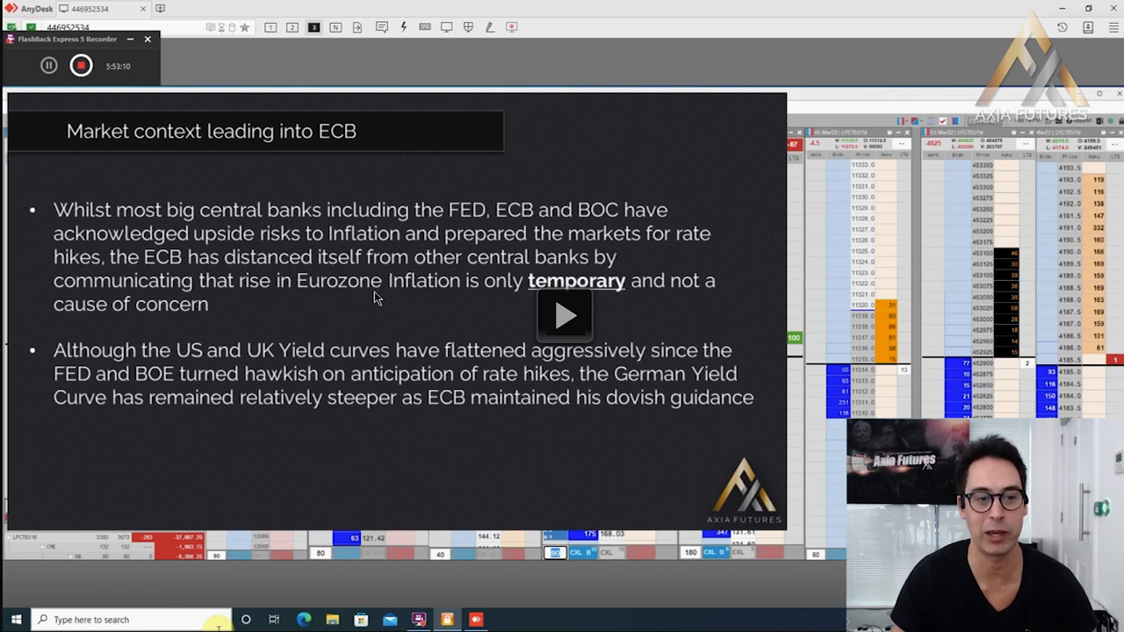
mouse_move(481, 318)
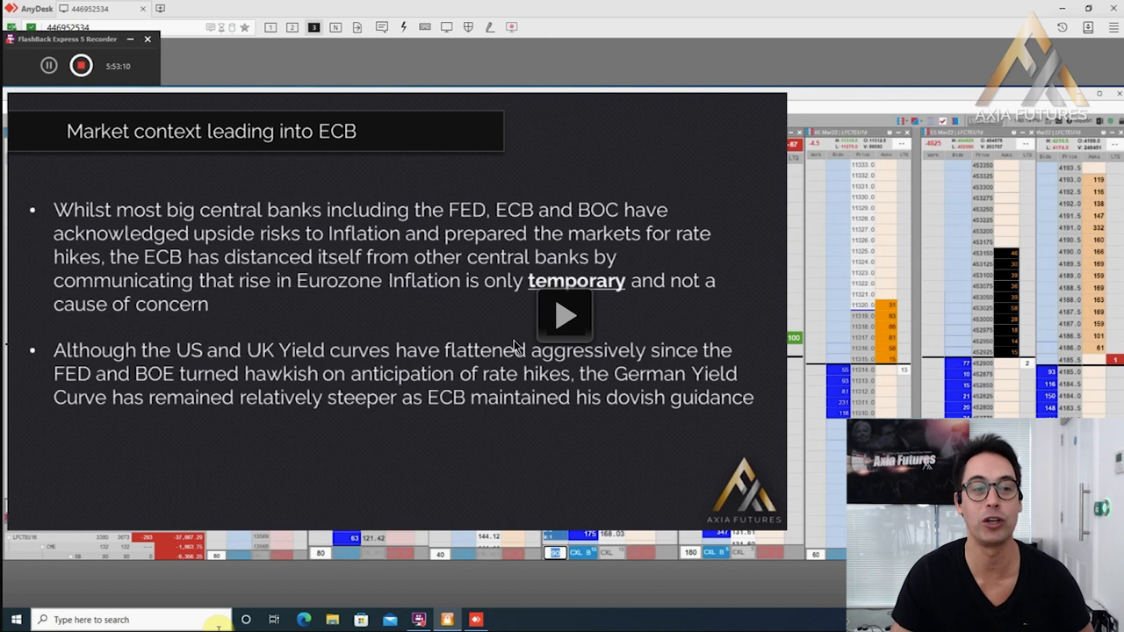
mouse_move(527, 332)
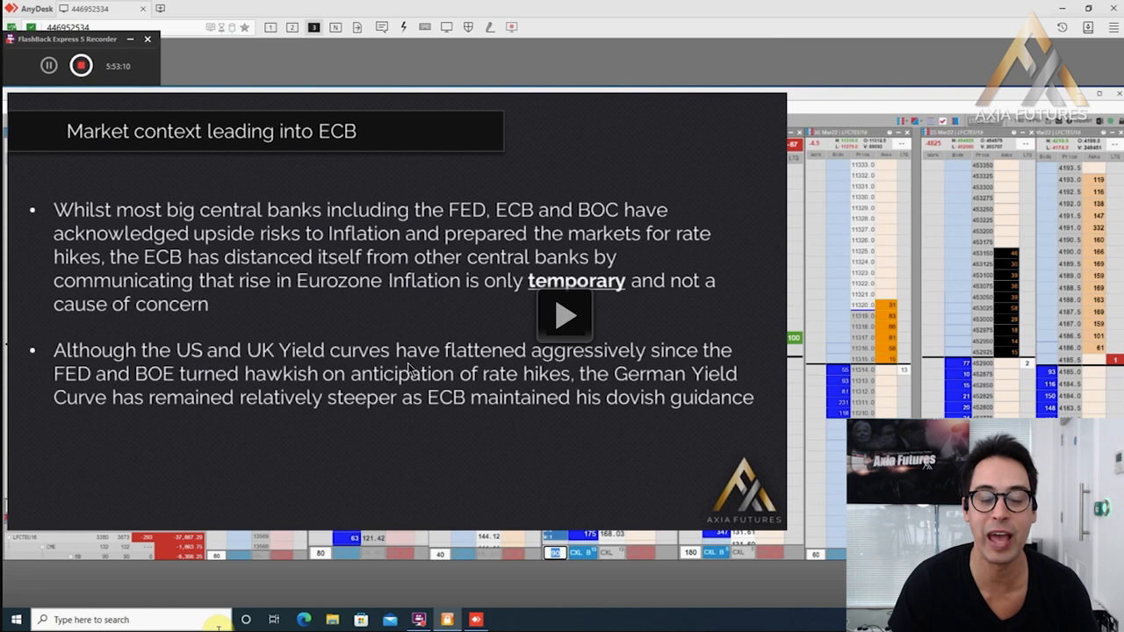
mouse_move(474, 376)
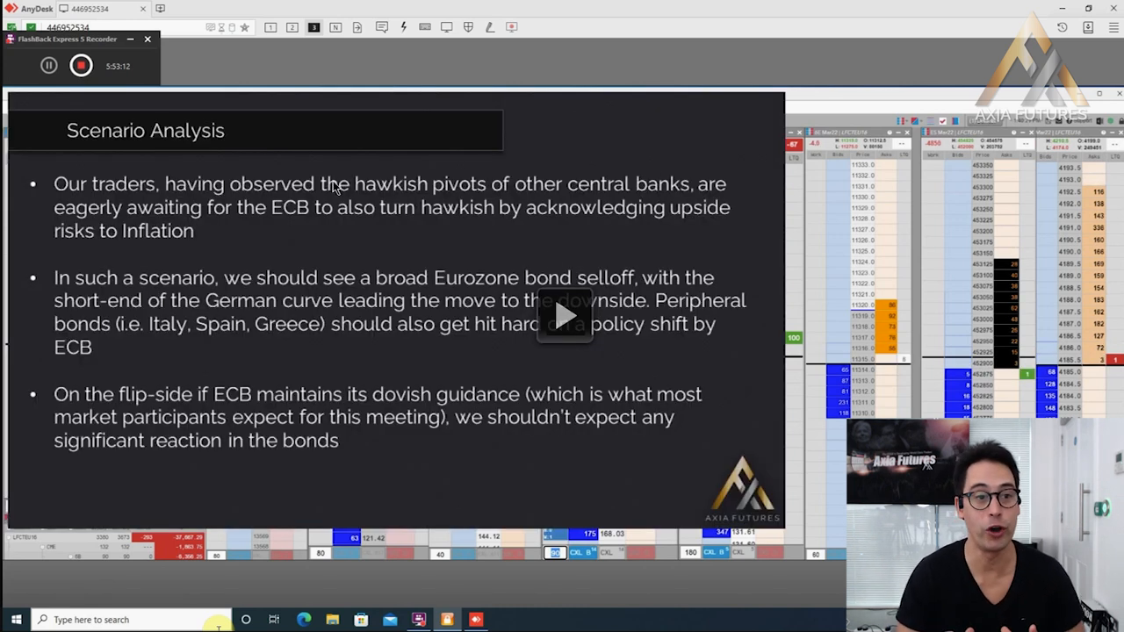
mouse_move(415, 219)
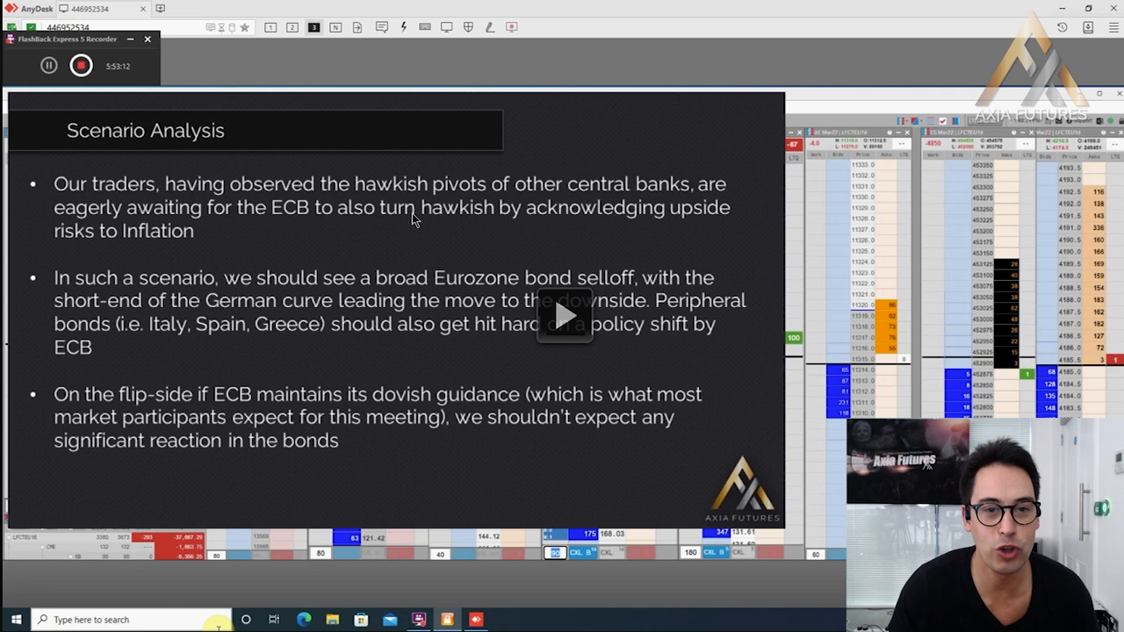
mouse_move(535, 205)
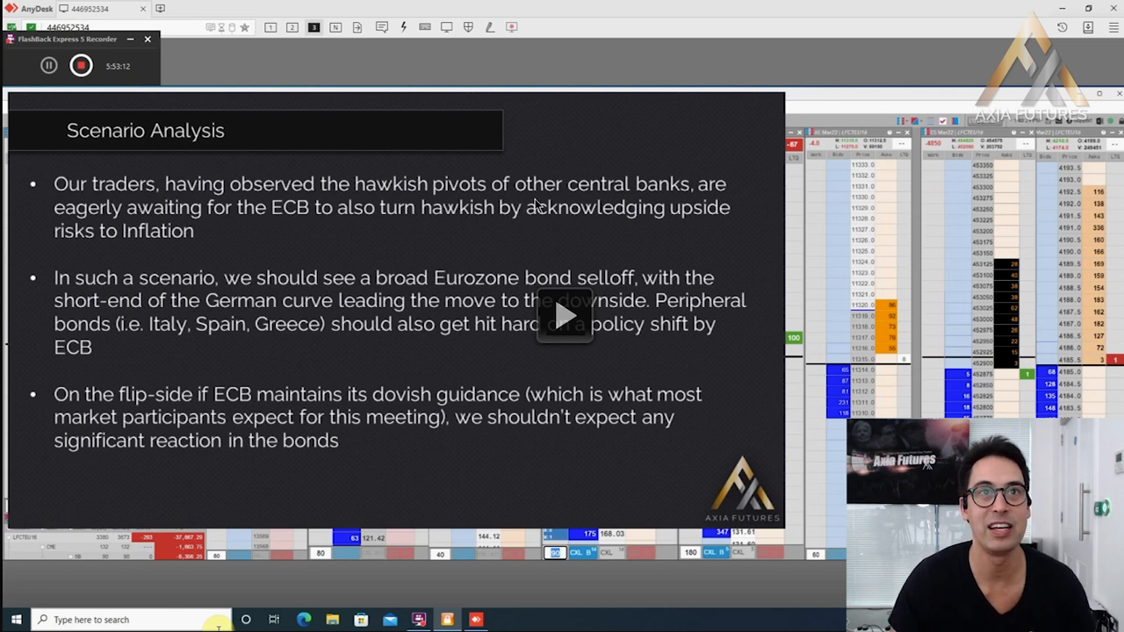
mouse_move(267, 243)
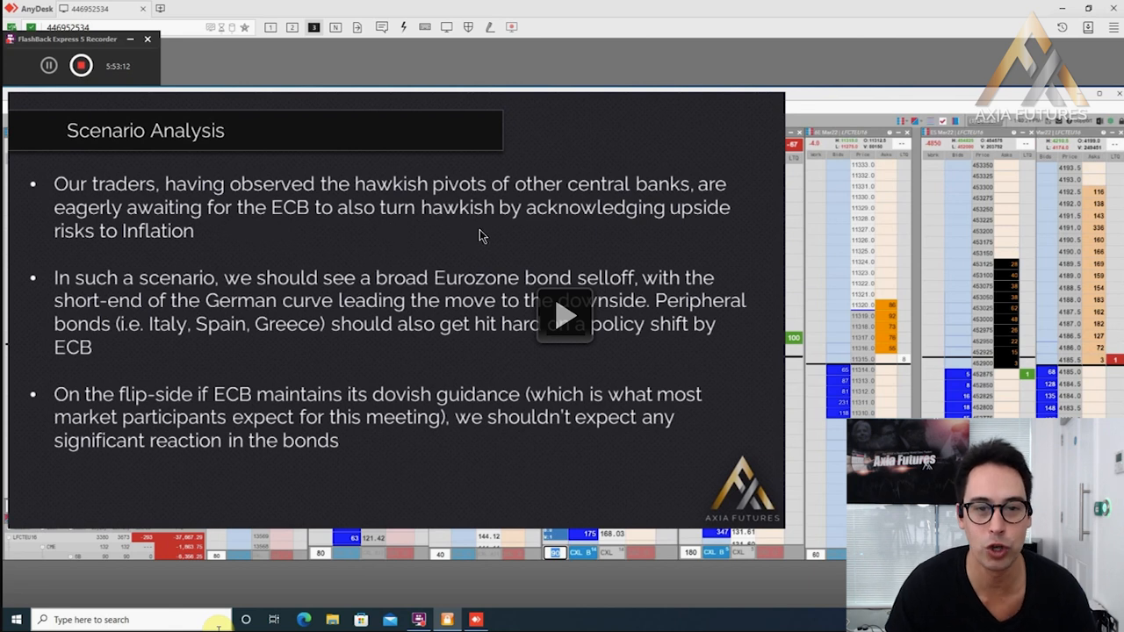
mouse_move(229, 260)
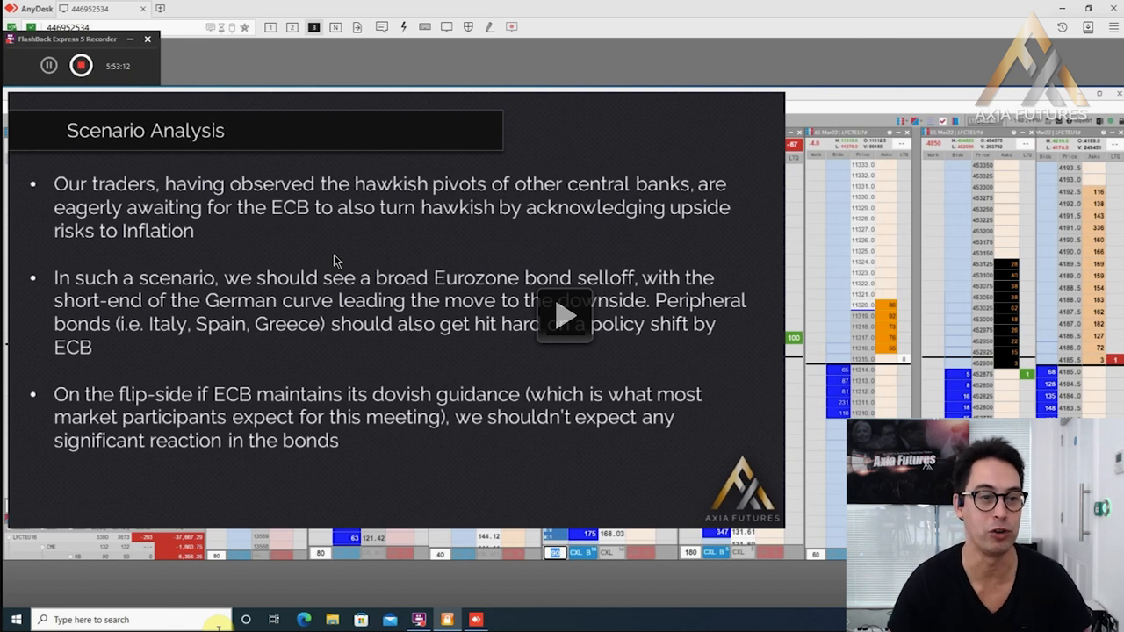
mouse_move(334, 306)
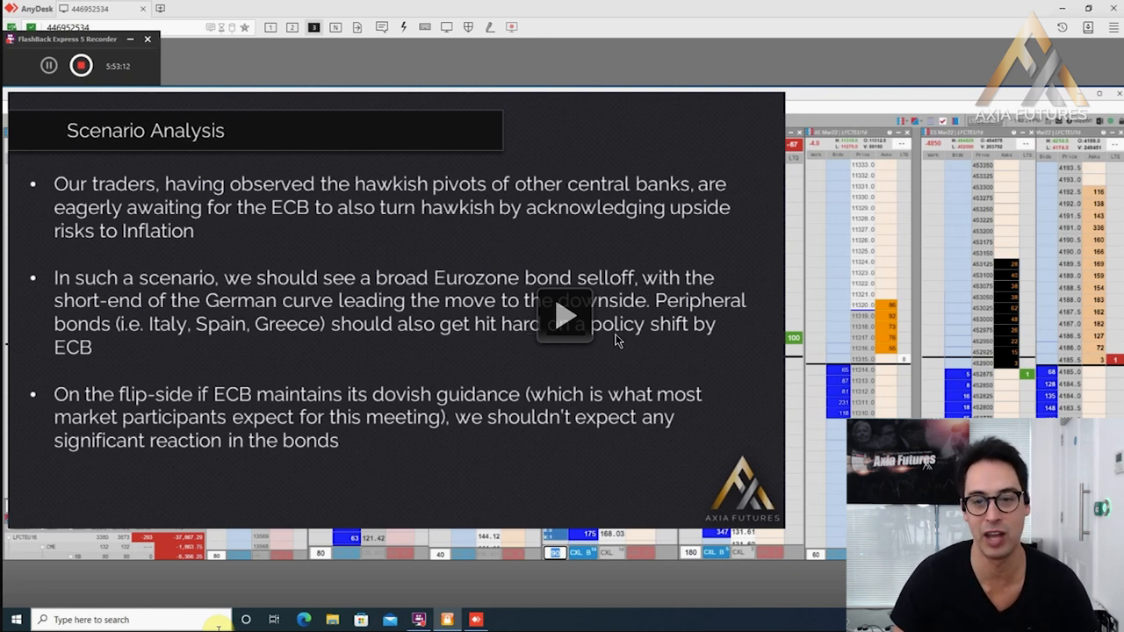
mouse_move(541, 323)
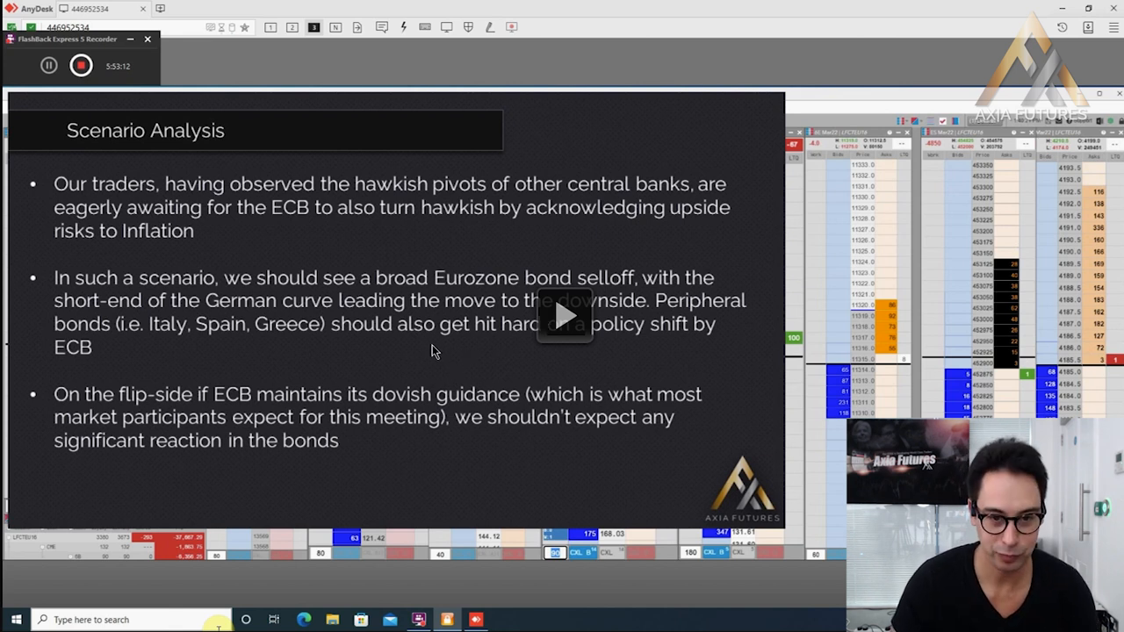
mouse_move(253, 360)
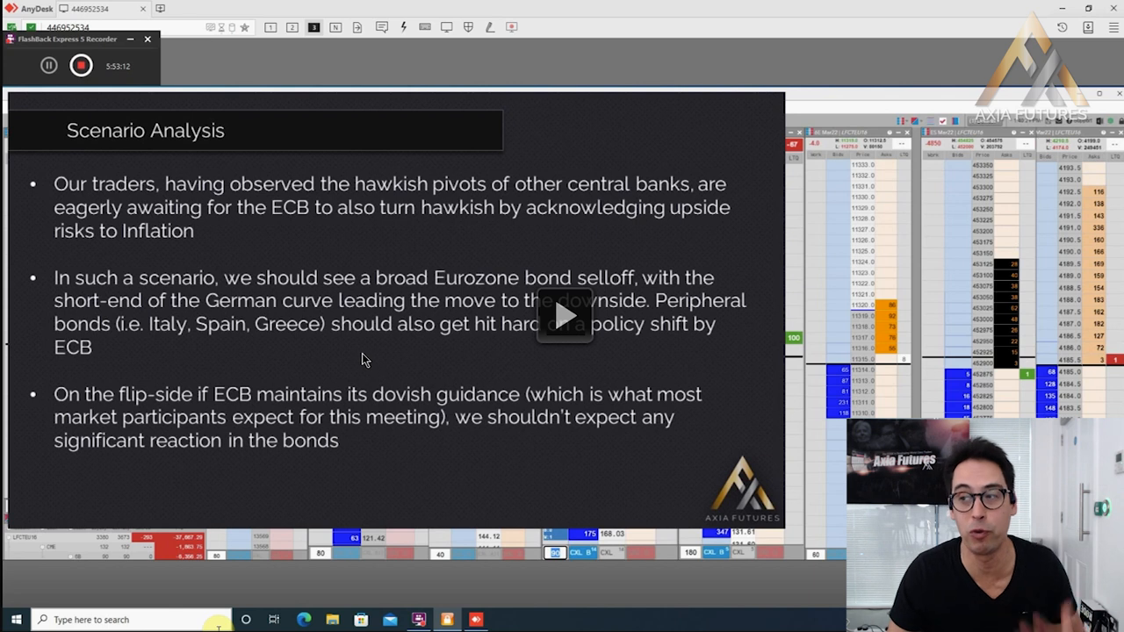
mouse_move(367, 352)
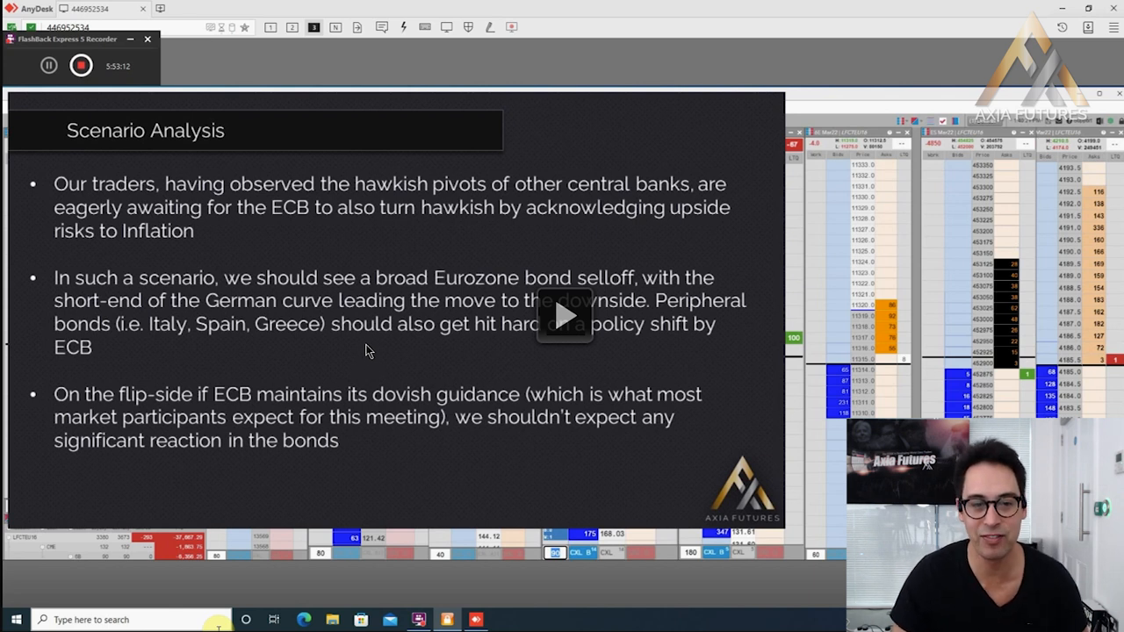
mouse_move(552, 355)
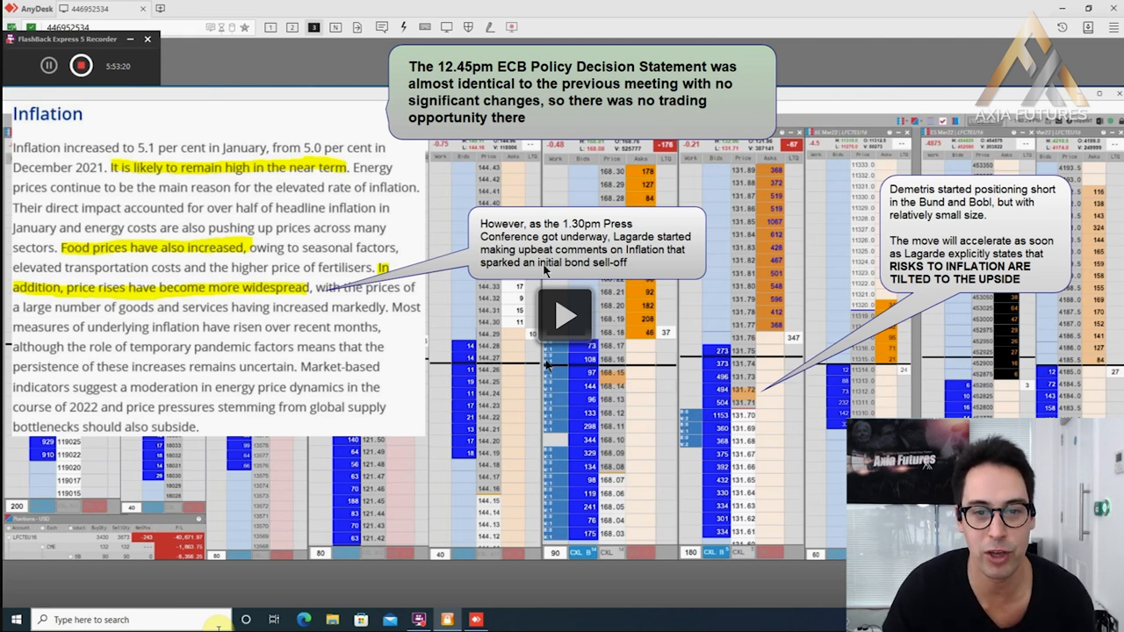
mouse_move(605, 257)
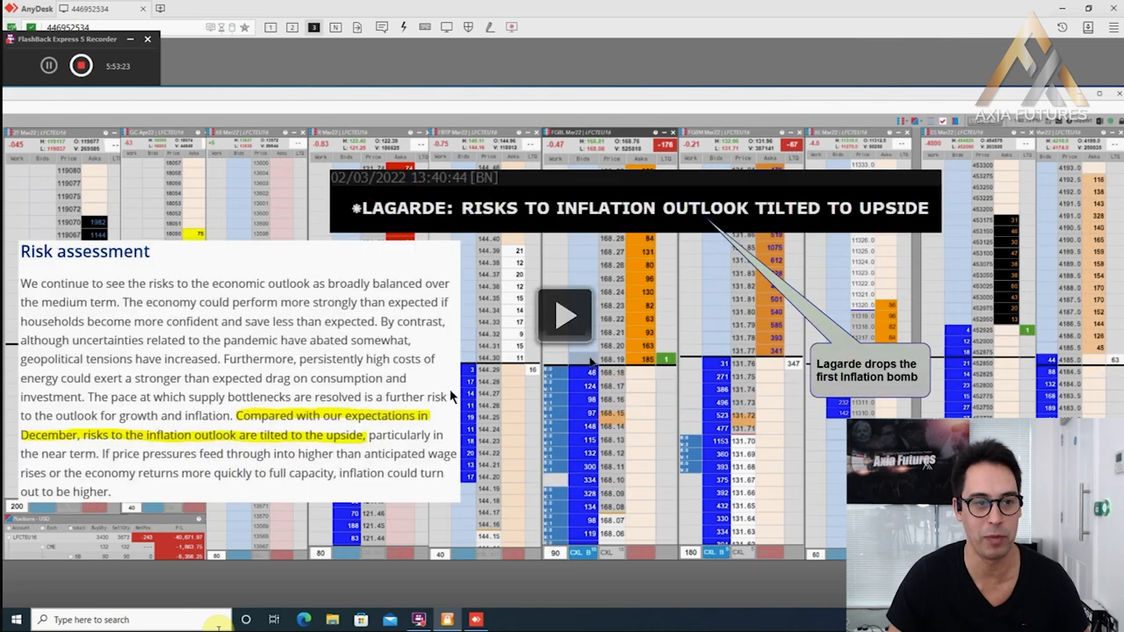
mouse_move(489, 340)
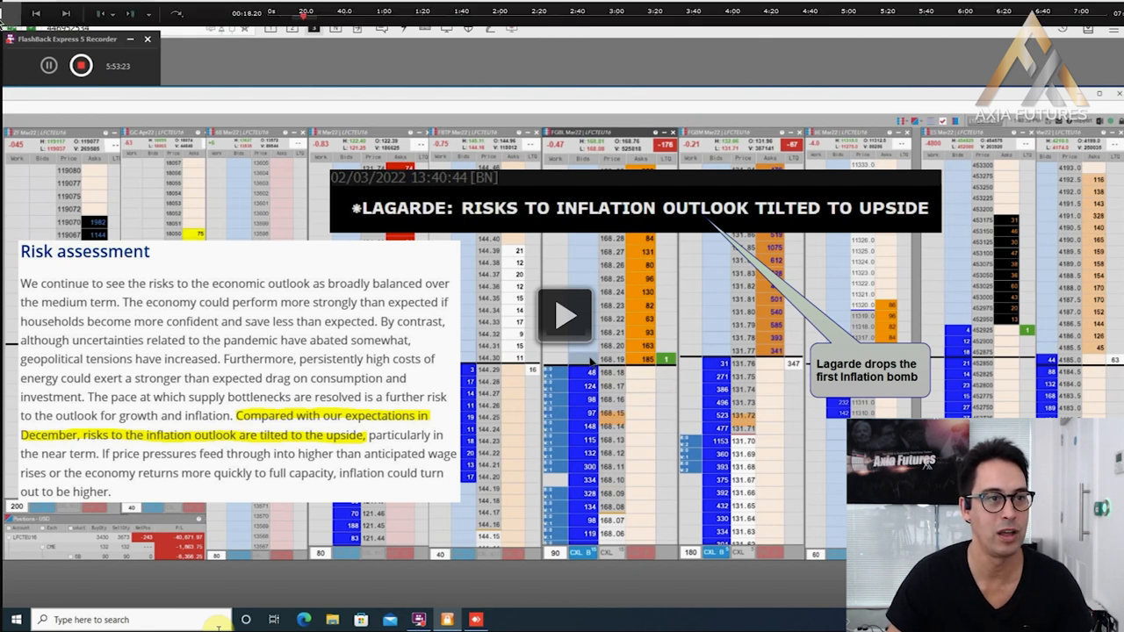
- Let the replay run to the 1:30pm press conference annotations over the ECB inflation text
click(101, 14)
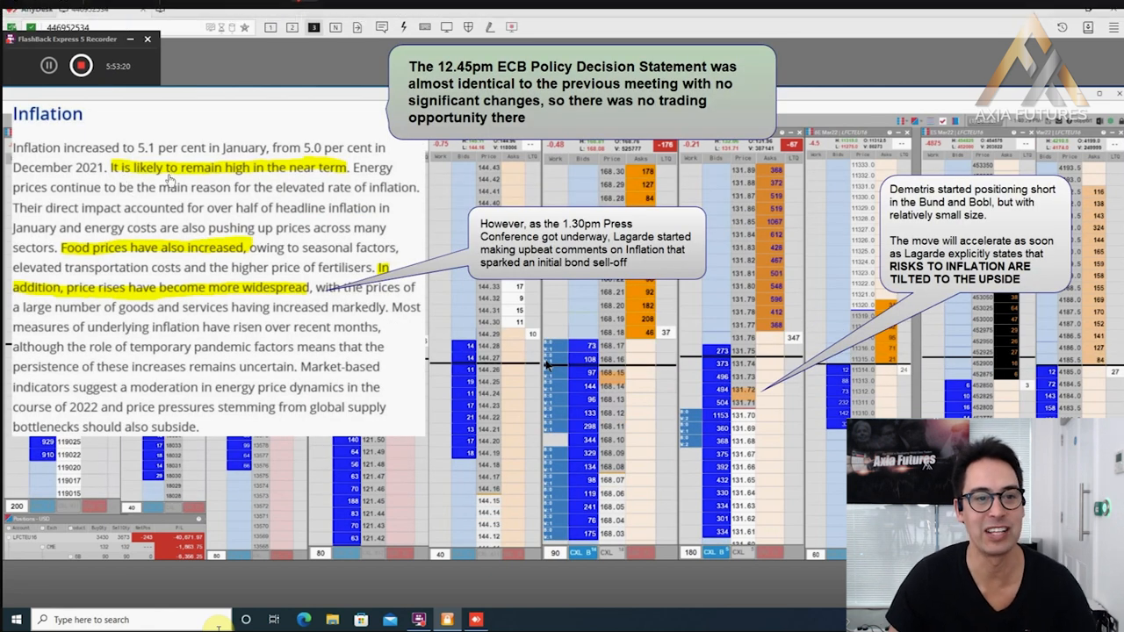
mouse_move(323, 186)
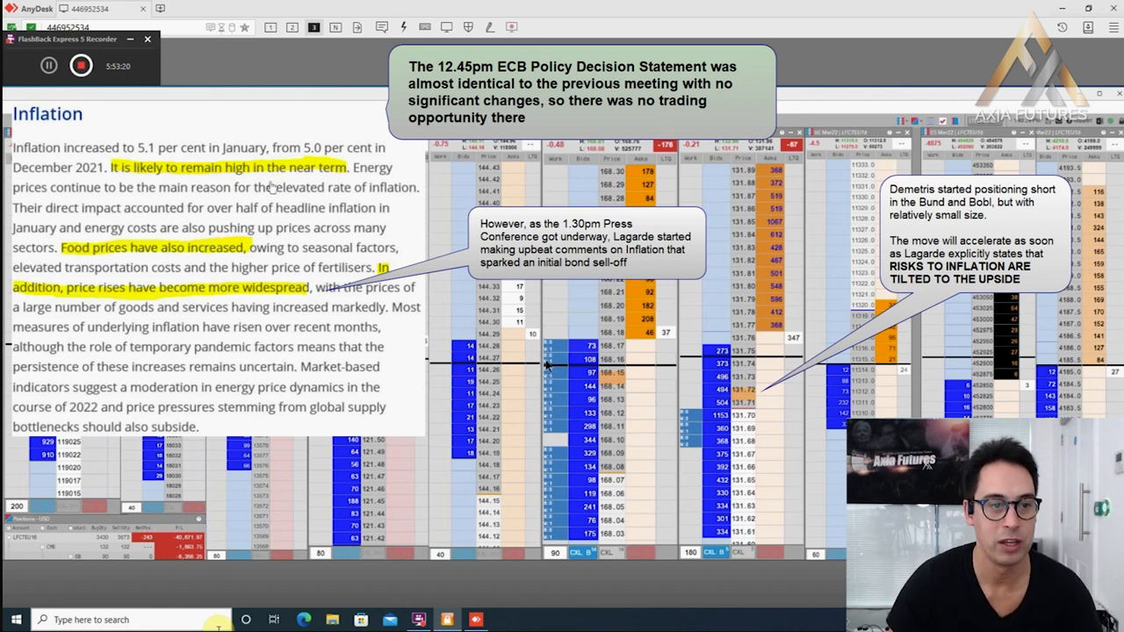
mouse_move(200, 246)
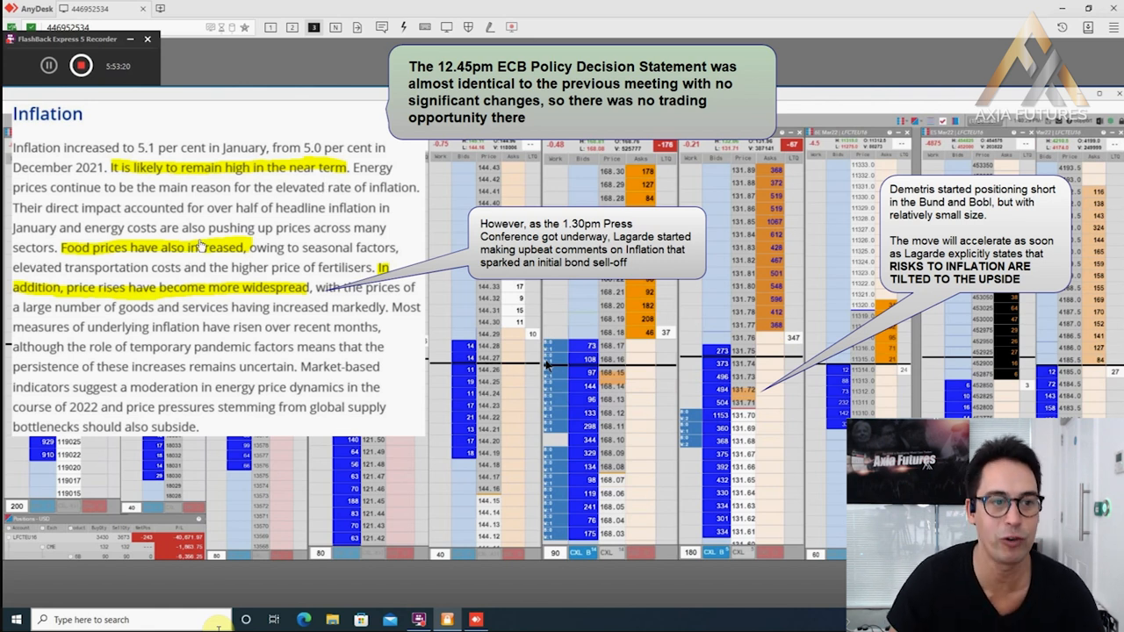
mouse_move(119, 299)
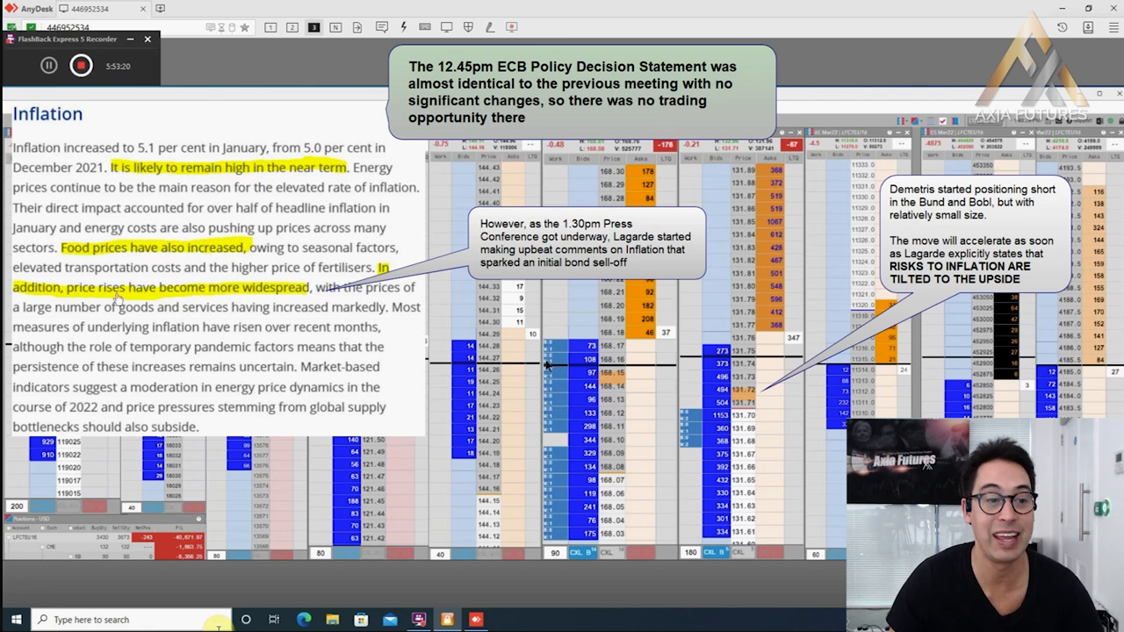
mouse_move(209, 299)
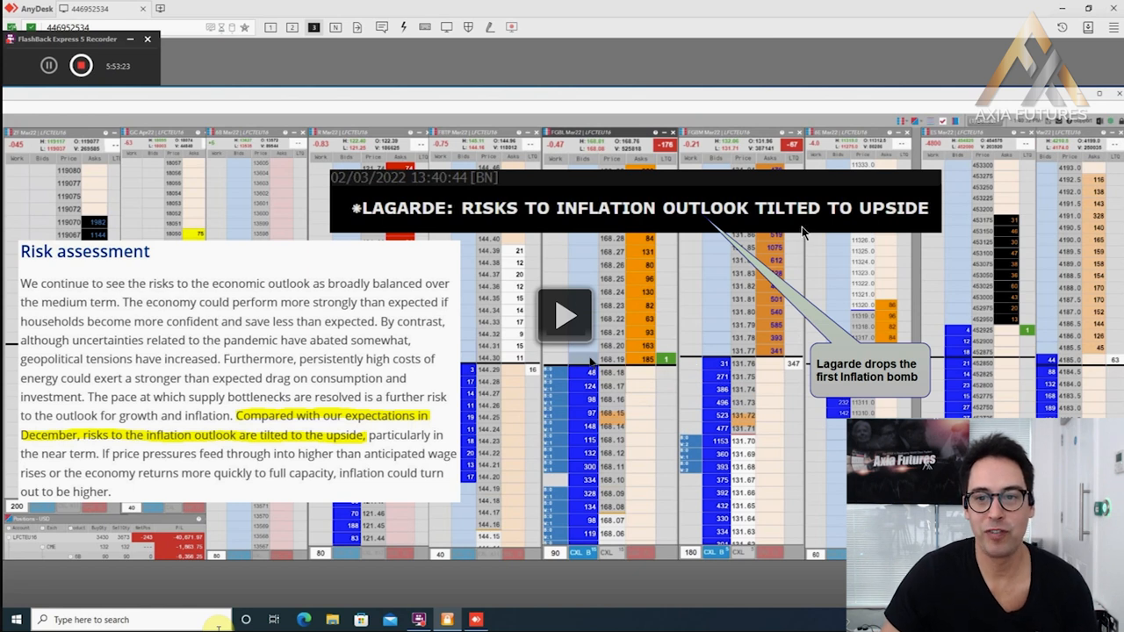
mouse_move(614, 330)
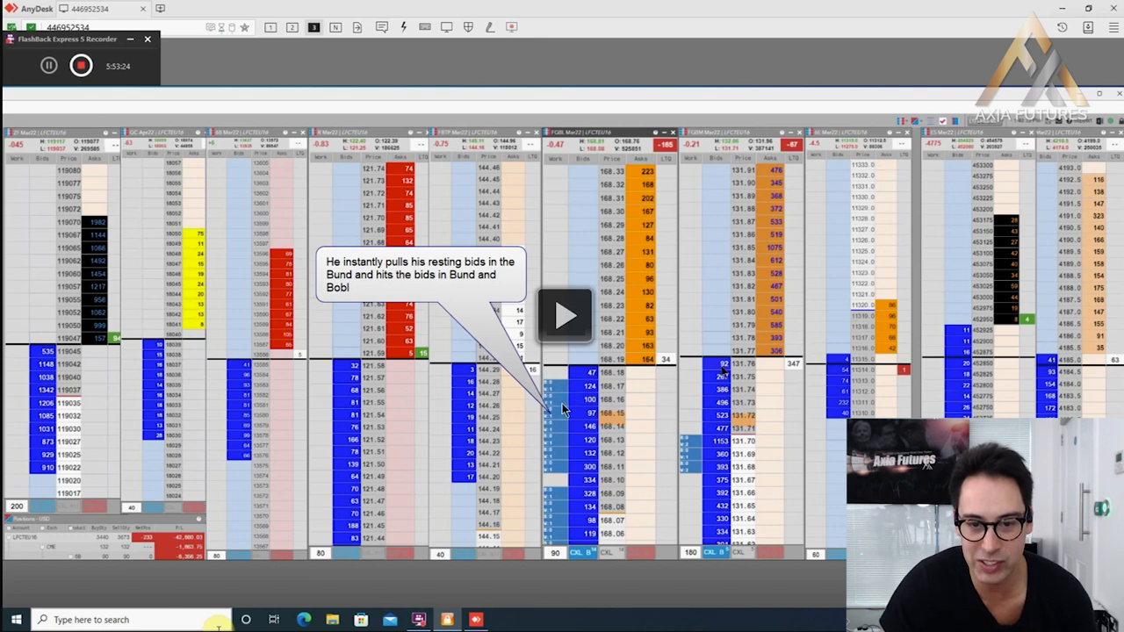
mouse_move(554, 390)
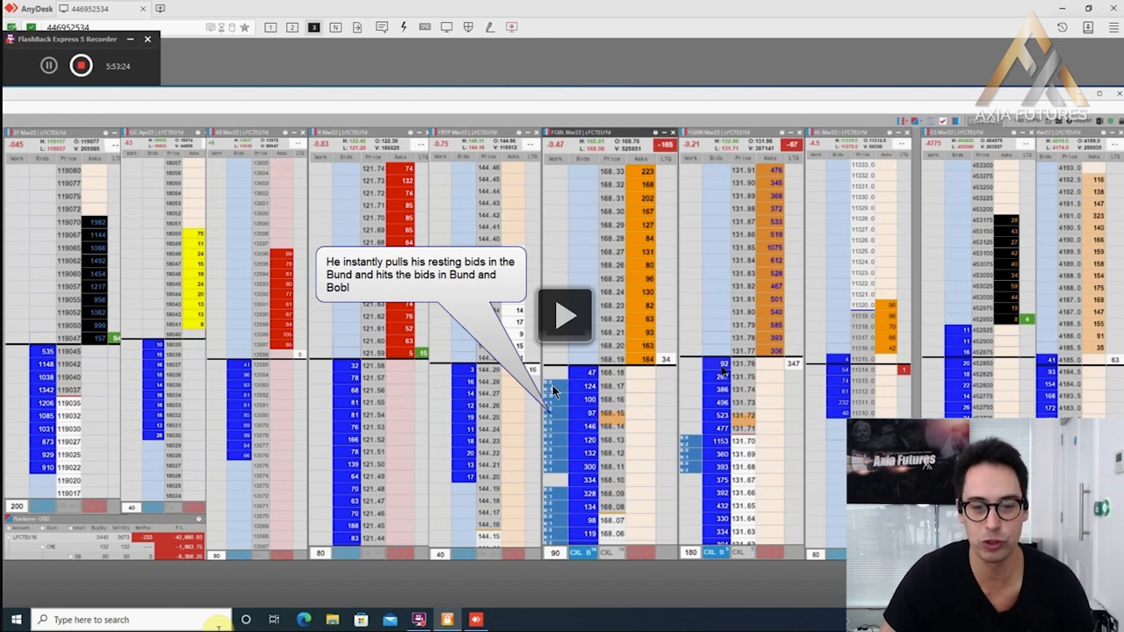
mouse_move(565, 403)
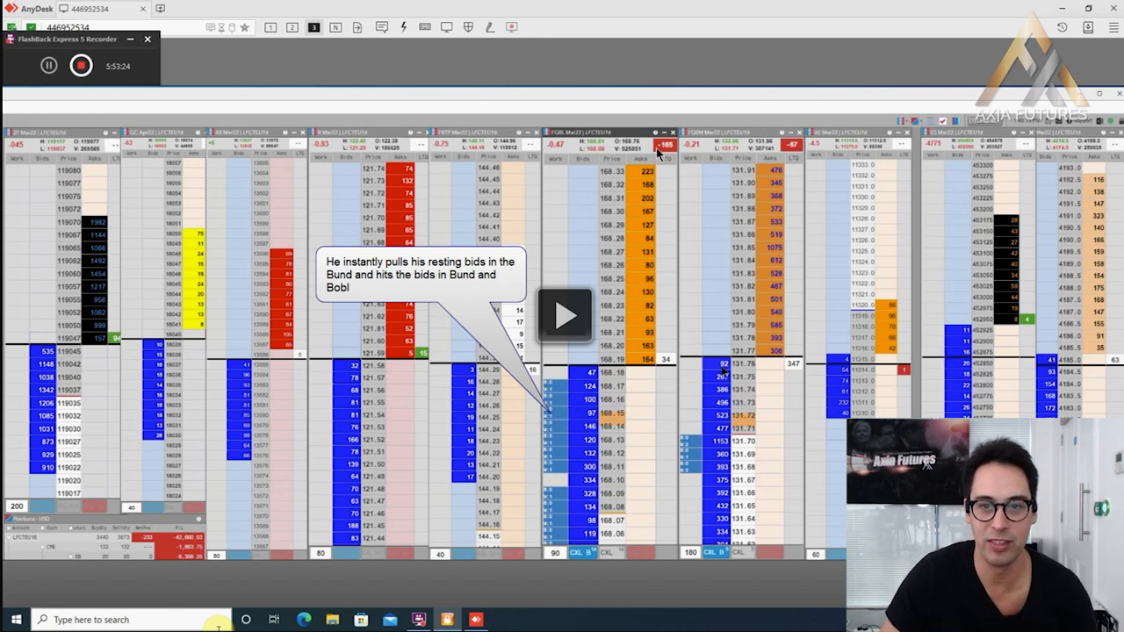
mouse_move(667, 153)
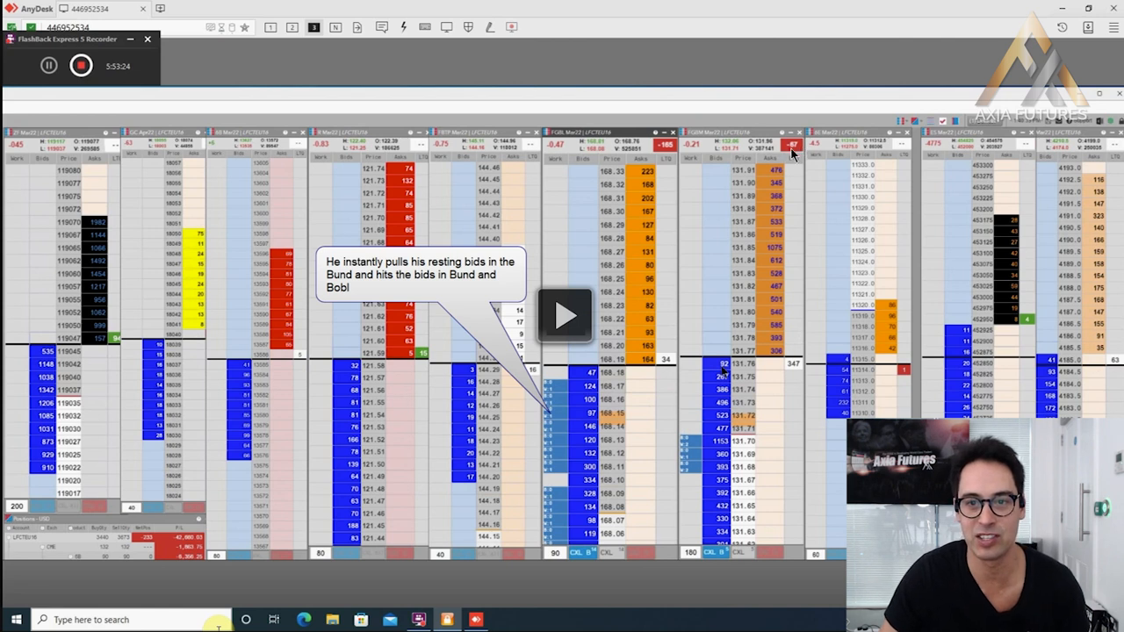
mouse_move(734, 153)
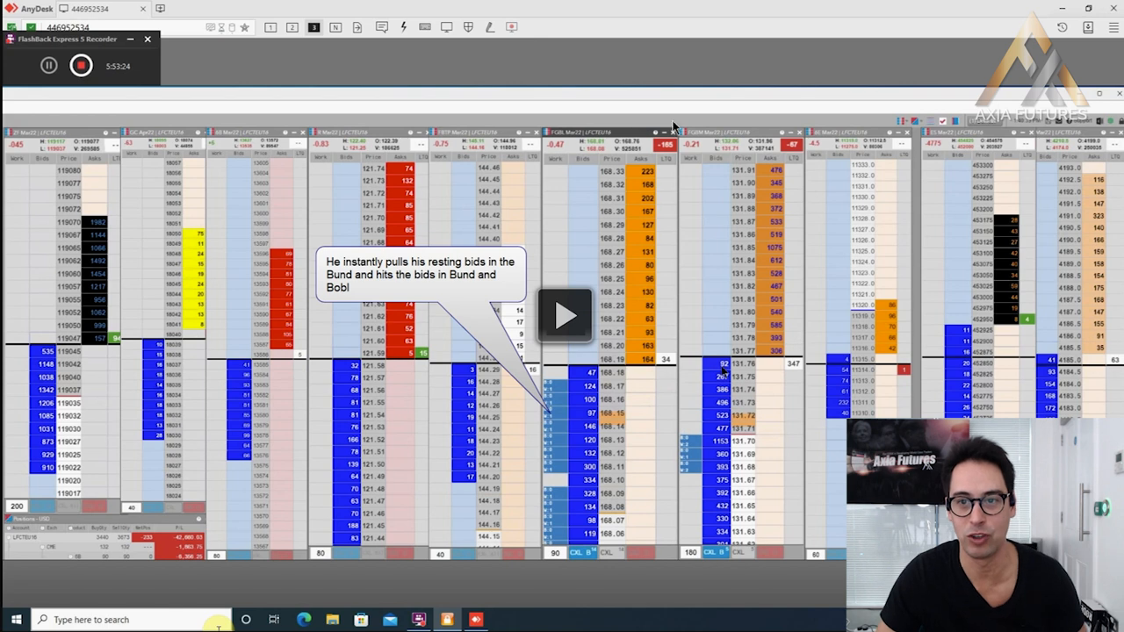
mouse_move(727, 132)
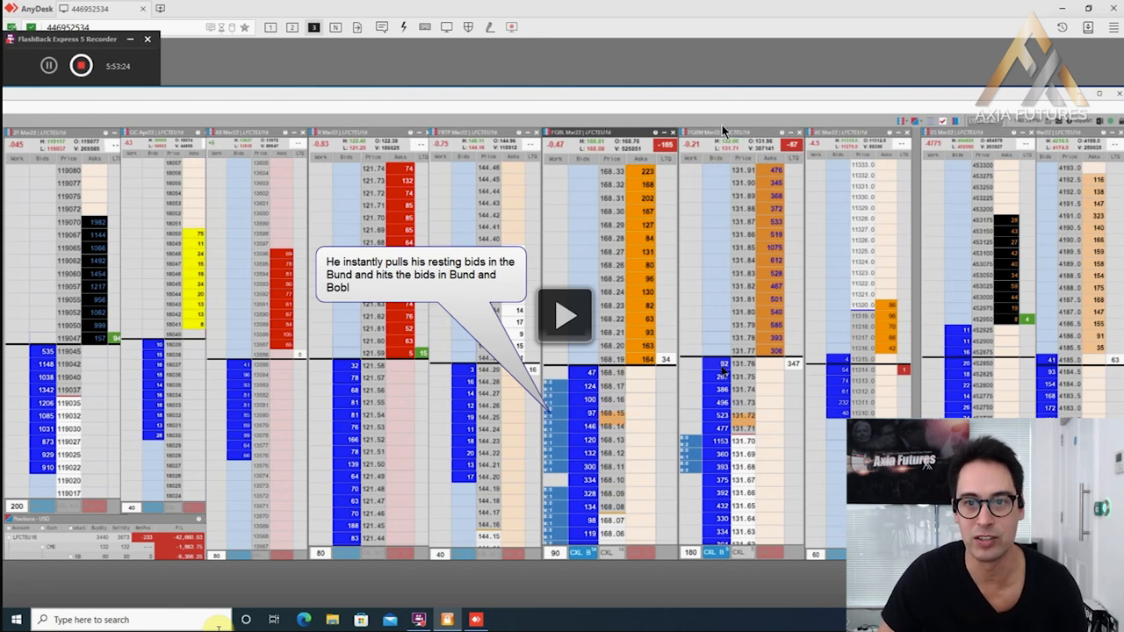
mouse_move(863, 146)
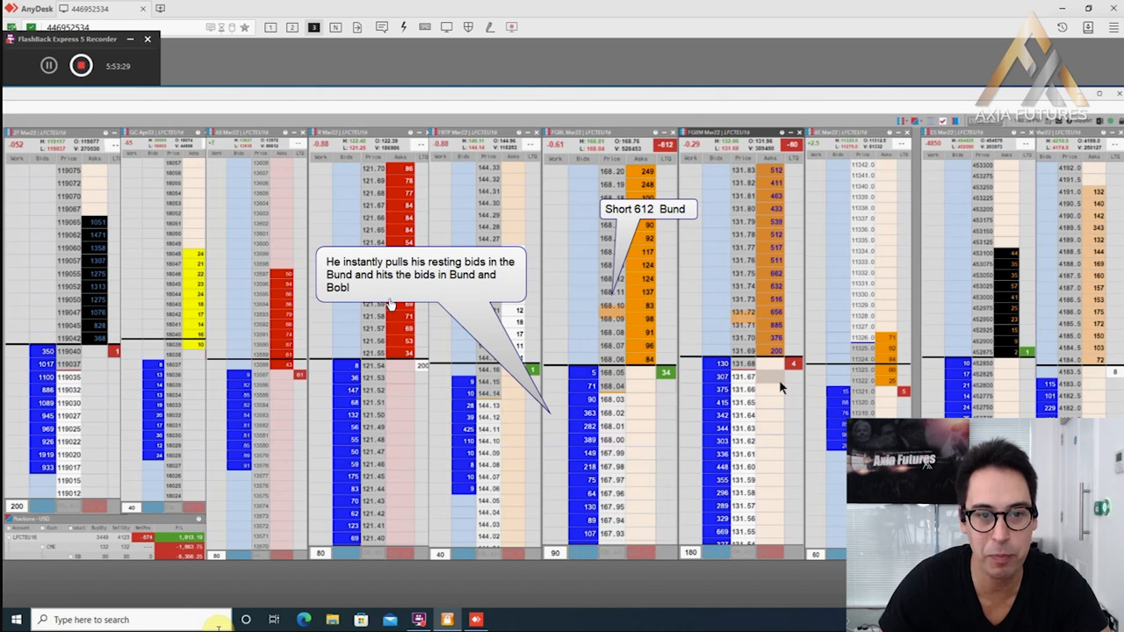
mouse_move(482, 279)
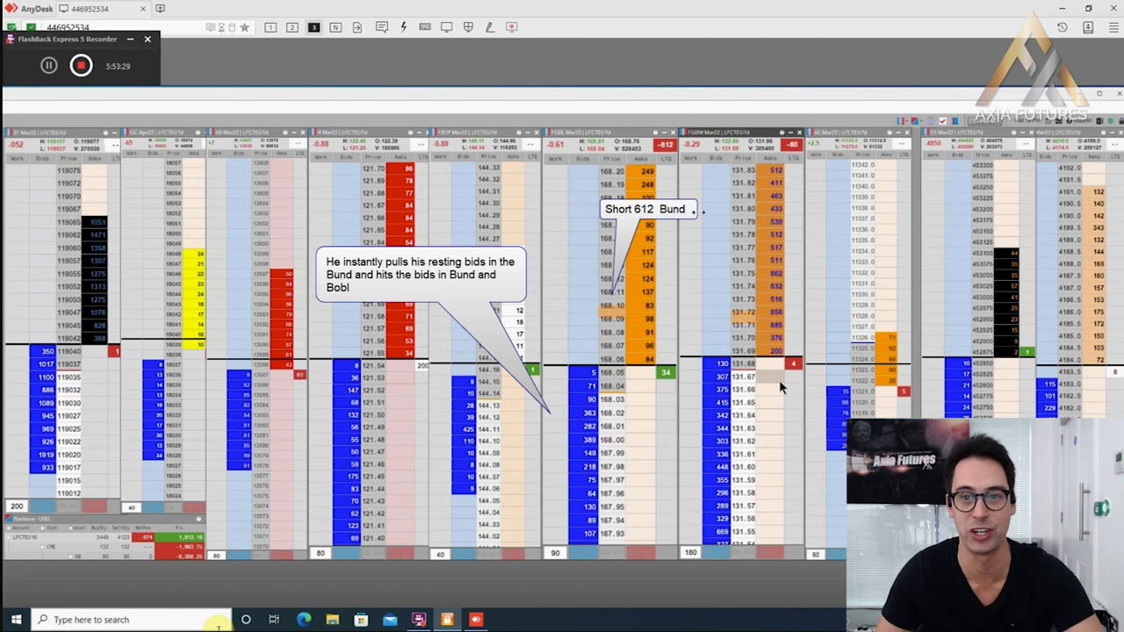
mouse_move(541, 255)
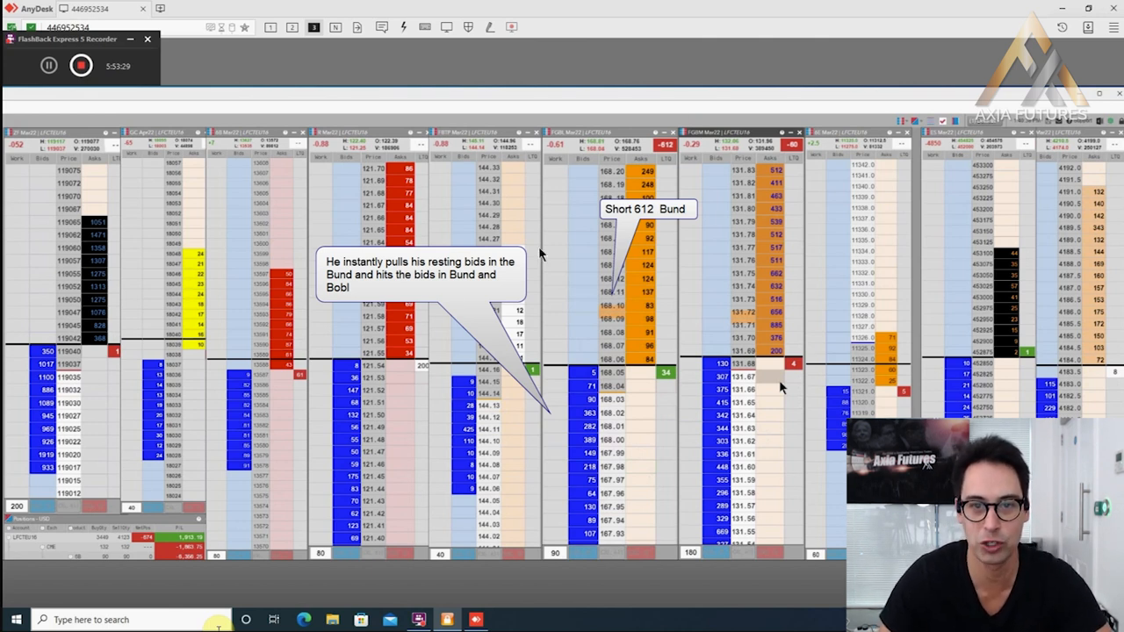
- Continue the replay until the 'Short 612 Bund' label appears on the Bund ladder
click(81, 65)
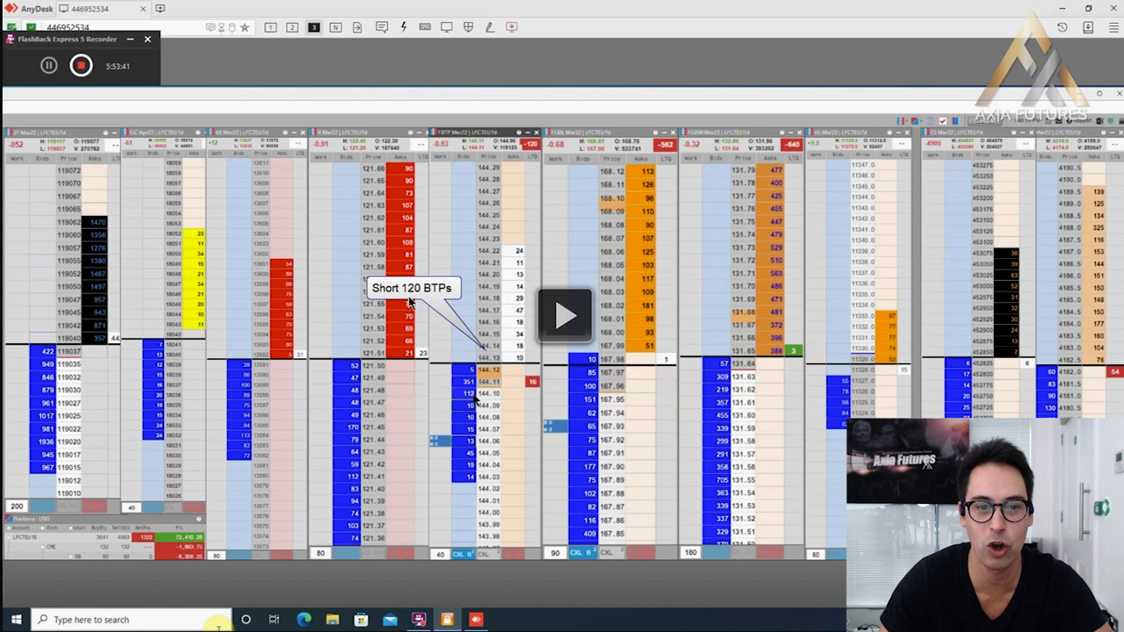
mouse_move(542, 148)
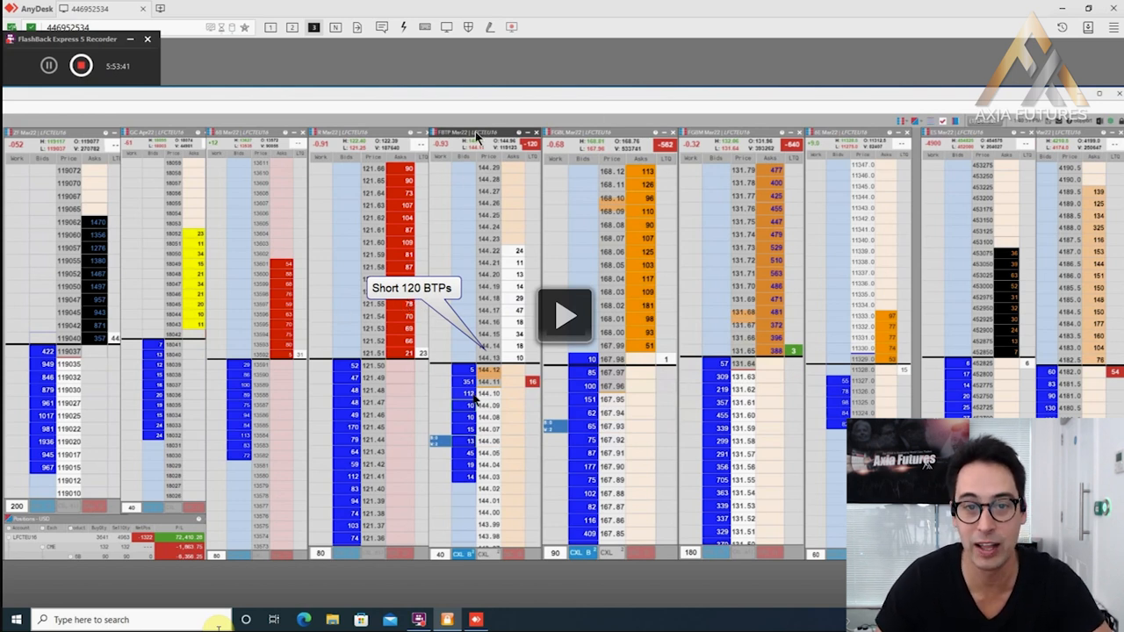
mouse_move(703, 127)
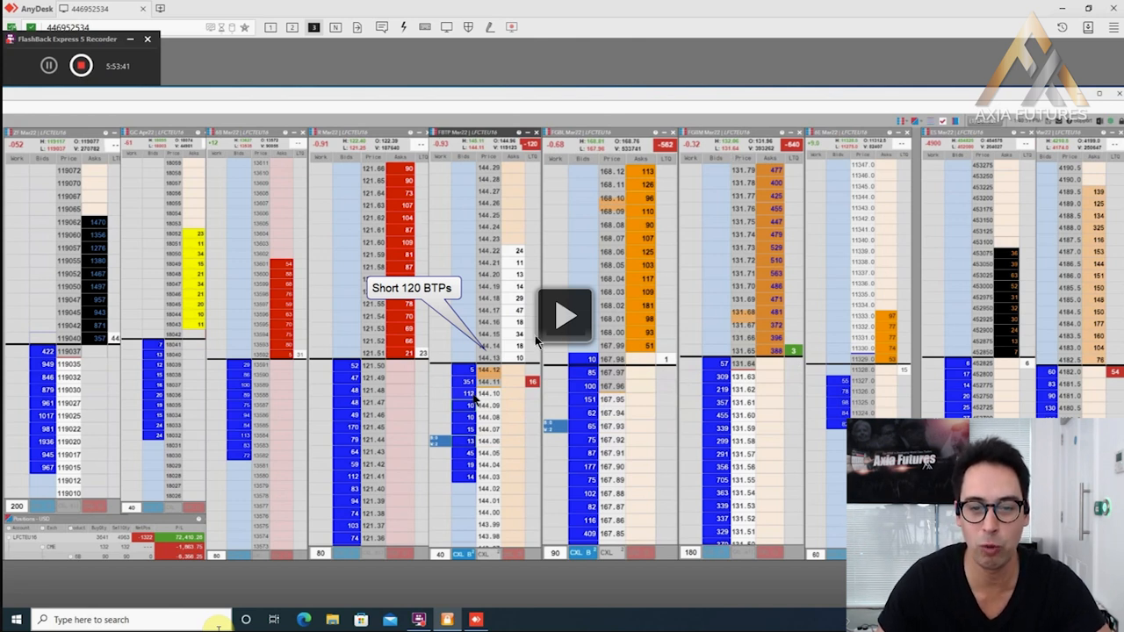
mouse_move(583, 271)
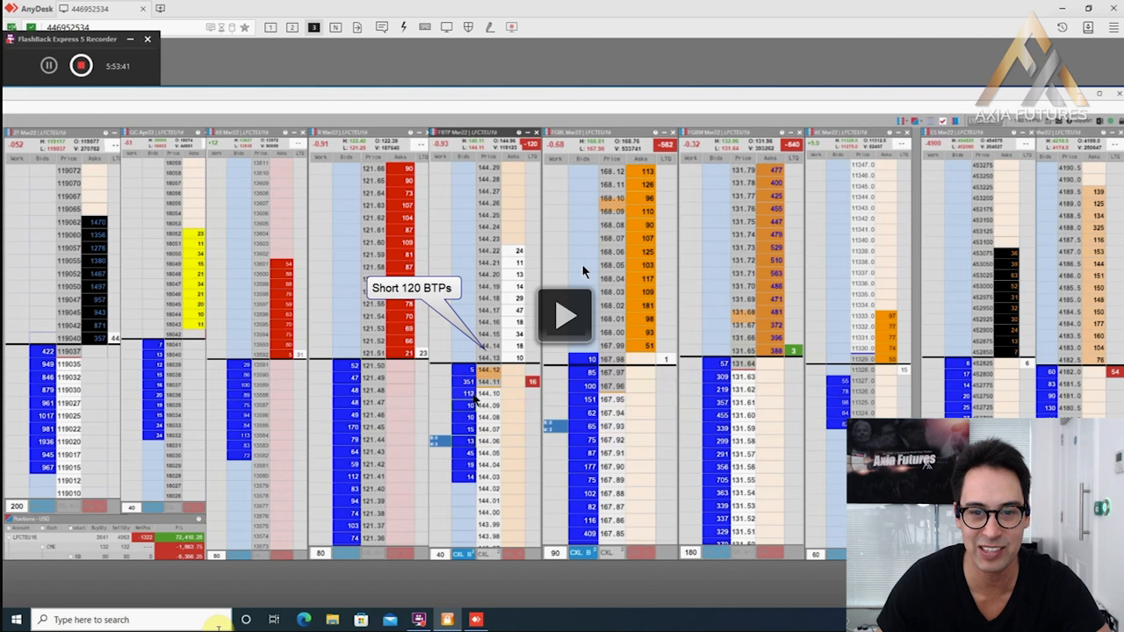
mouse_move(694, 253)
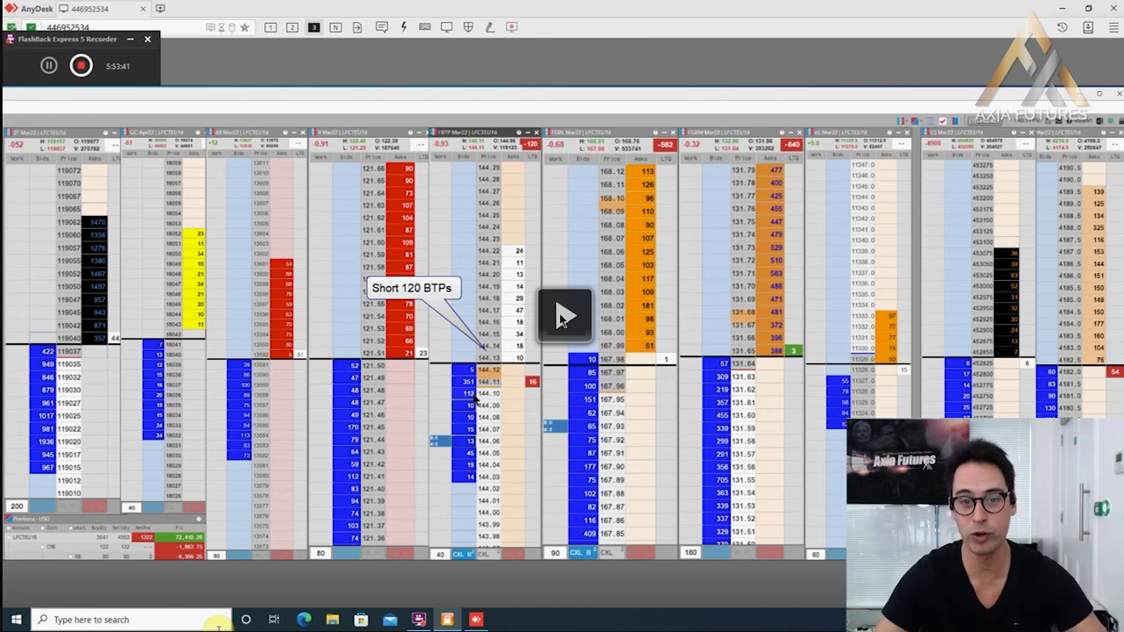
mouse_move(719, 400)
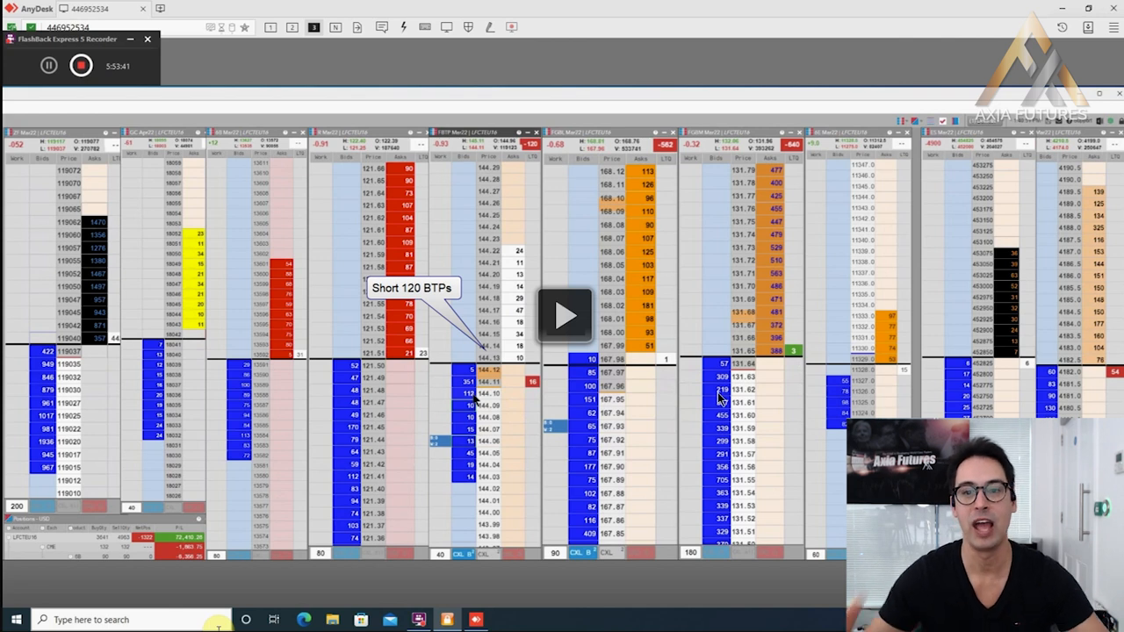
mouse_move(576, 316)
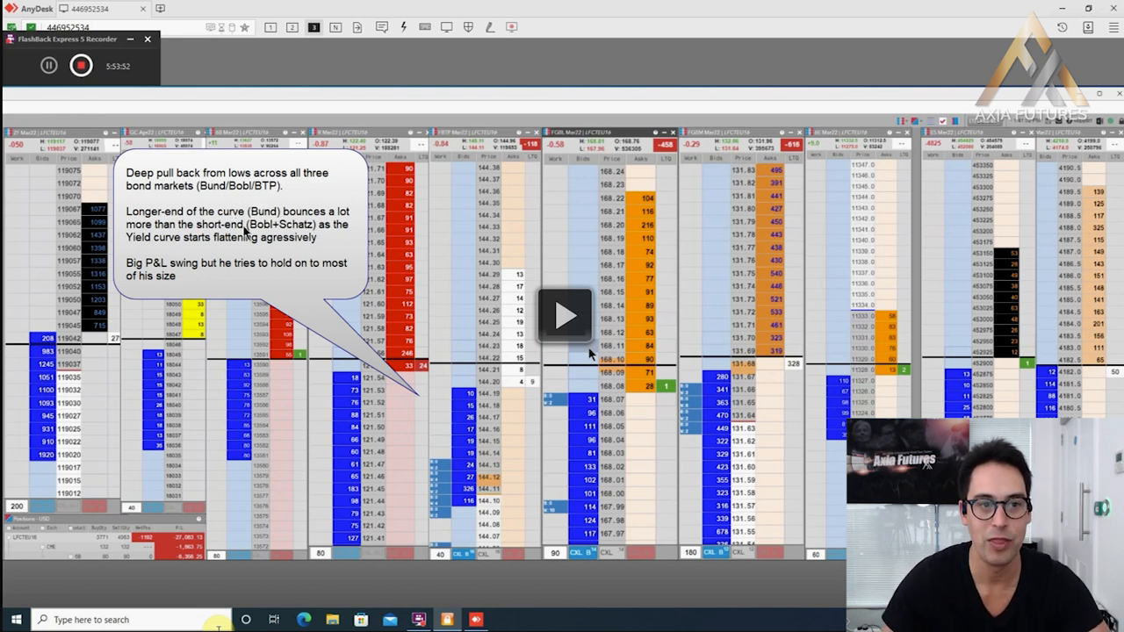
mouse_move(319, 227)
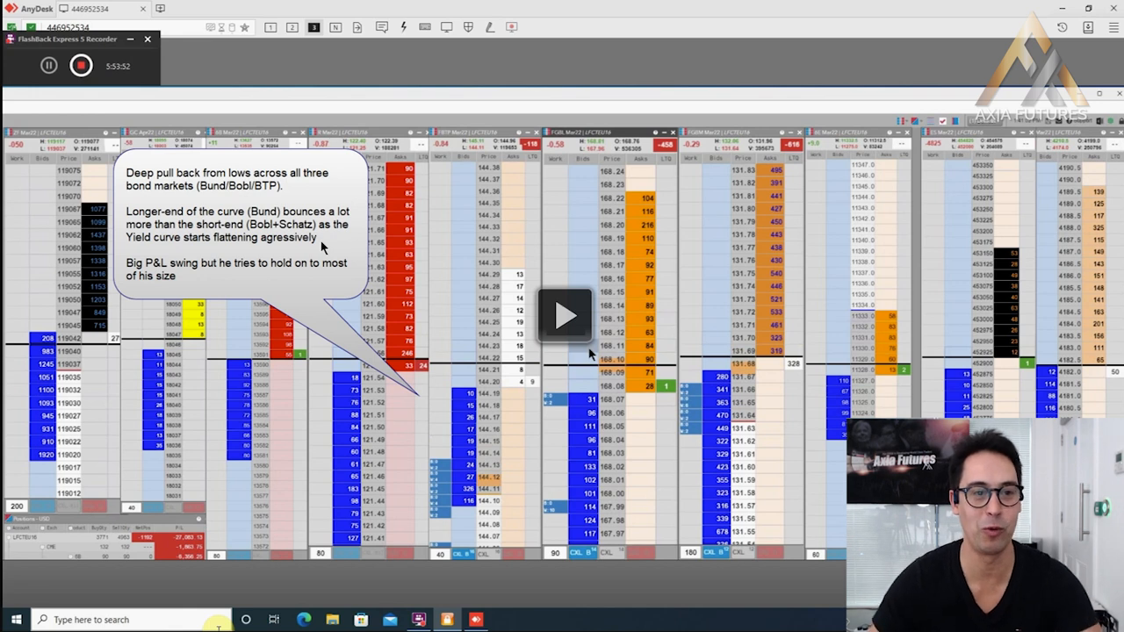
mouse_move(173, 290)
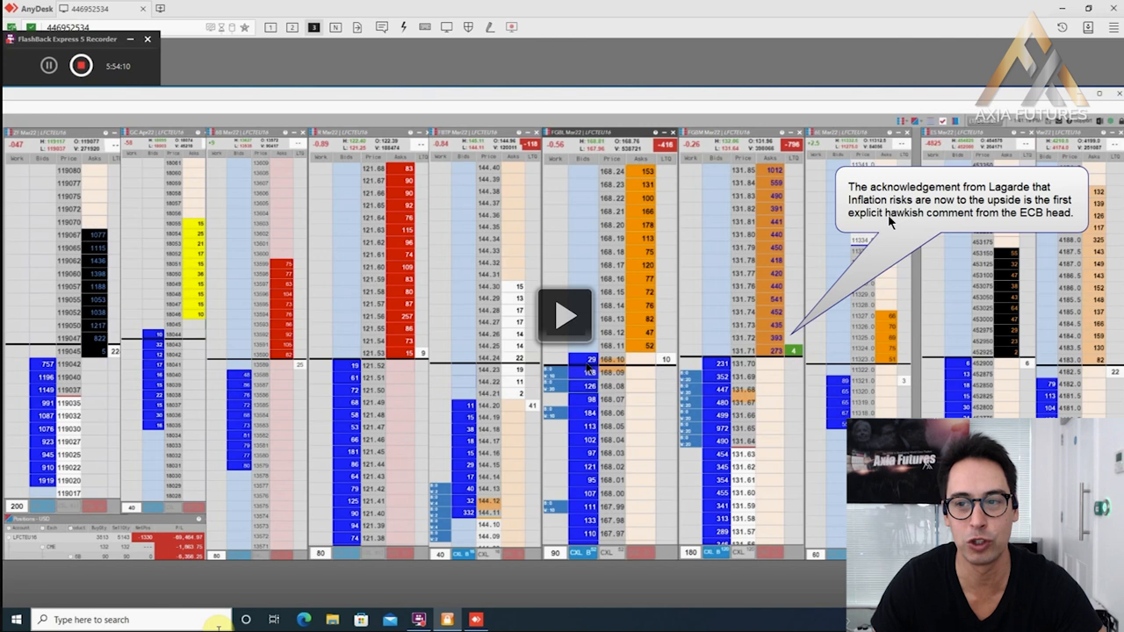
mouse_move(885, 246)
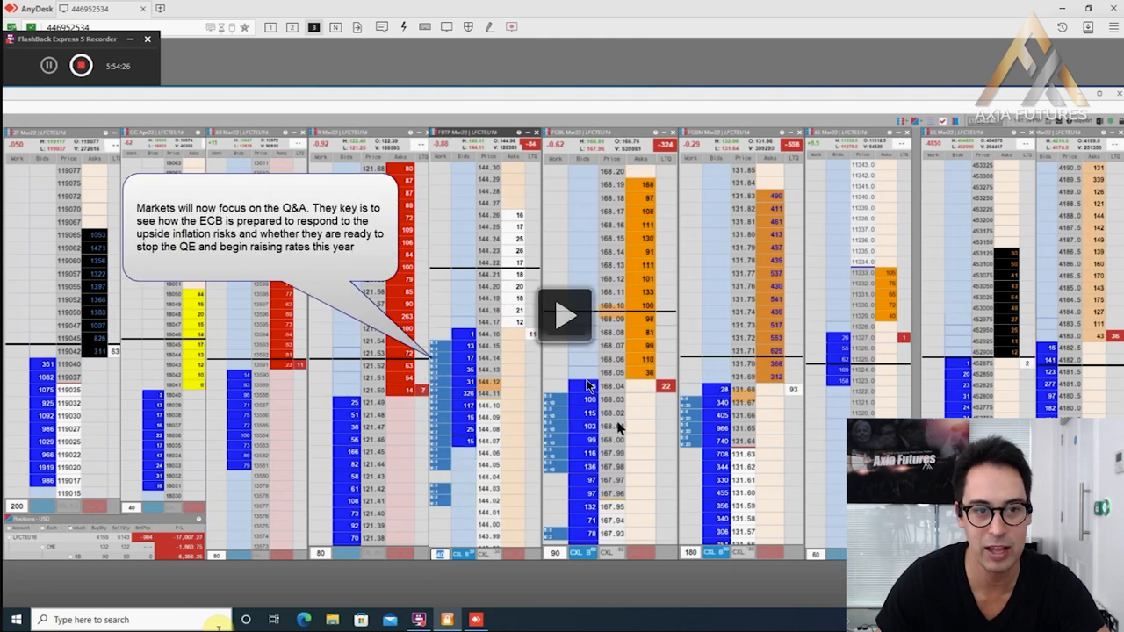
mouse_move(387, 303)
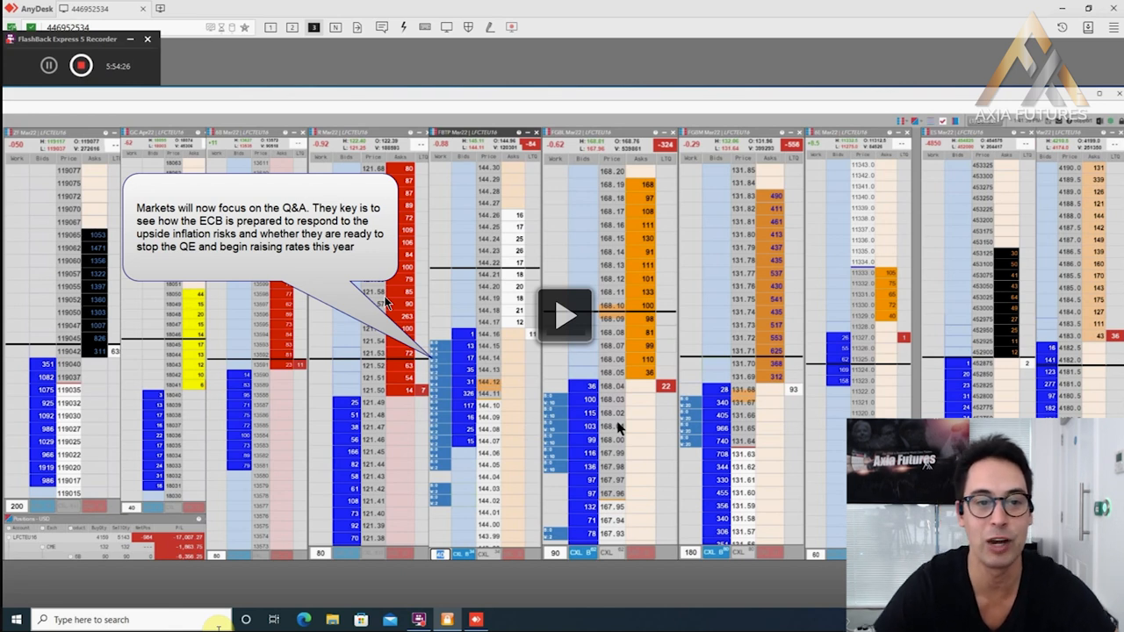
mouse_move(446, 309)
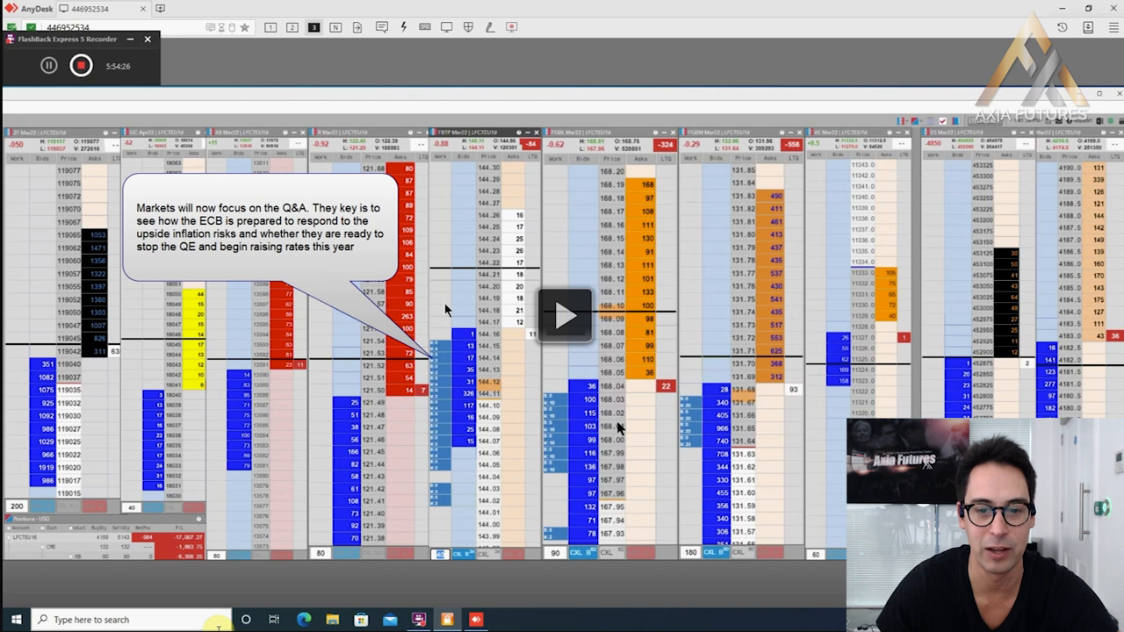
mouse_move(503, 272)
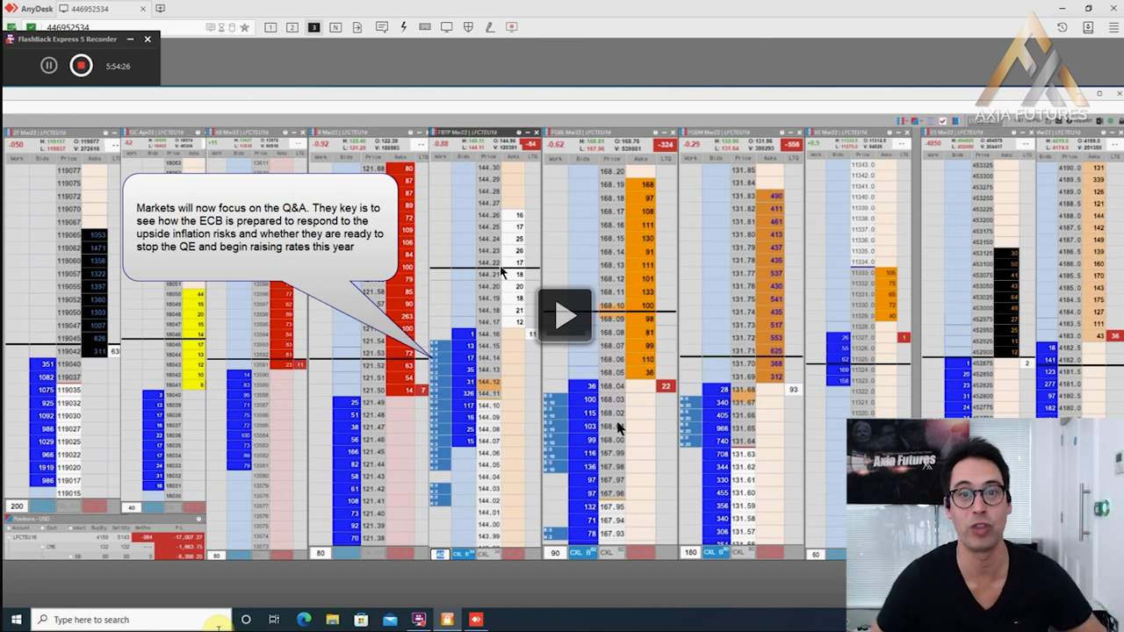
mouse_move(566, 315)
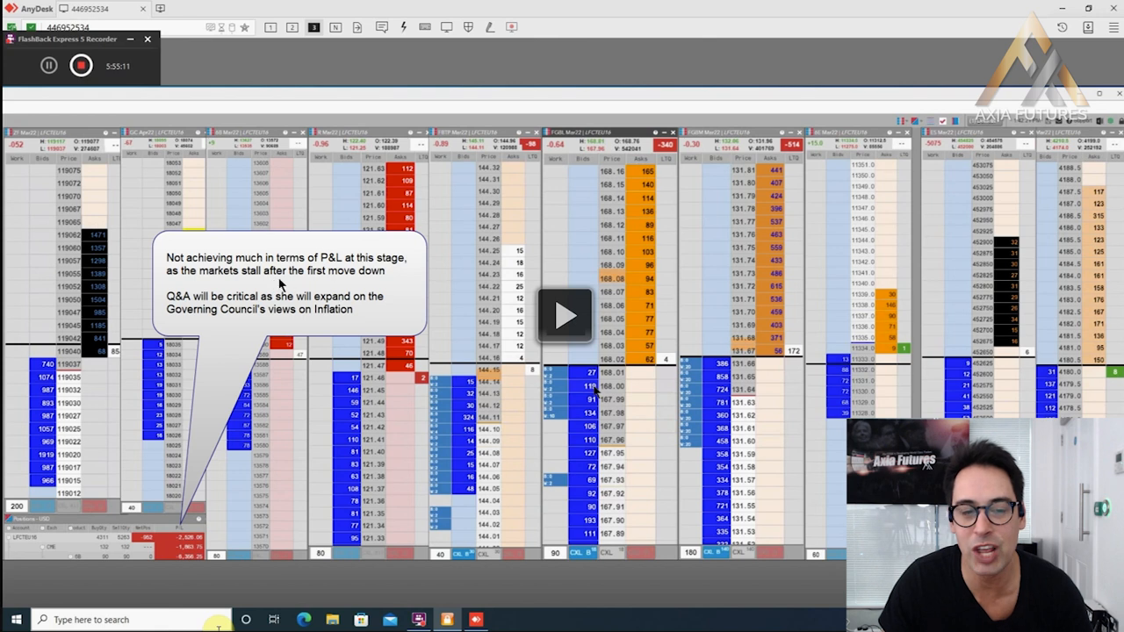
mouse_move(309, 297)
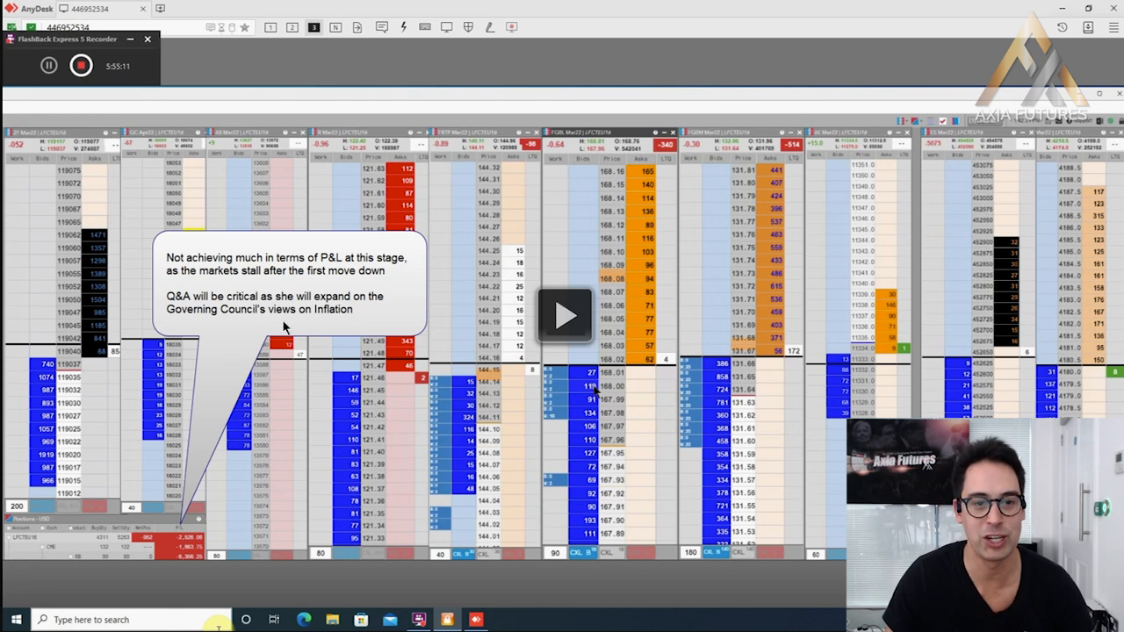
mouse_move(569, 319)
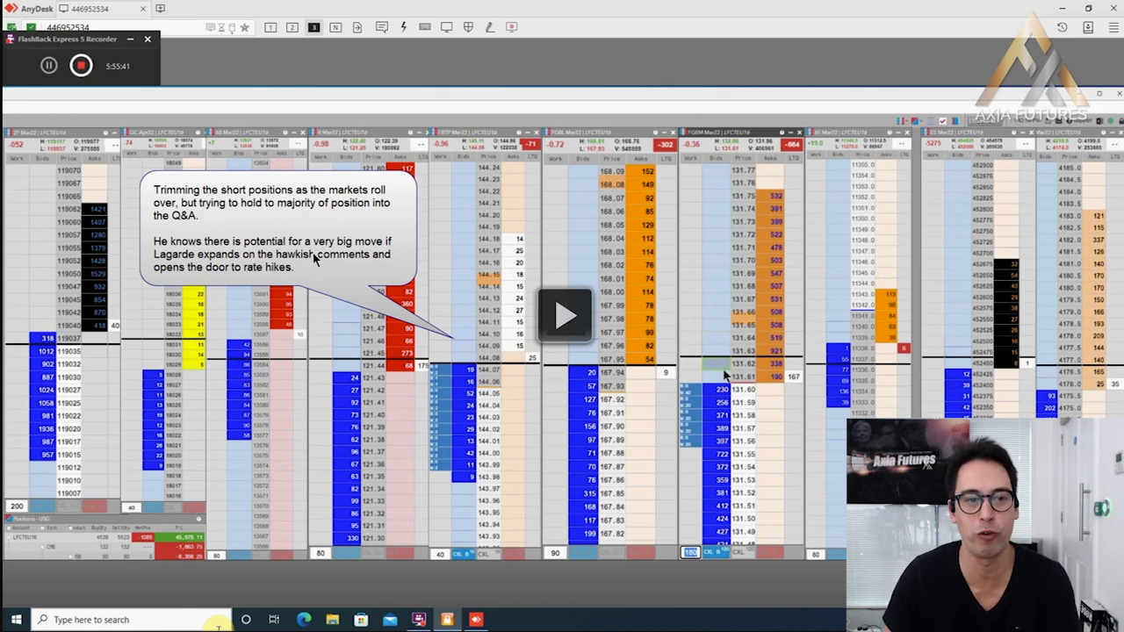
mouse_move(430, 274)
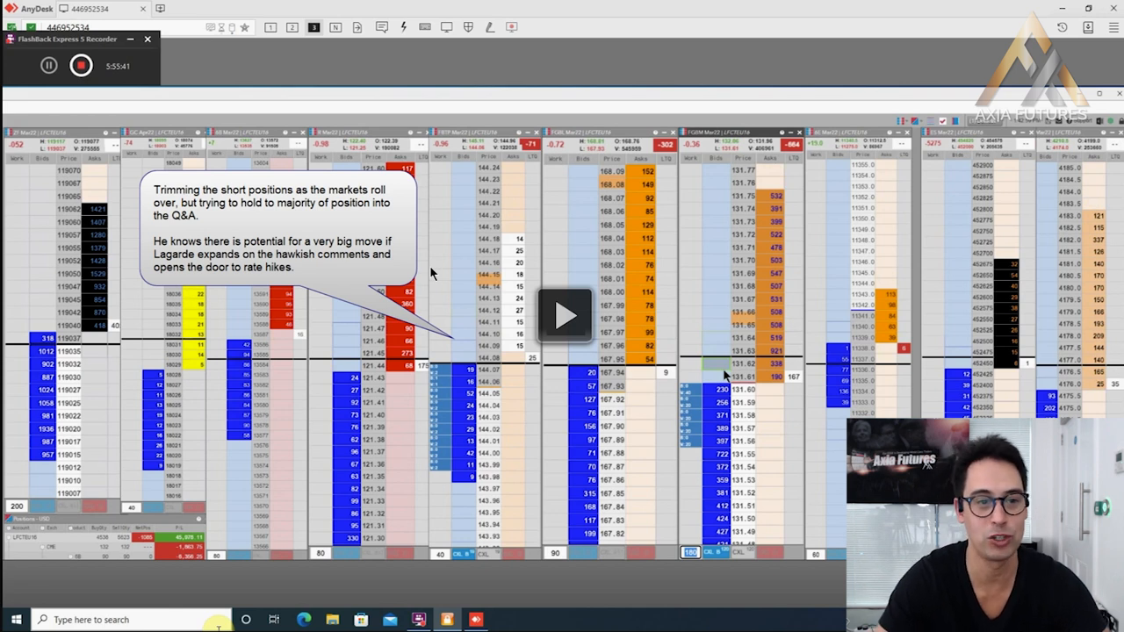
mouse_move(450, 281)
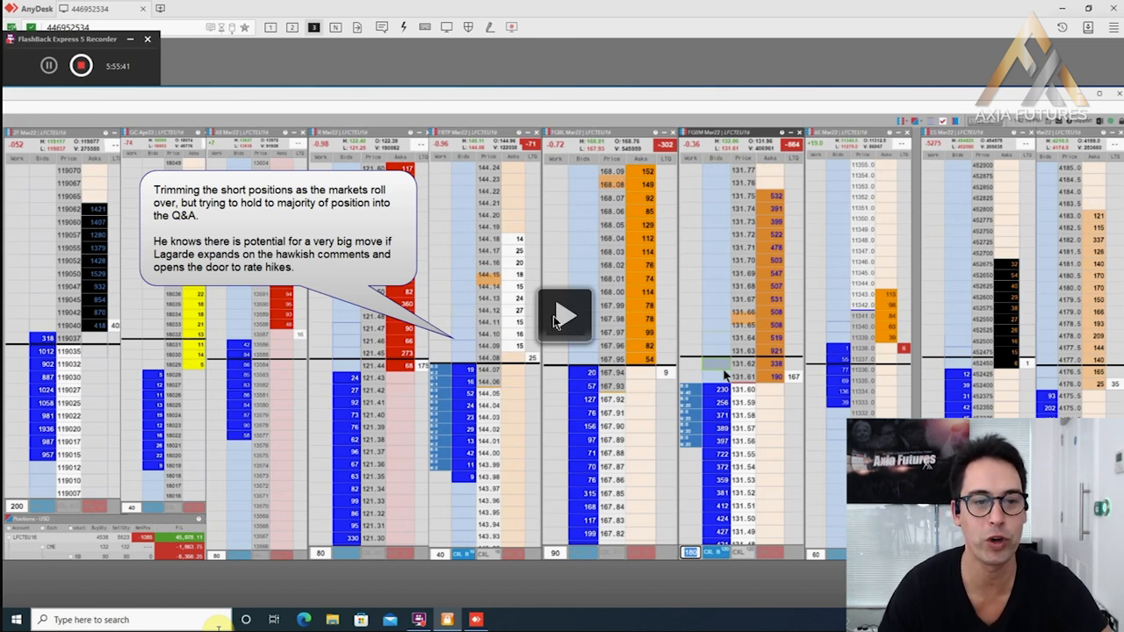
mouse_move(570, 350)
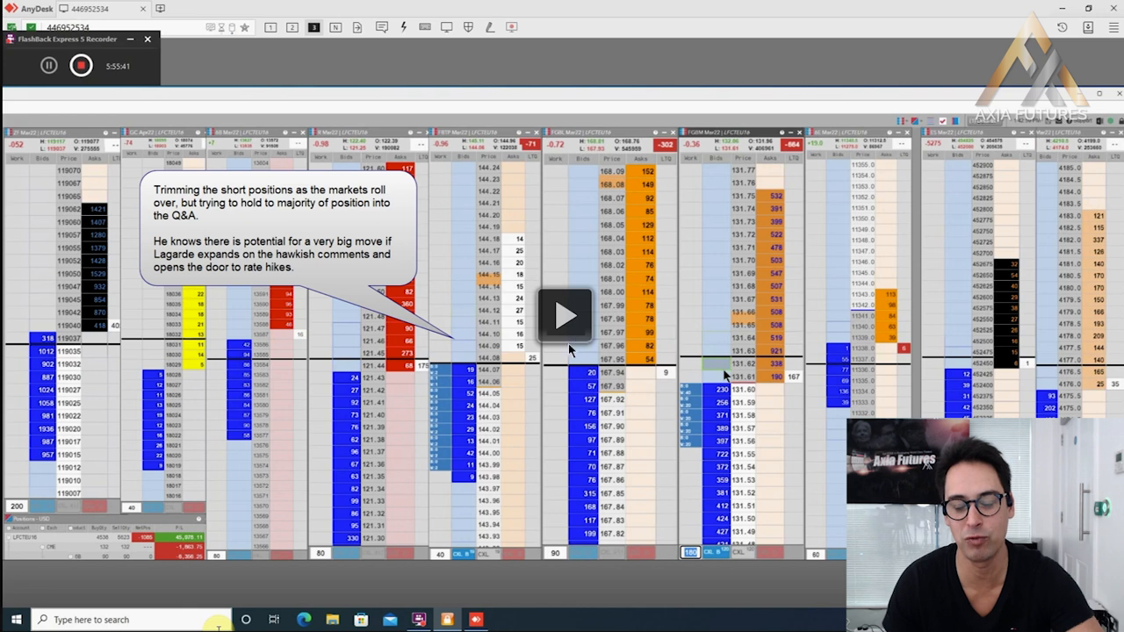
mouse_move(560, 337)
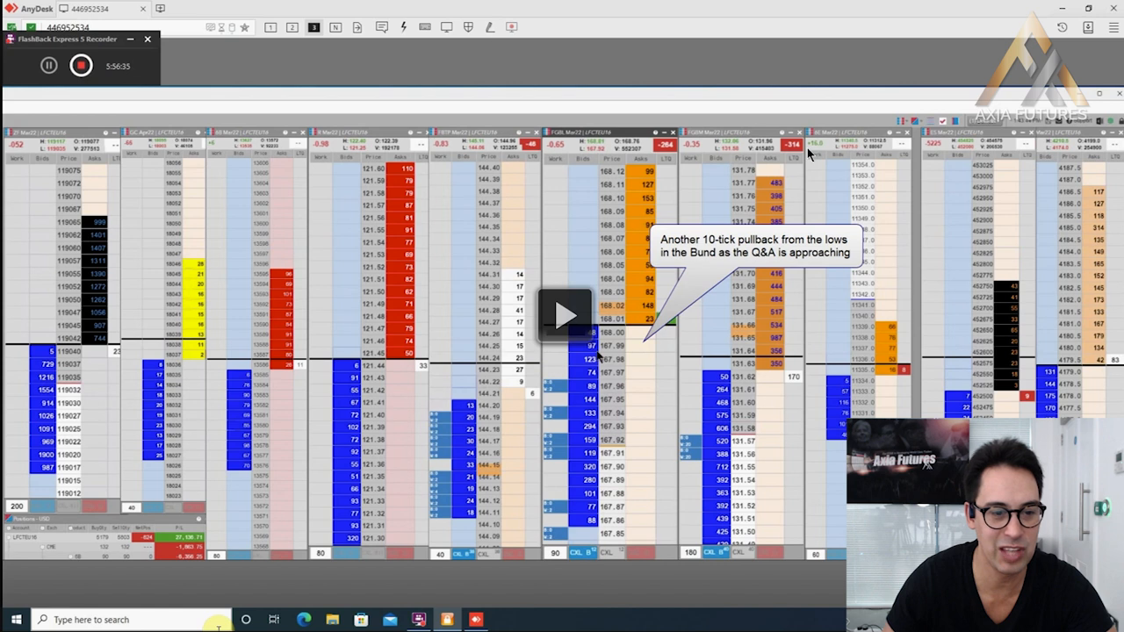
mouse_move(738, 281)
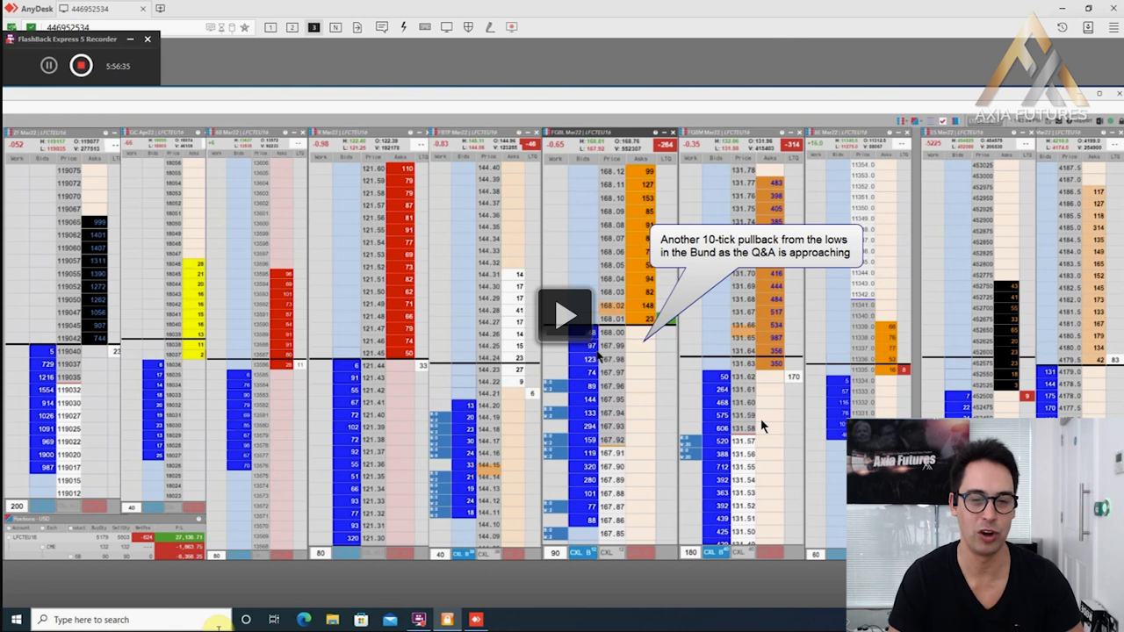
mouse_move(619, 351)
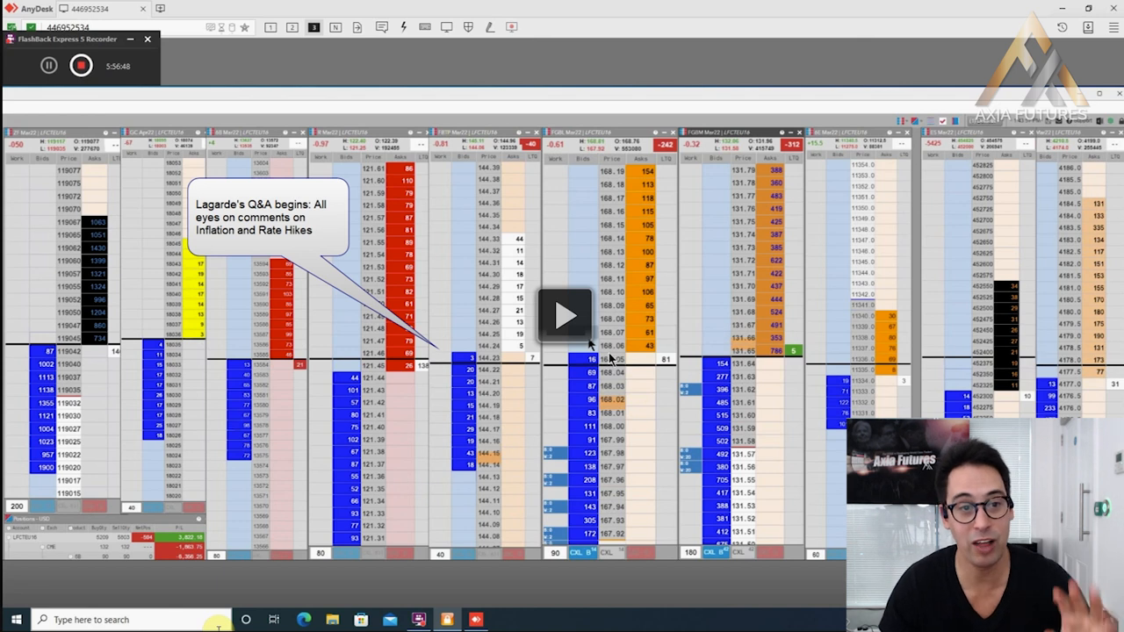
mouse_move(586, 341)
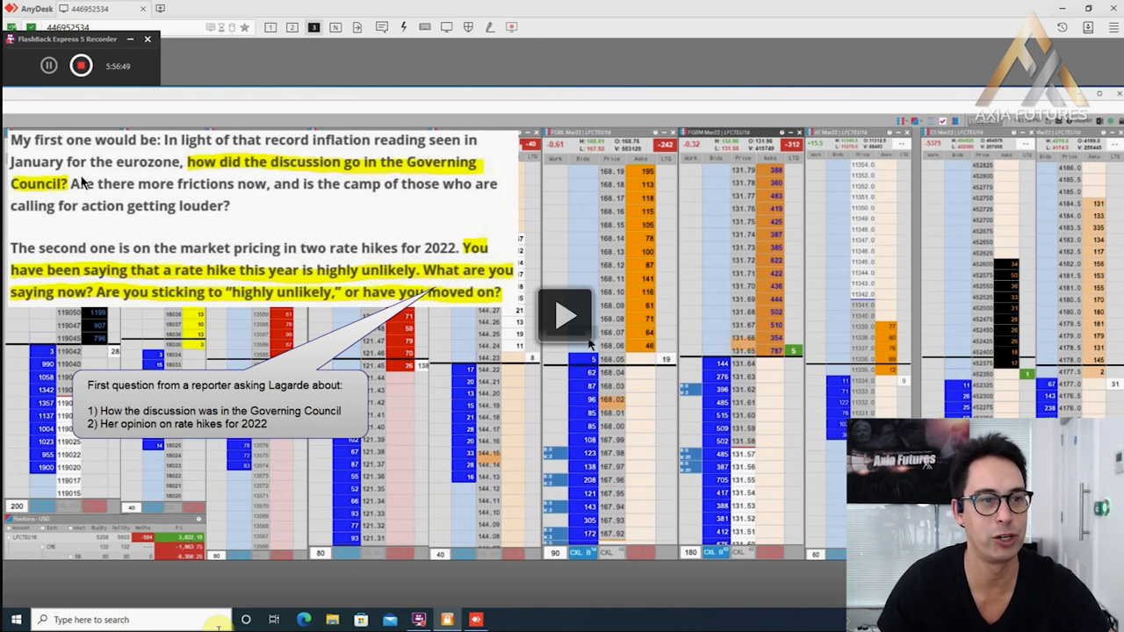
mouse_move(390, 189)
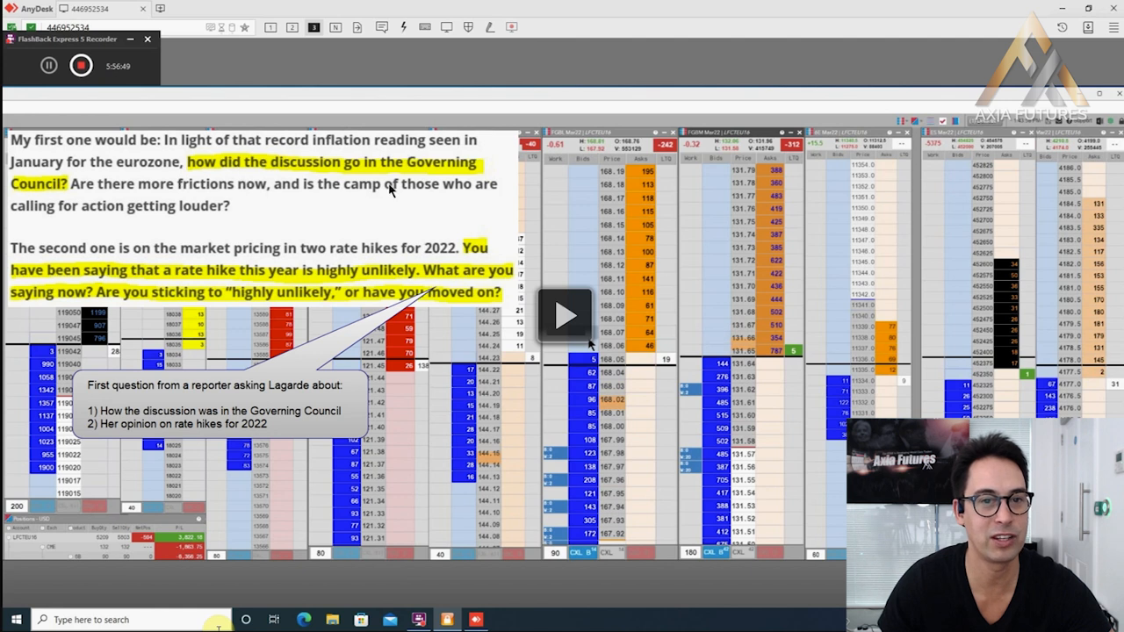
mouse_move(193, 206)
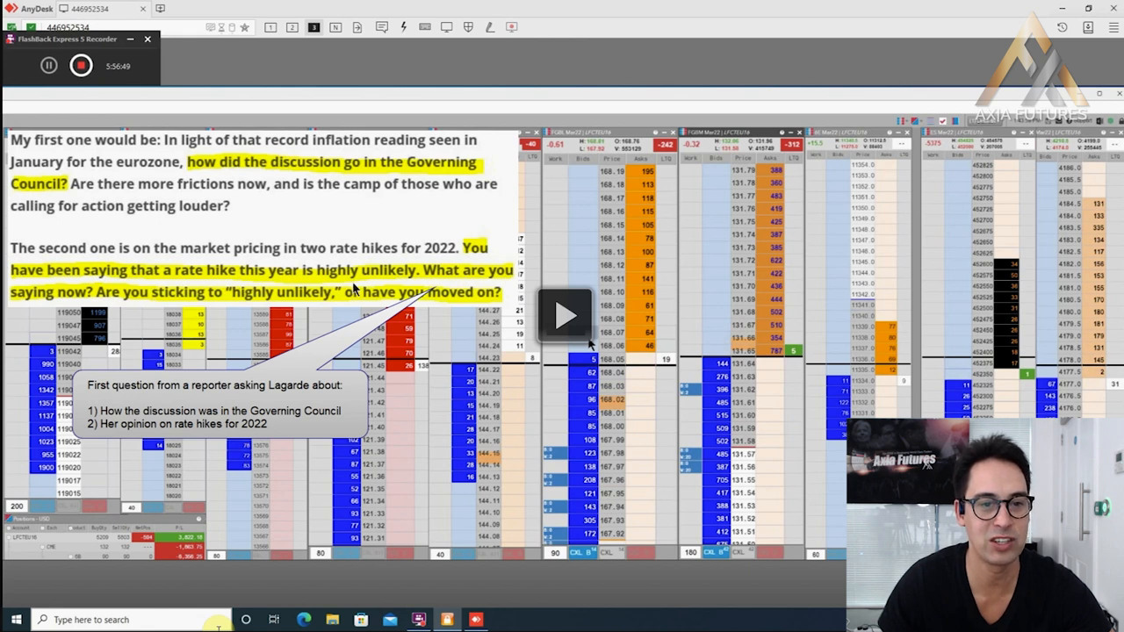
mouse_move(137, 307)
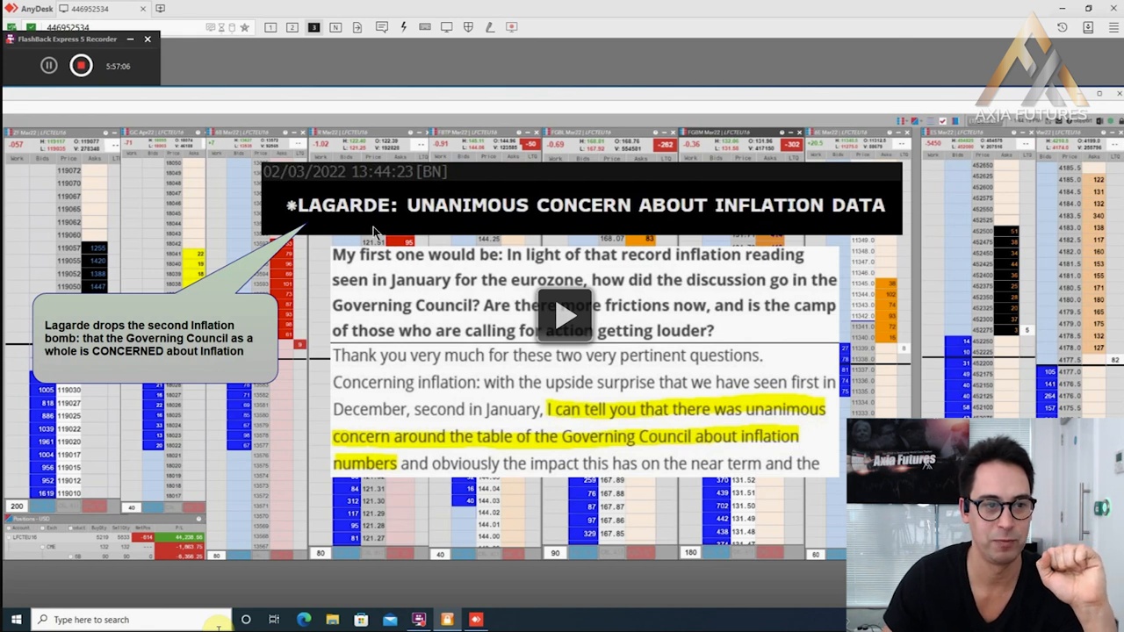
mouse_move(102, 355)
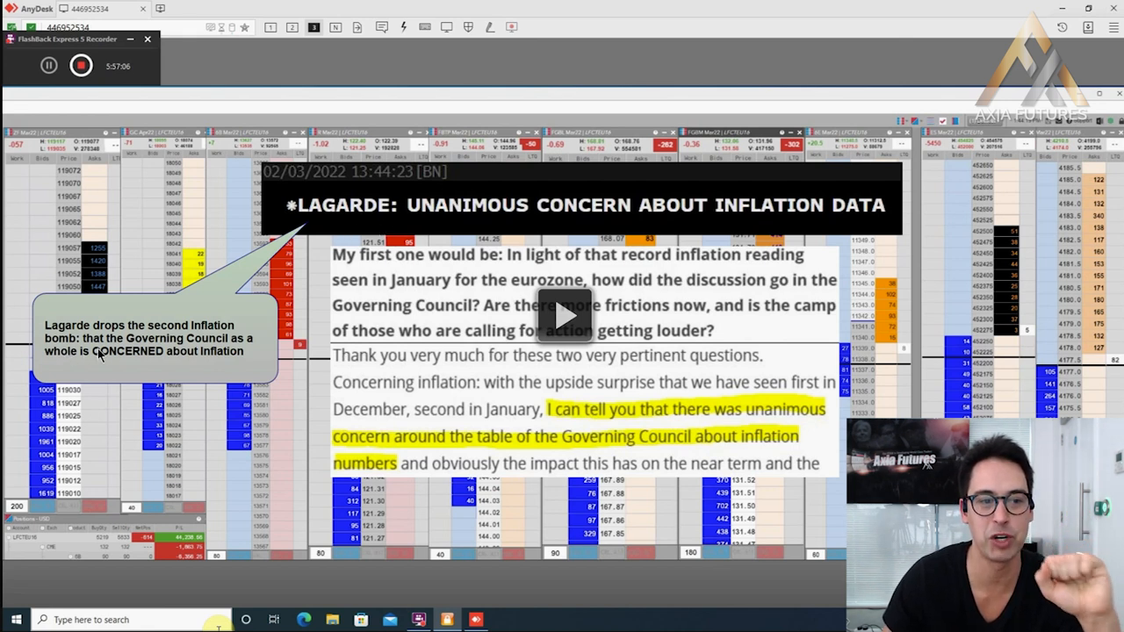
mouse_move(237, 367)
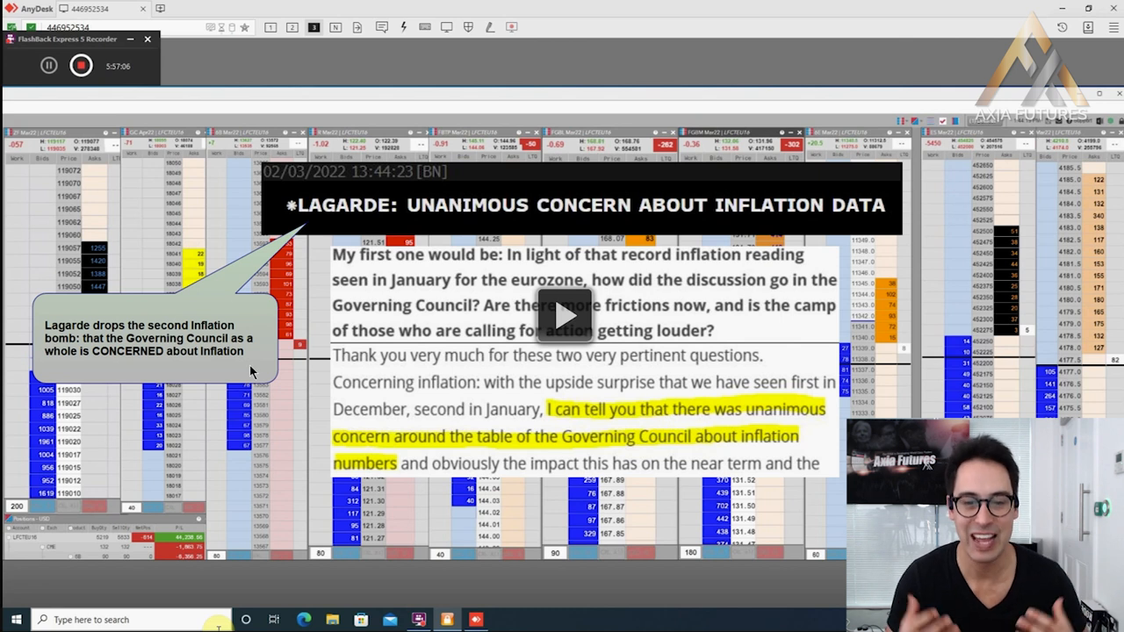
mouse_move(548, 305)
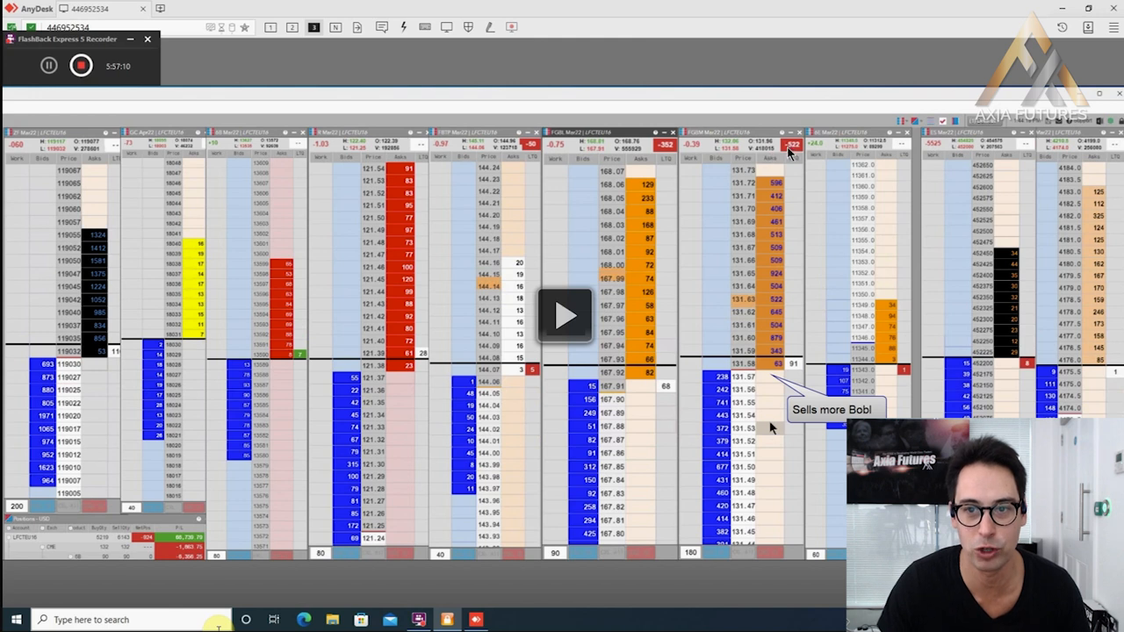
mouse_move(650, 144)
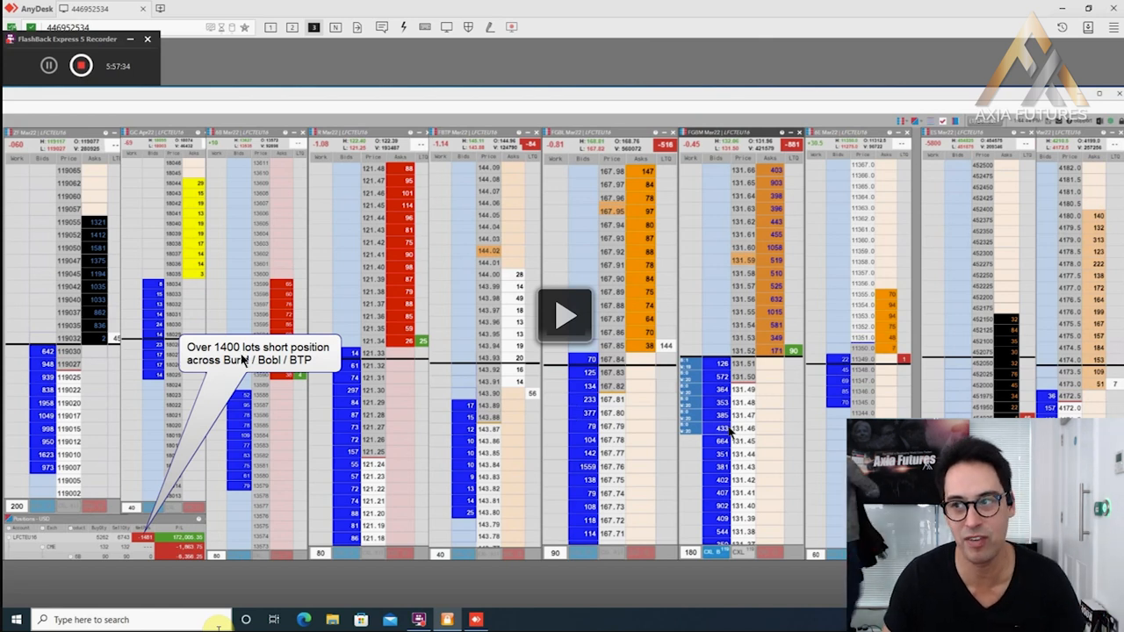
mouse_move(315, 364)
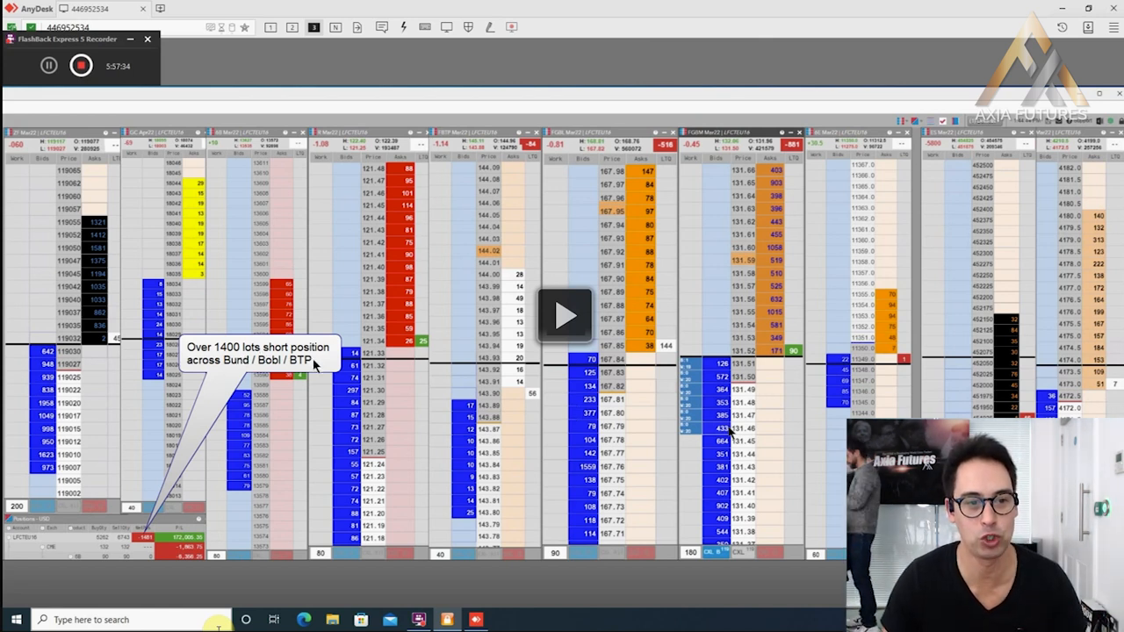
mouse_move(317, 369)
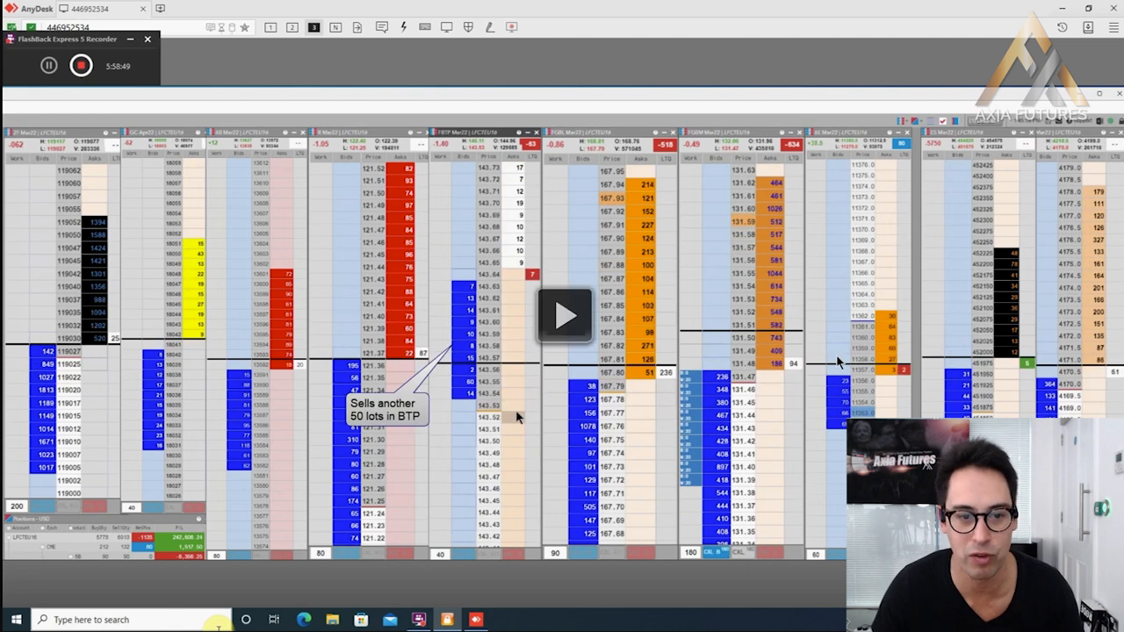
mouse_move(614, 362)
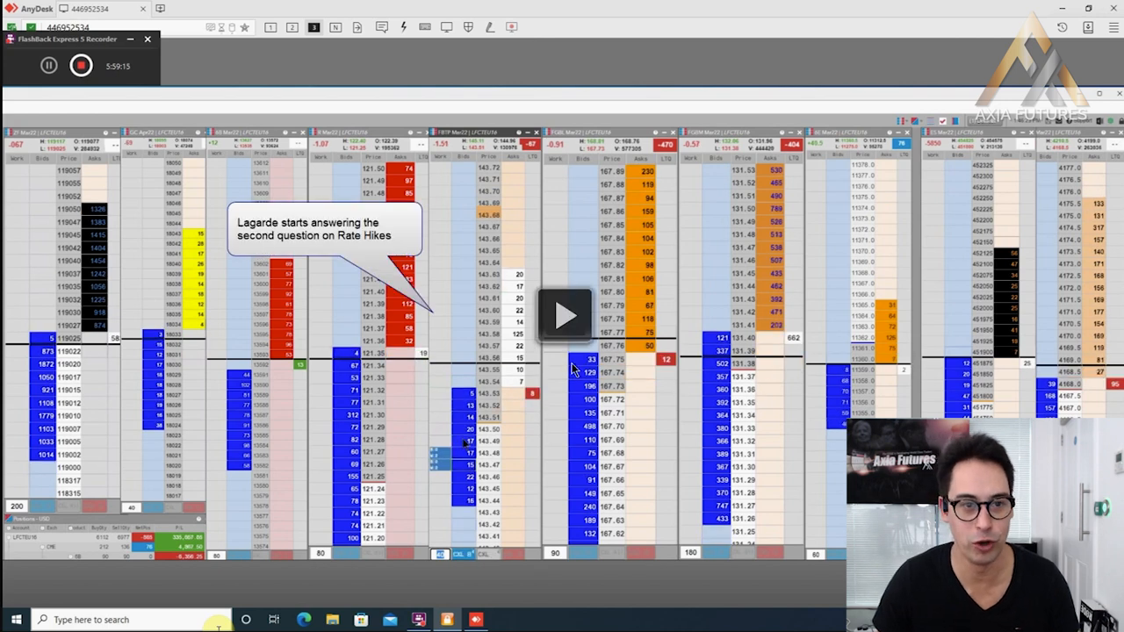
mouse_move(330, 267)
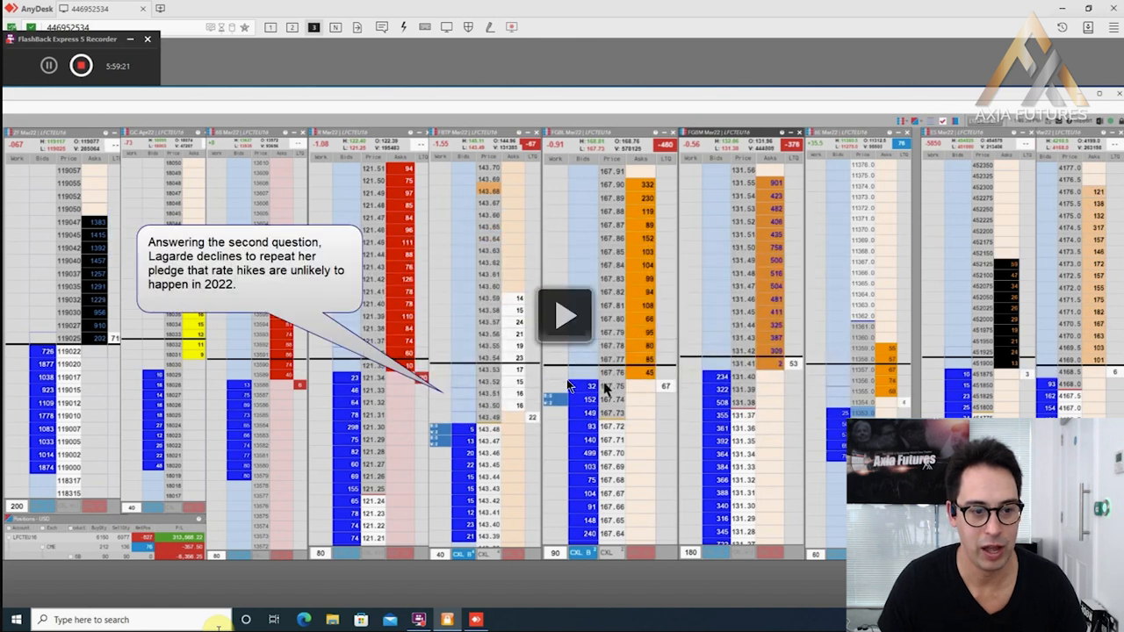
mouse_move(562, 328)
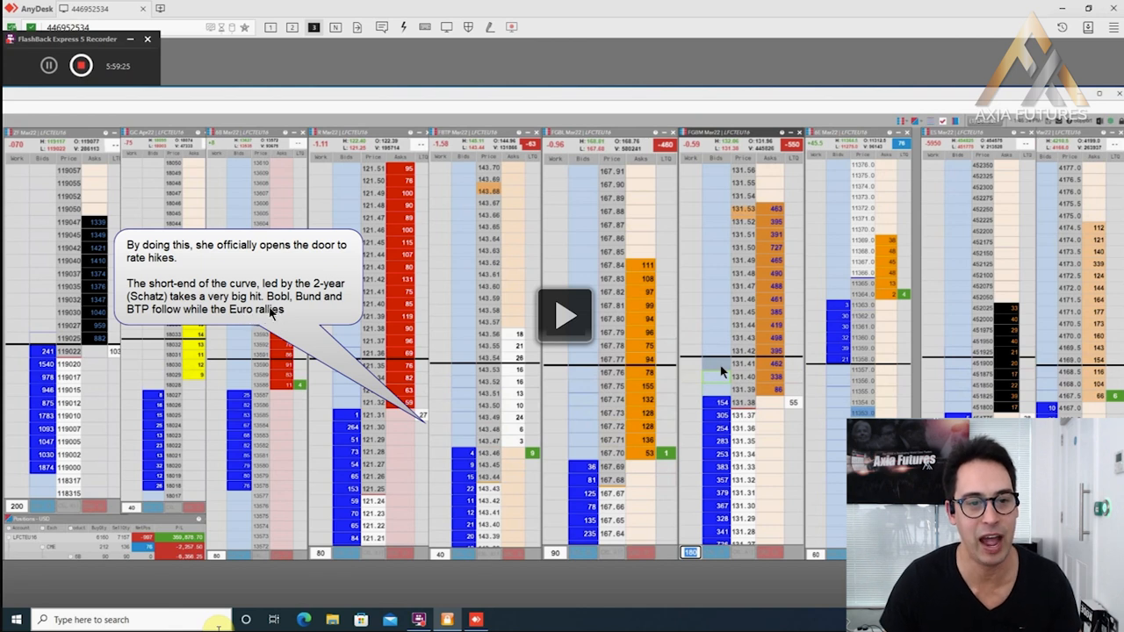
mouse_move(232, 332)
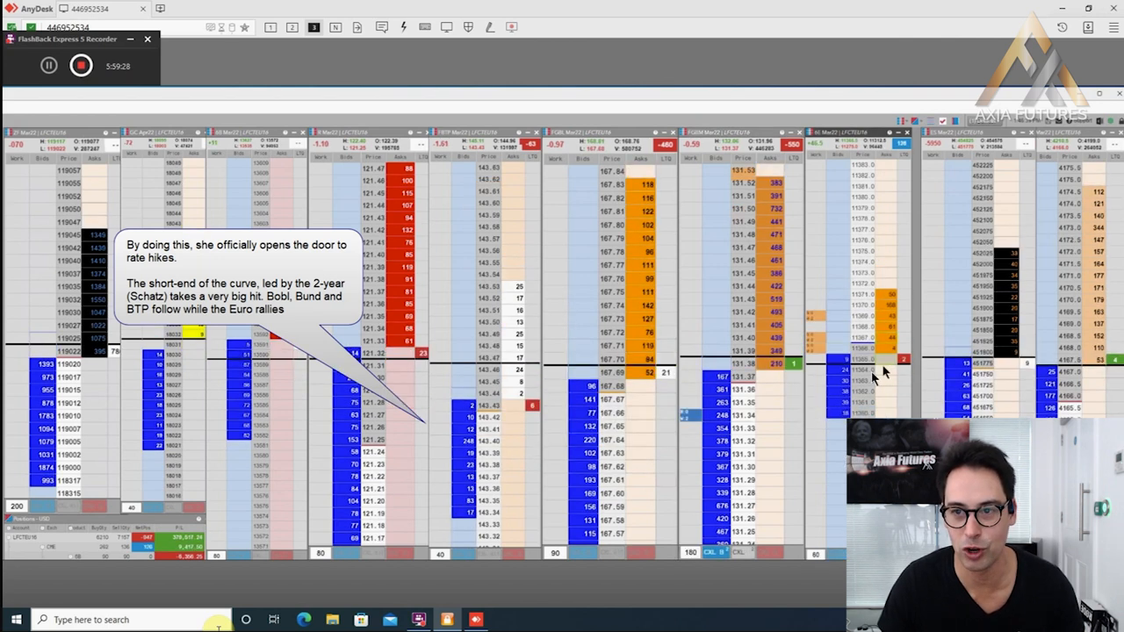
- Advance the replay through the Rate Hikes question callouts to Lagarde's second answer
right_click(615, 439)
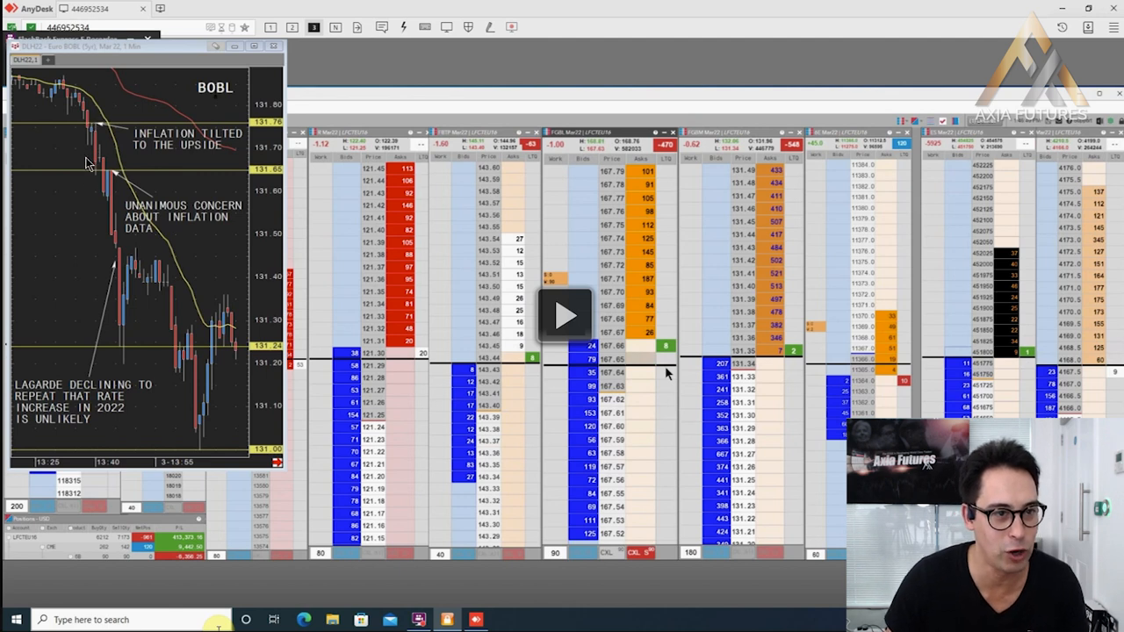
mouse_move(120, 179)
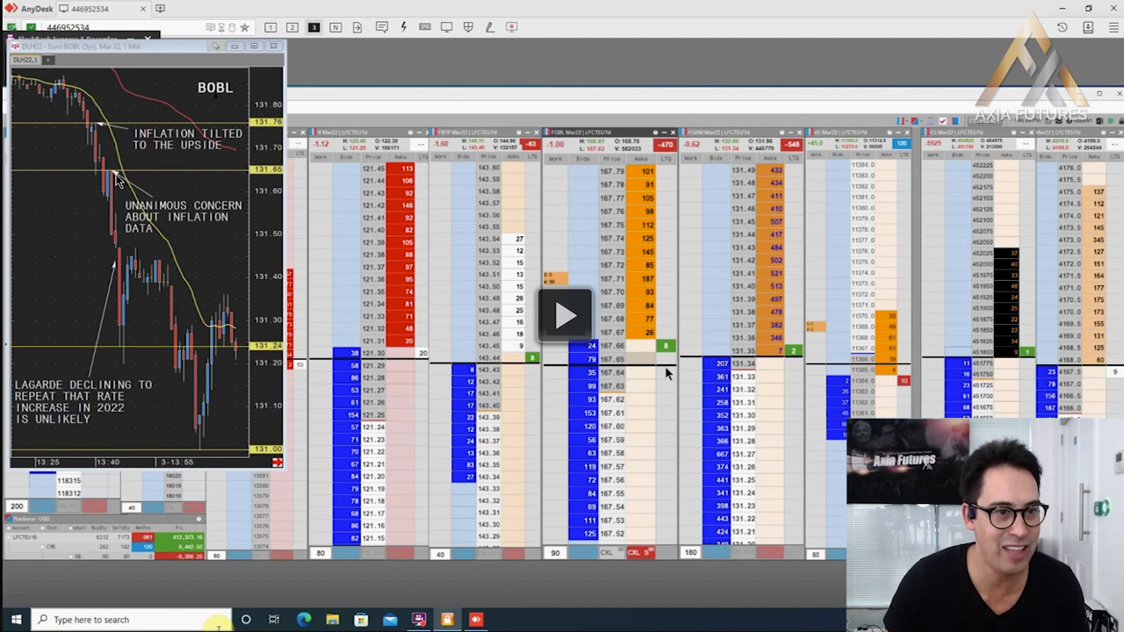
mouse_move(127, 358)
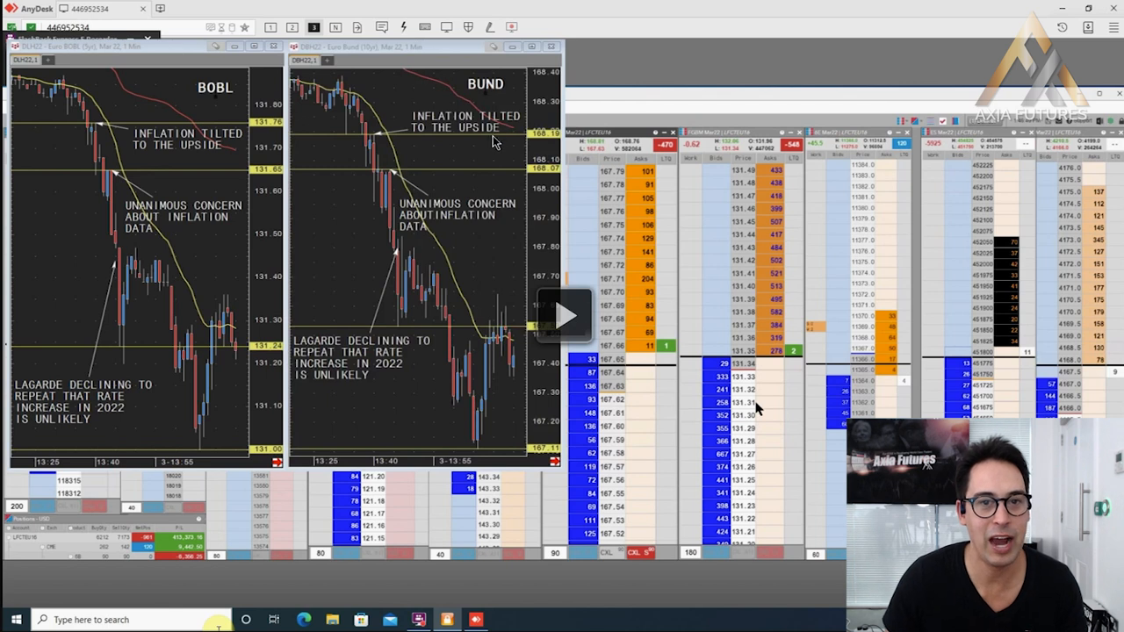
mouse_move(390, 147)
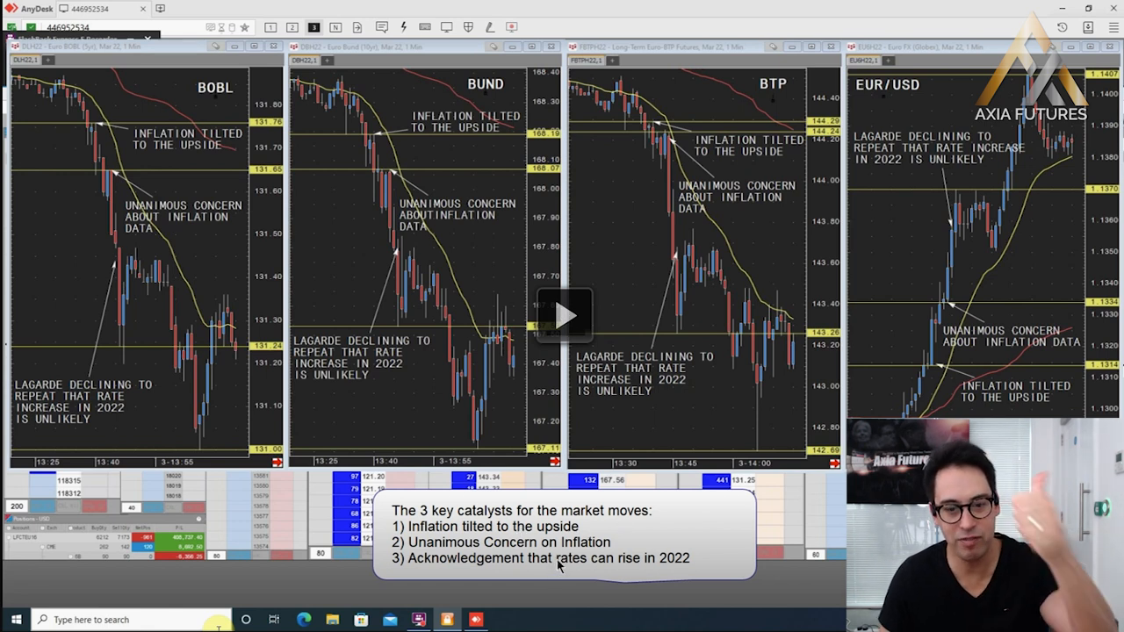
mouse_move(539, 571)
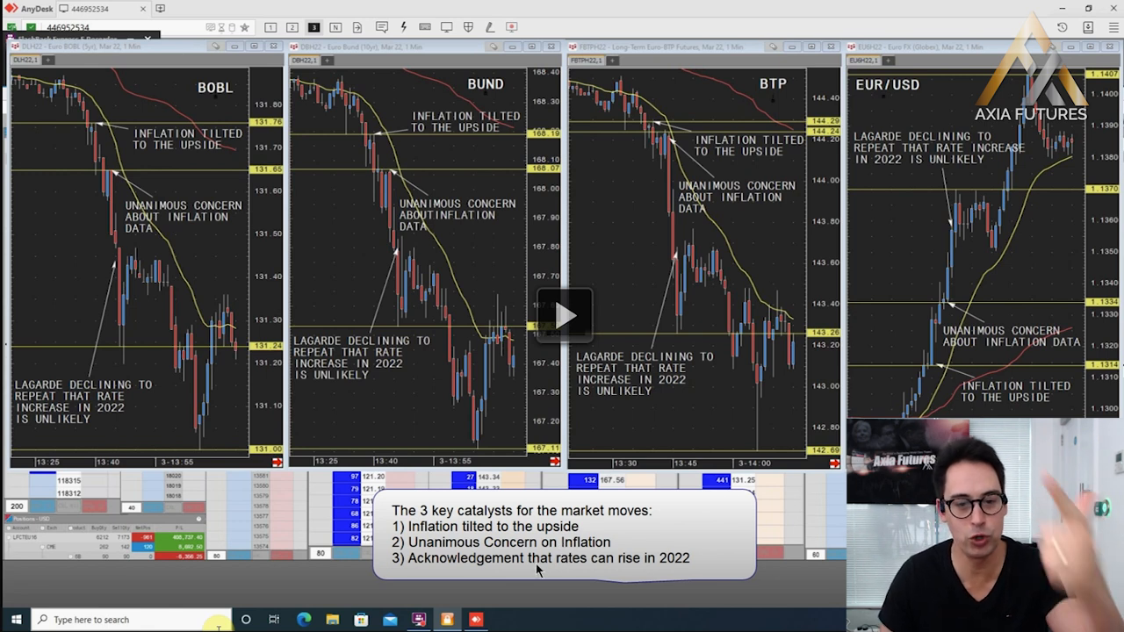
mouse_move(586, 578)
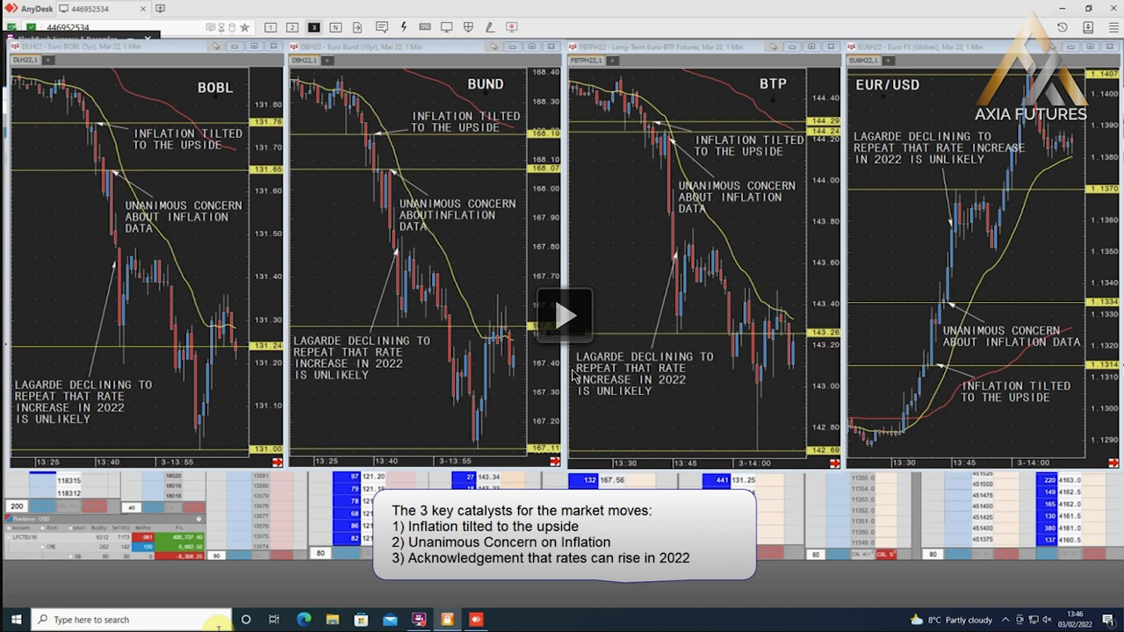
mouse_move(910, 601)
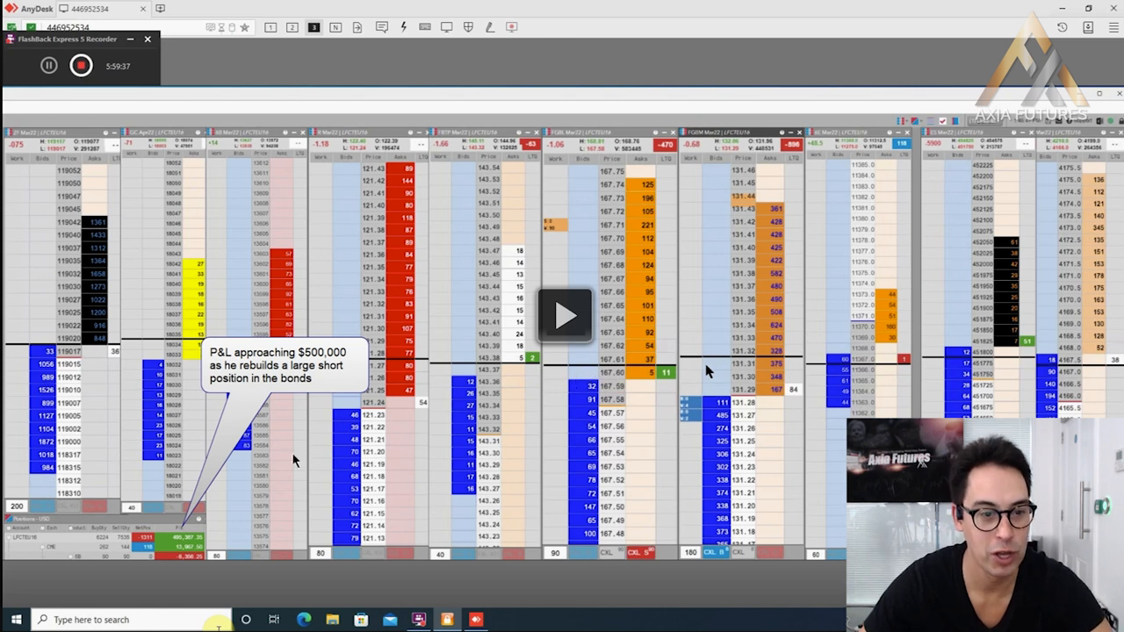
mouse_move(307, 377)
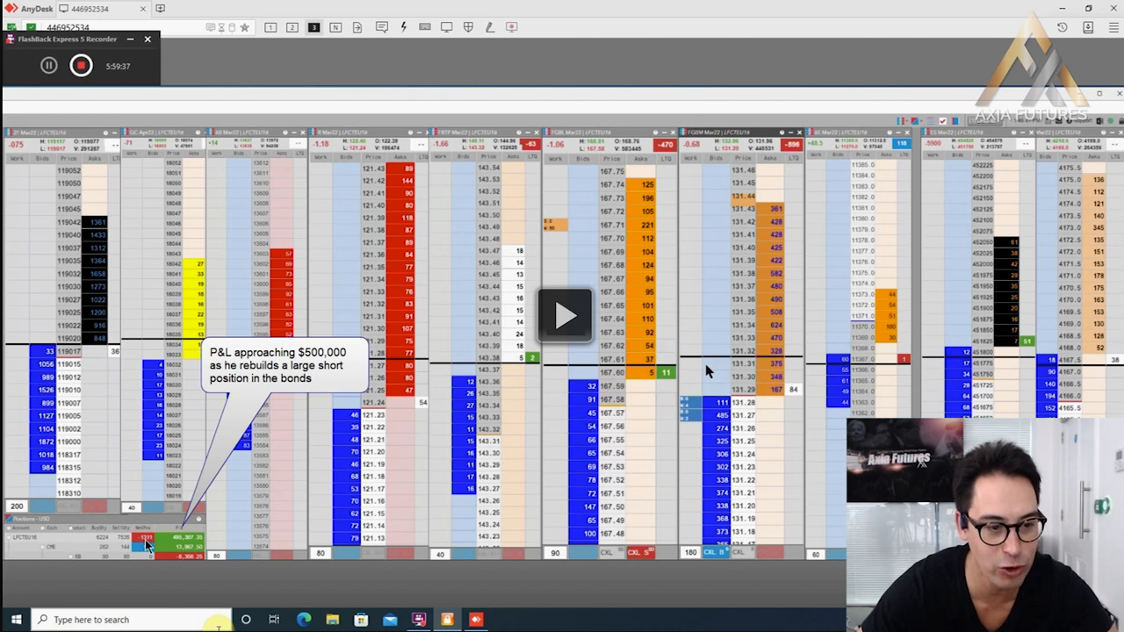
mouse_move(652, 163)
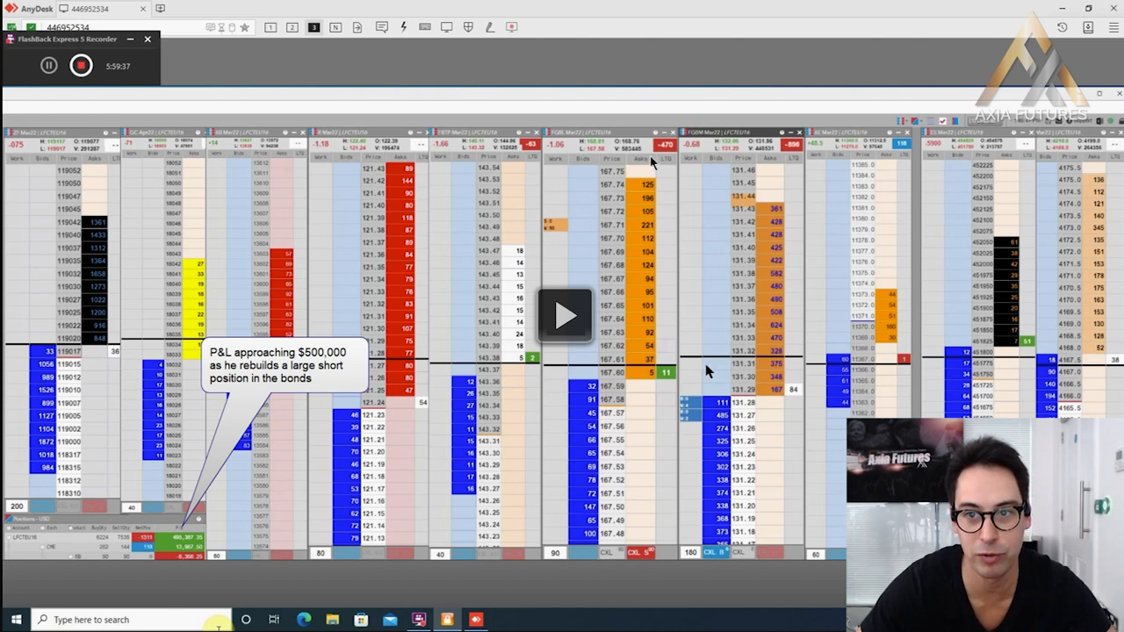
mouse_move(668, 162)
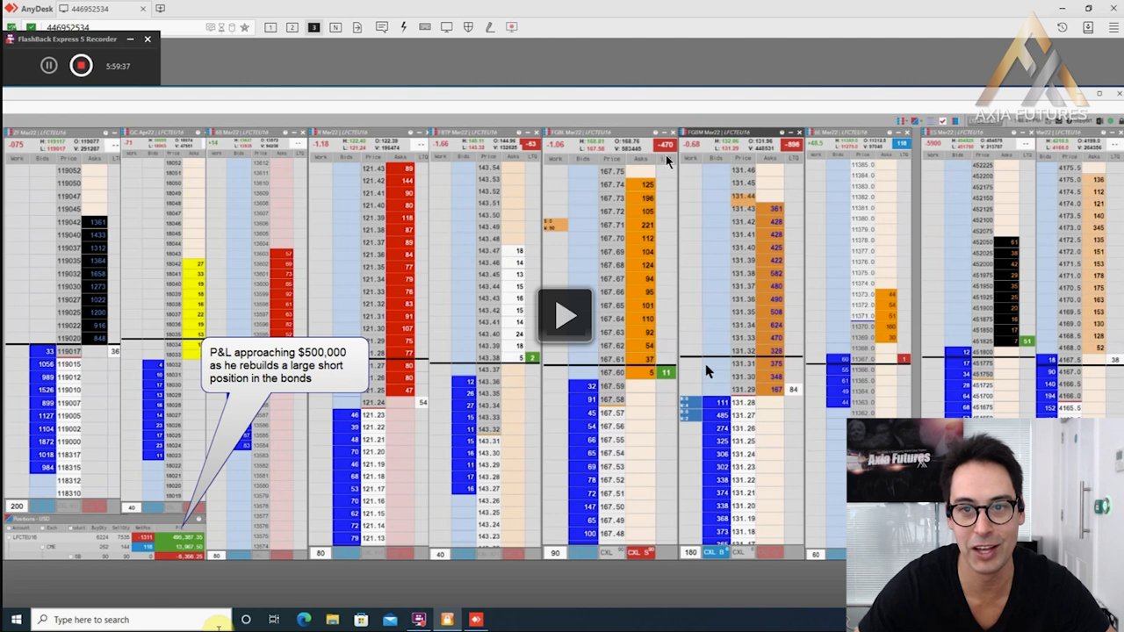
mouse_move(830, 174)
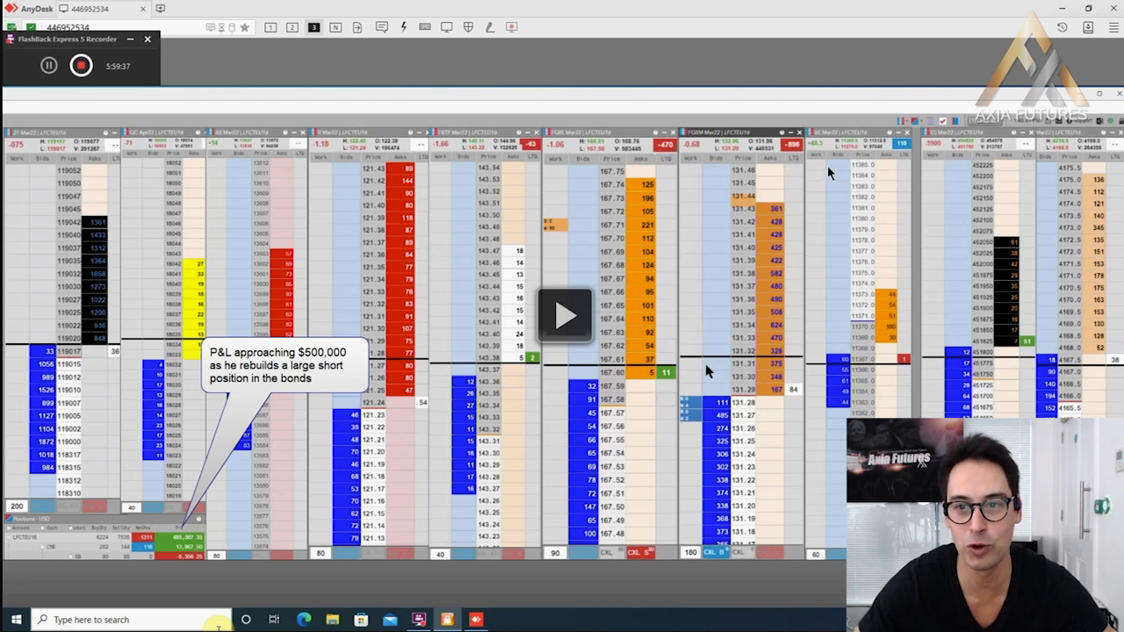
mouse_move(792, 158)
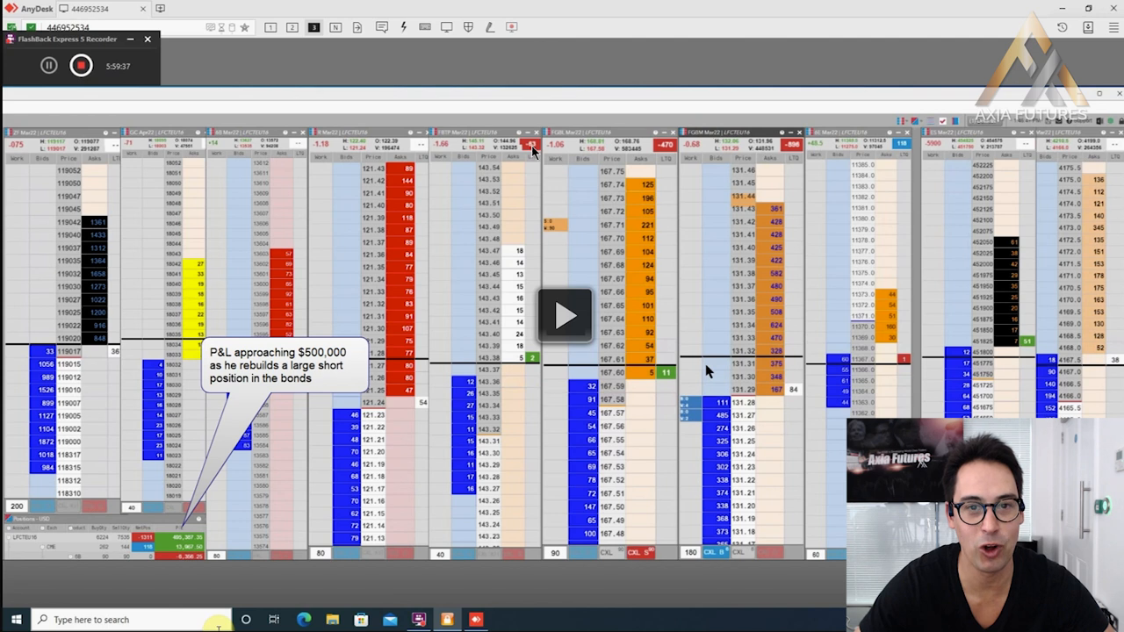
mouse_move(566, 318)
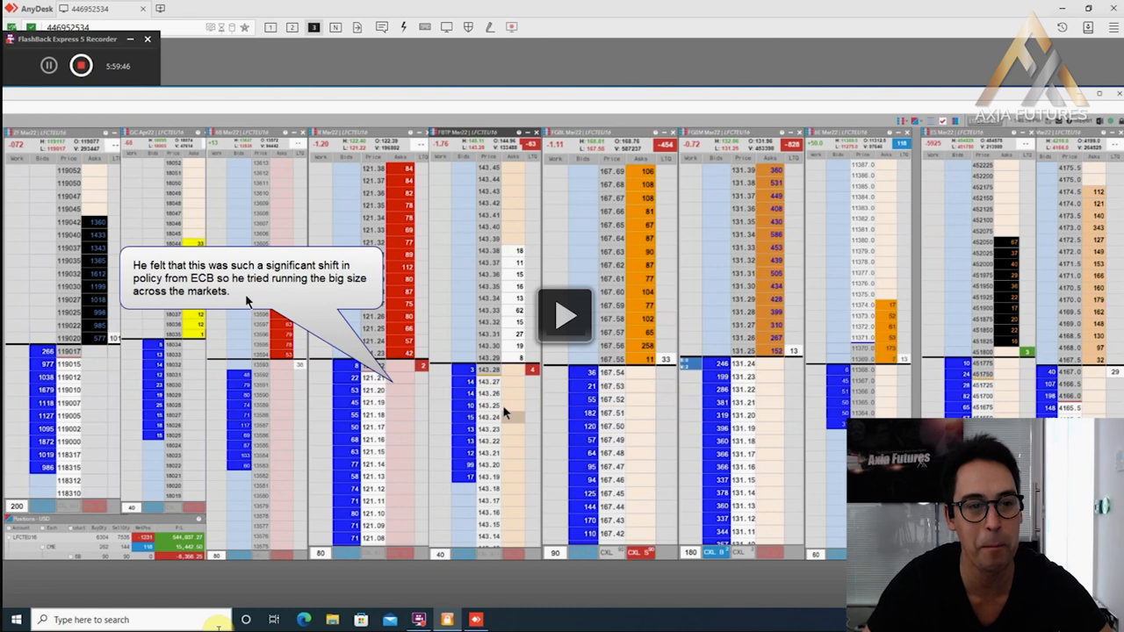
mouse_move(573, 334)
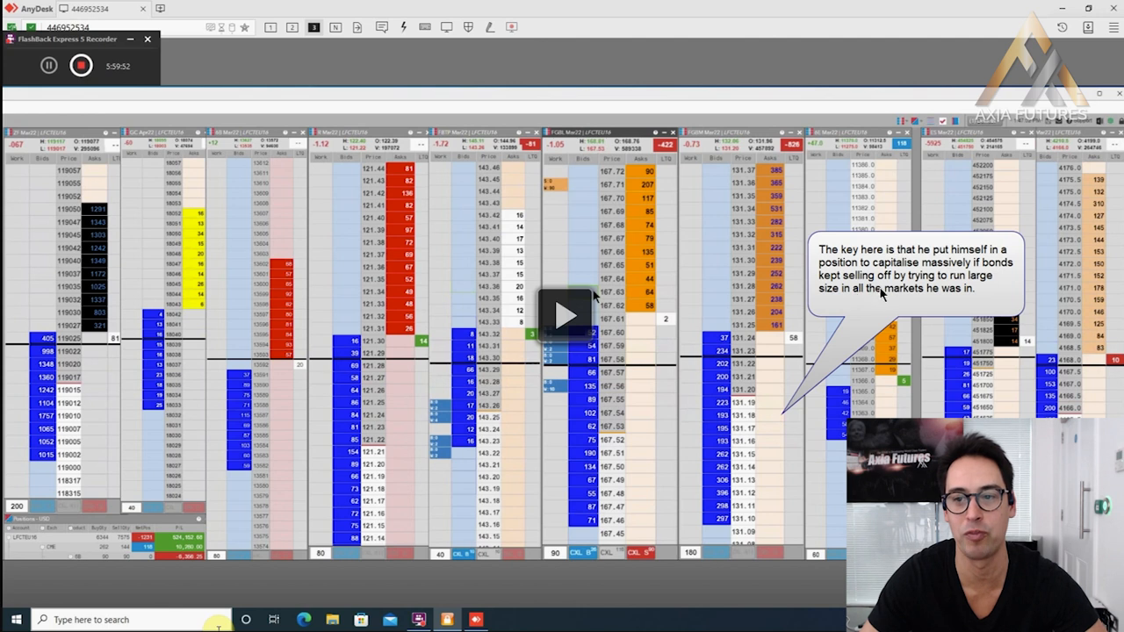
mouse_move(846, 327)
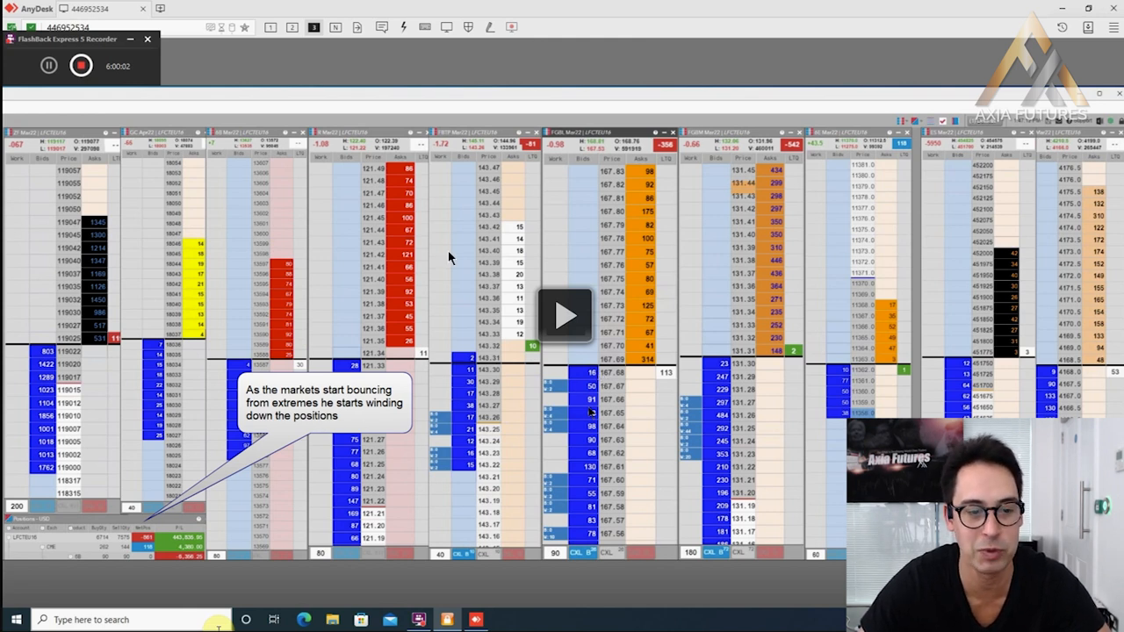
mouse_move(264, 541)
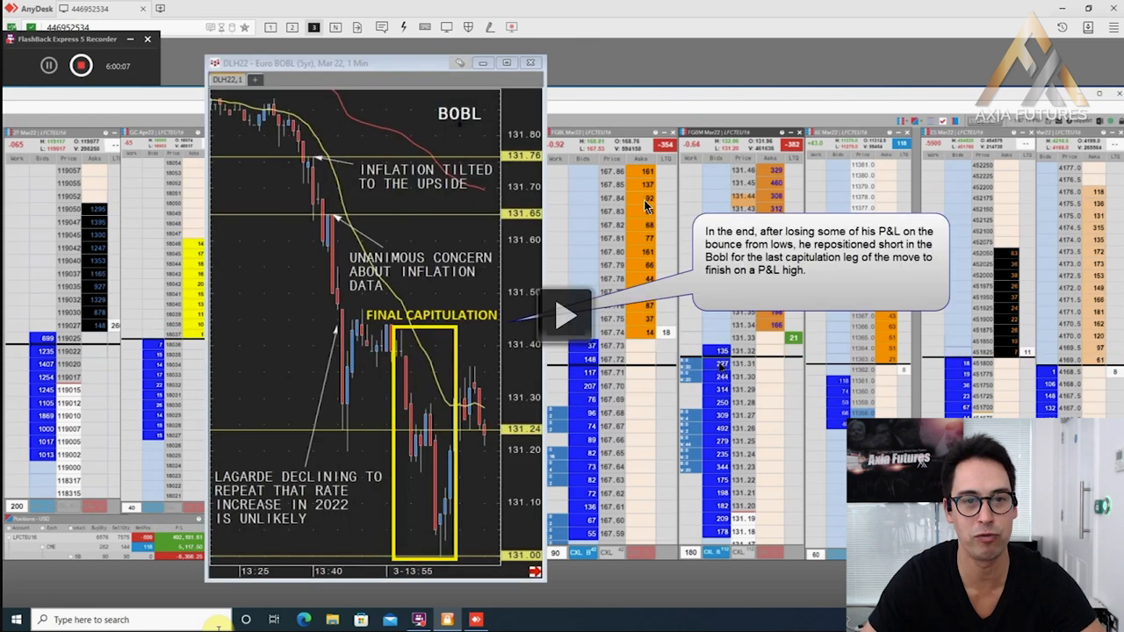
mouse_move(395, 302)
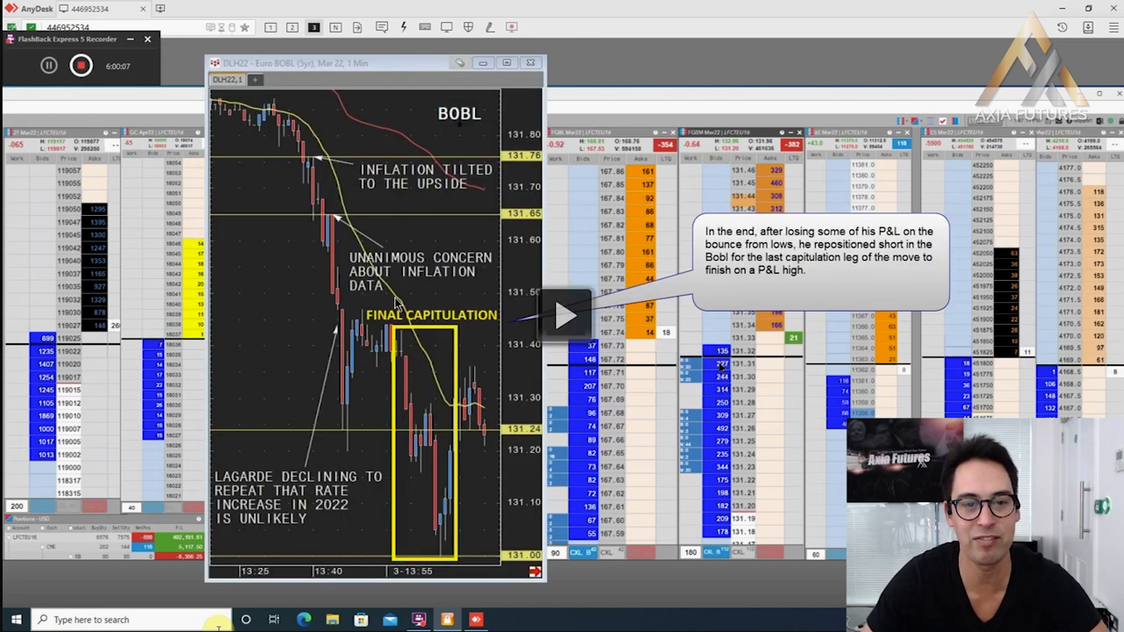
mouse_move(397, 372)
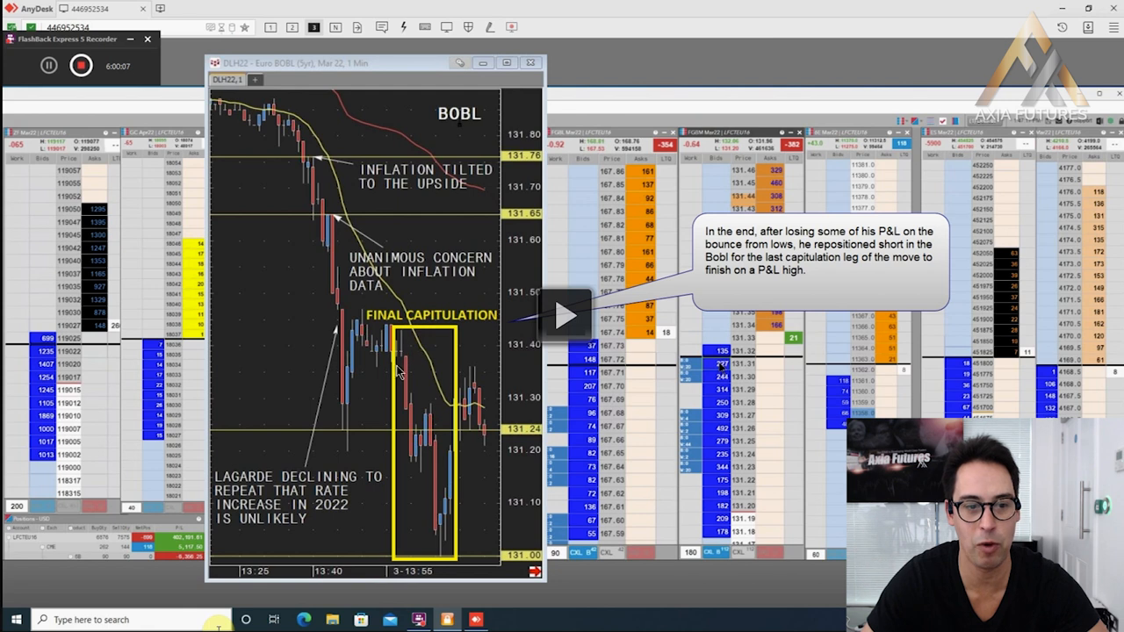
mouse_move(482, 358)
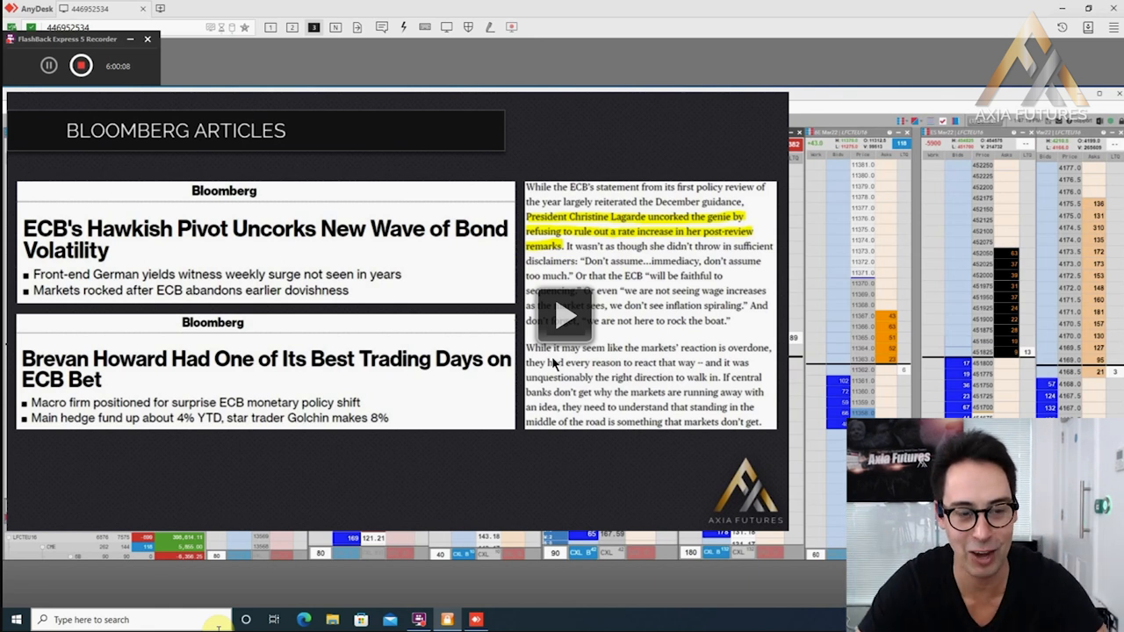
mouse_move(588, 407)
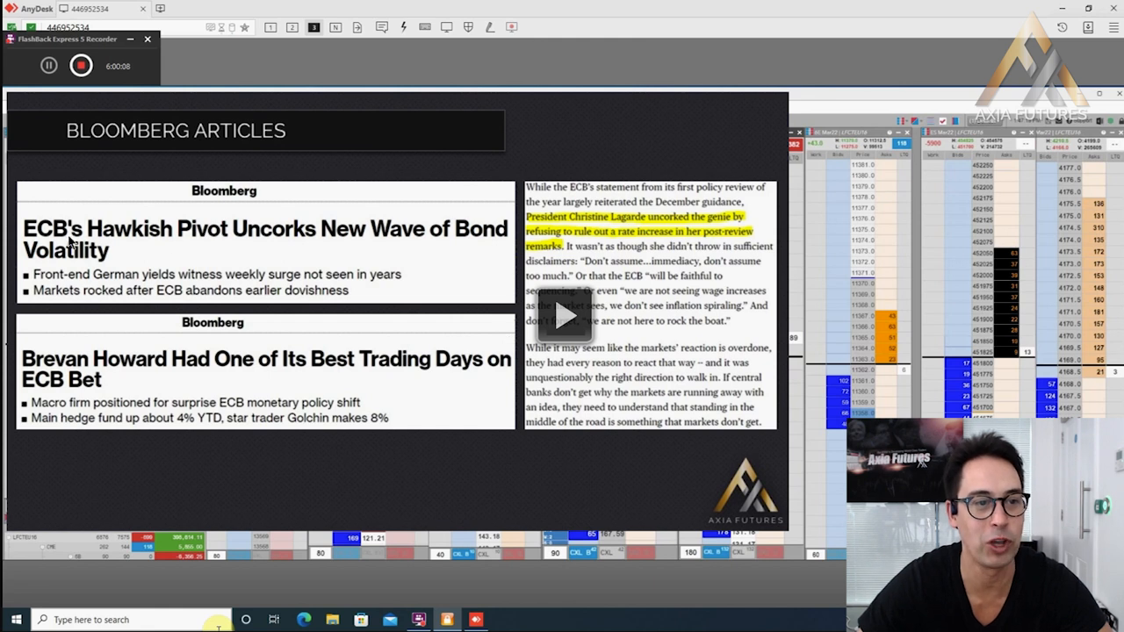
mouse_move(209, 264)
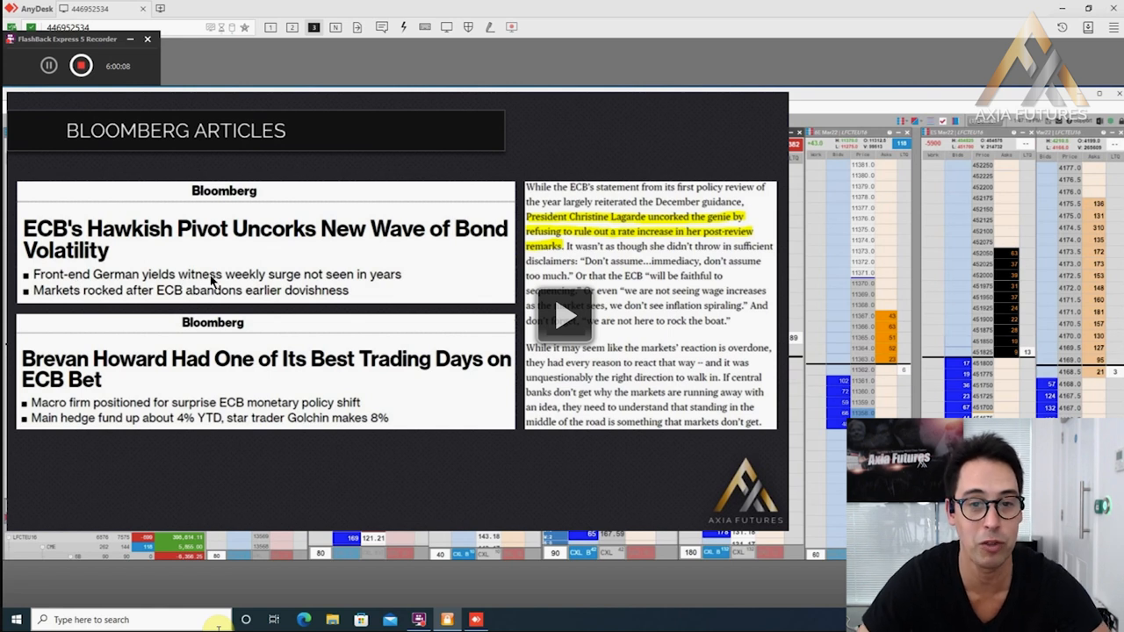
mouse_move(267, 288)
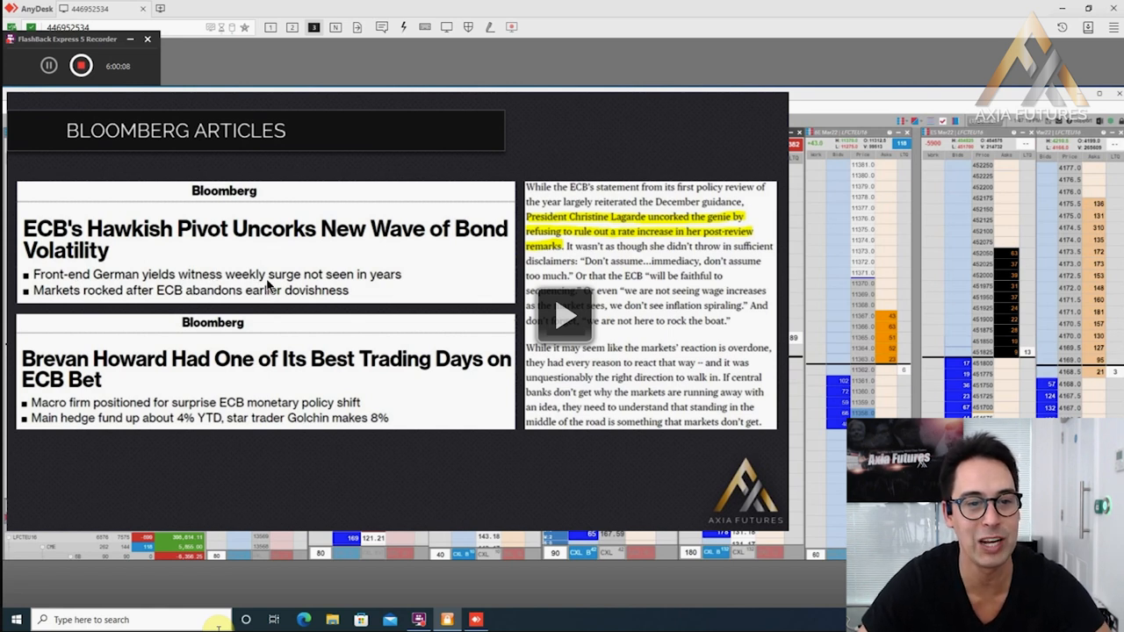
mouse_move(131, 372)
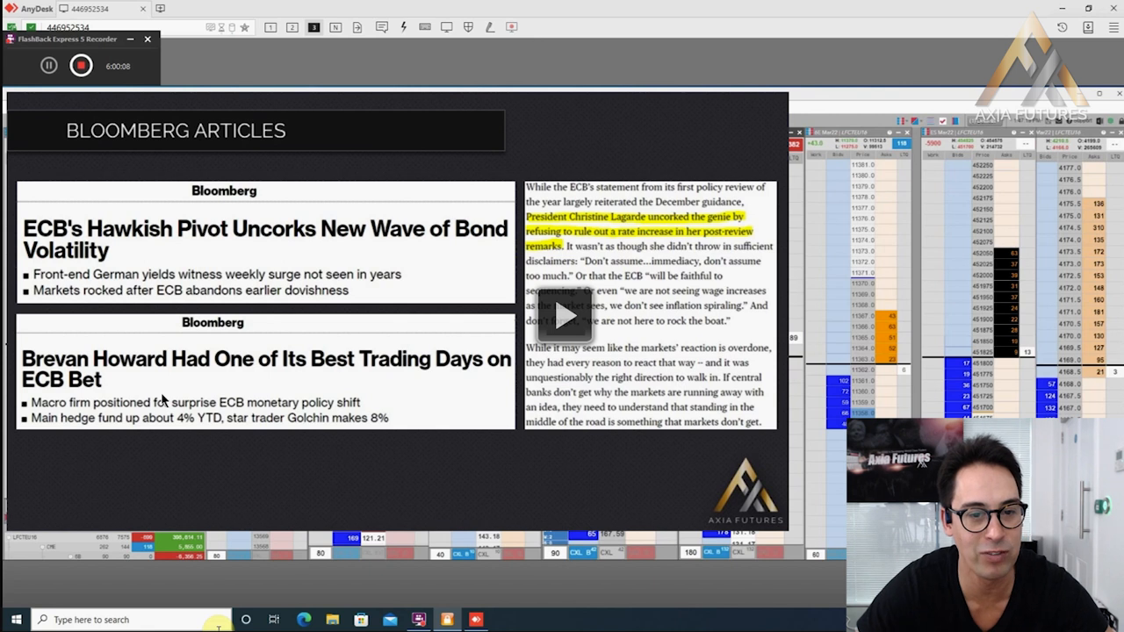
mouse_move(201, 375)
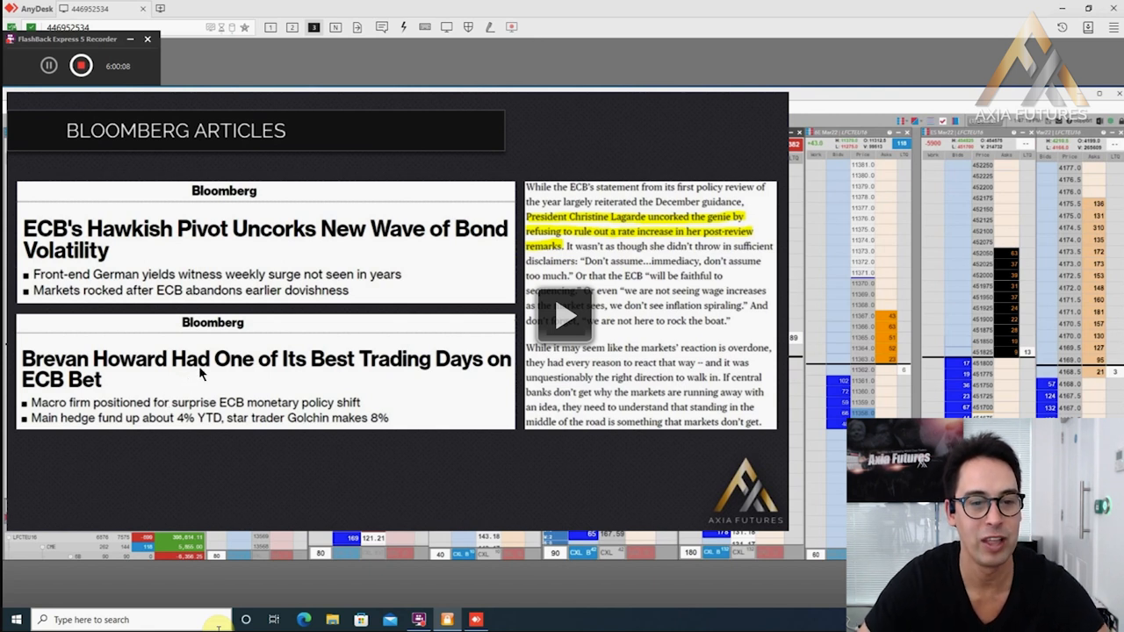
mouse_move(578, 263)
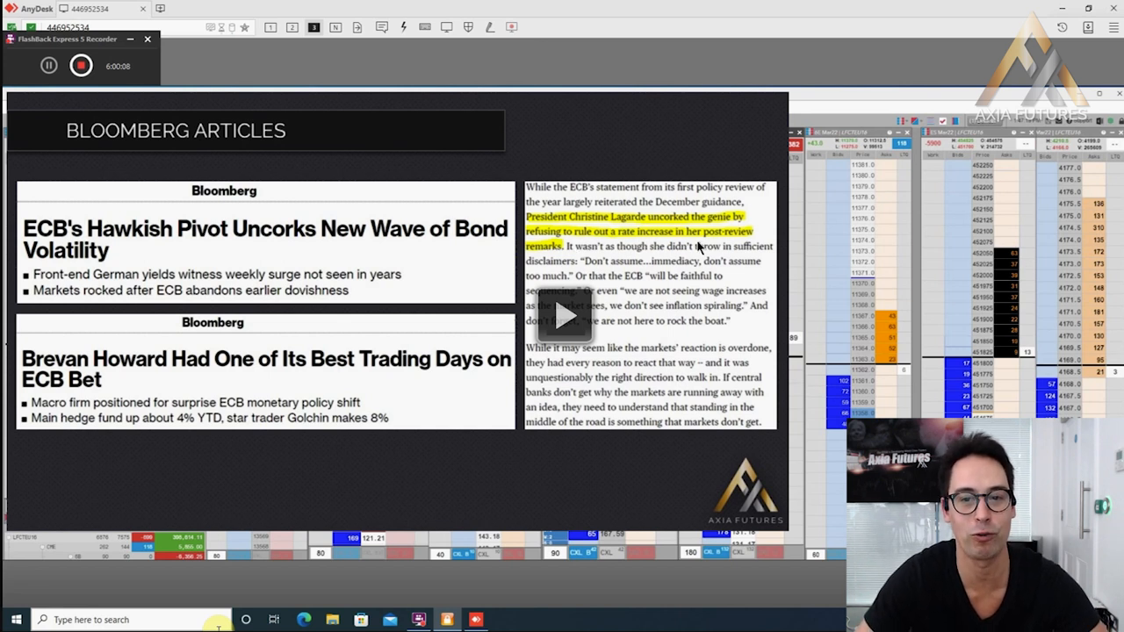
mouse_move(576, 318)
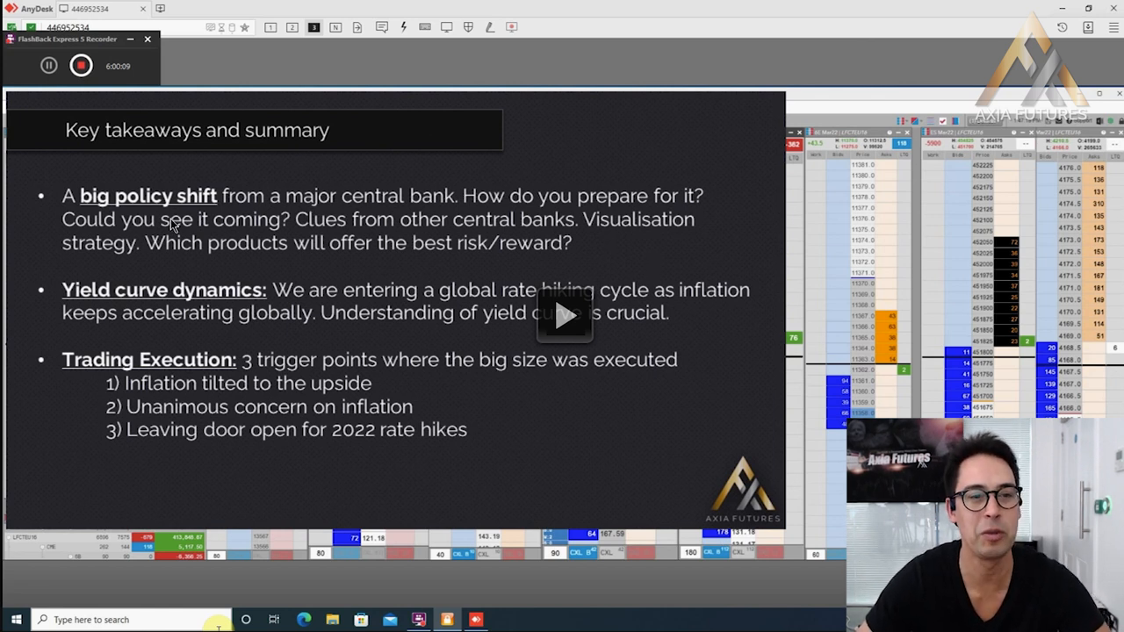
mouse_move(352, 230)
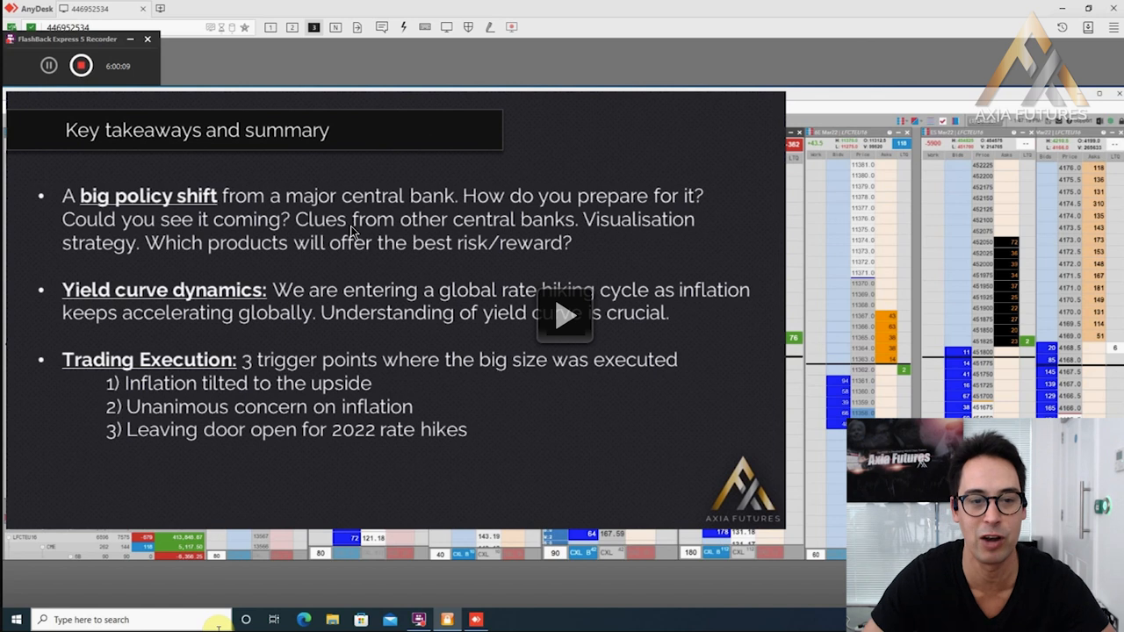
mouse_move(598, 336)
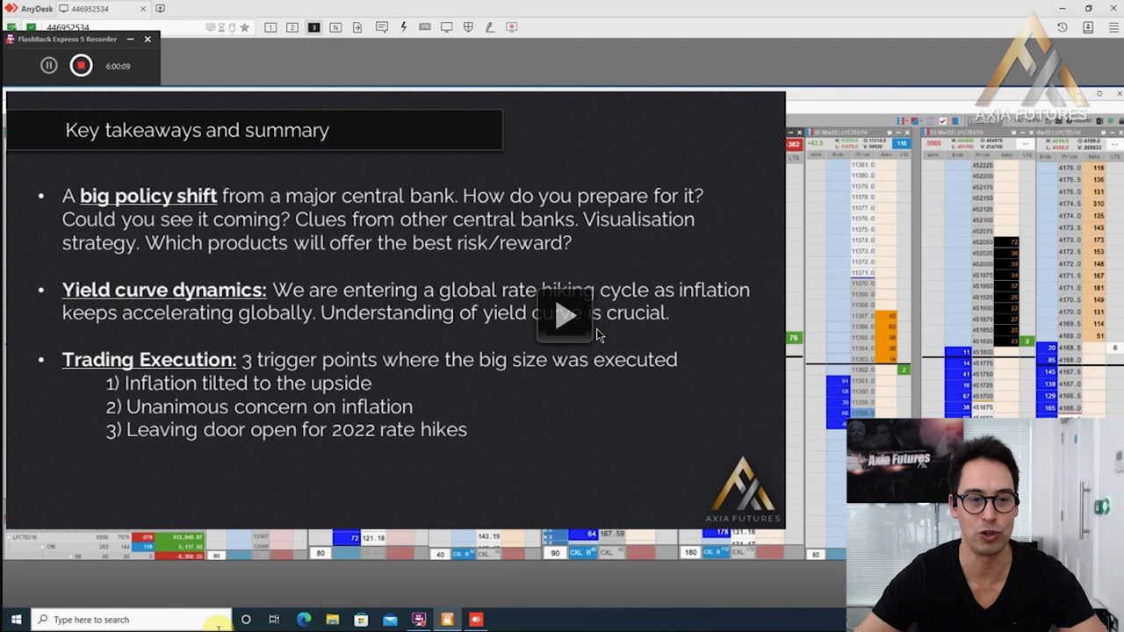
mouse_move(517, 430)
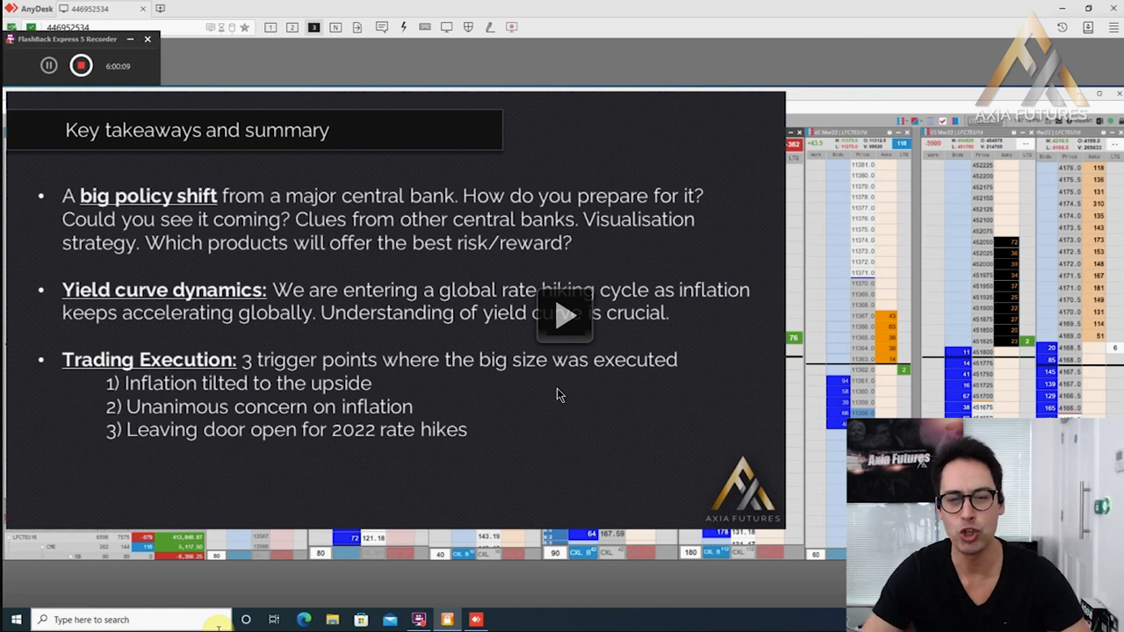
mouse_move(278, 397)
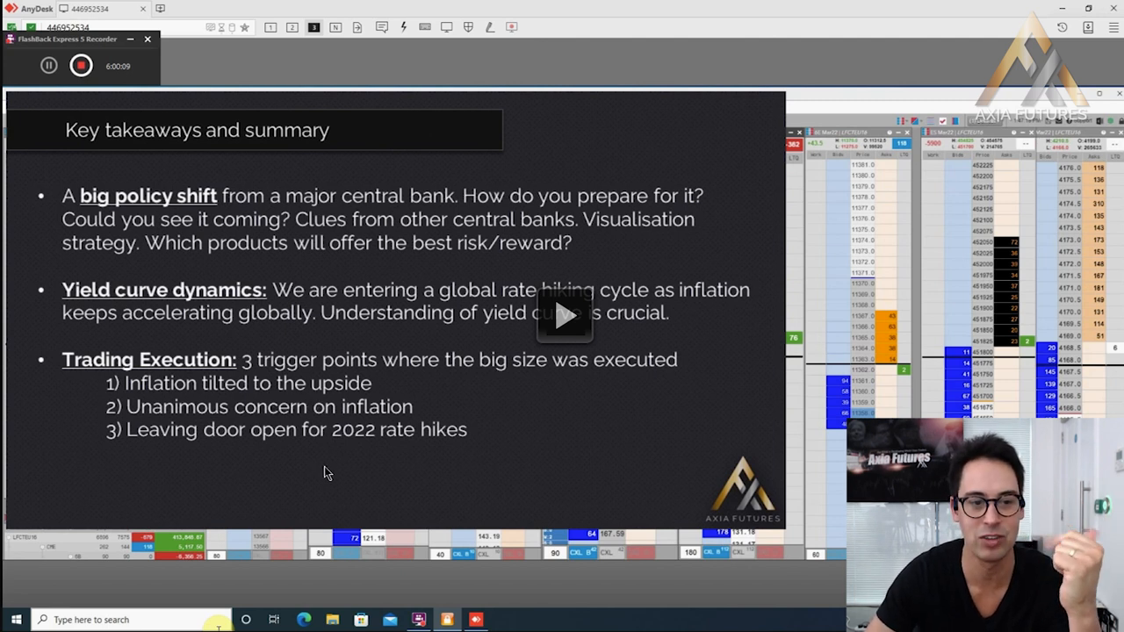
mouse_move(314, 485)
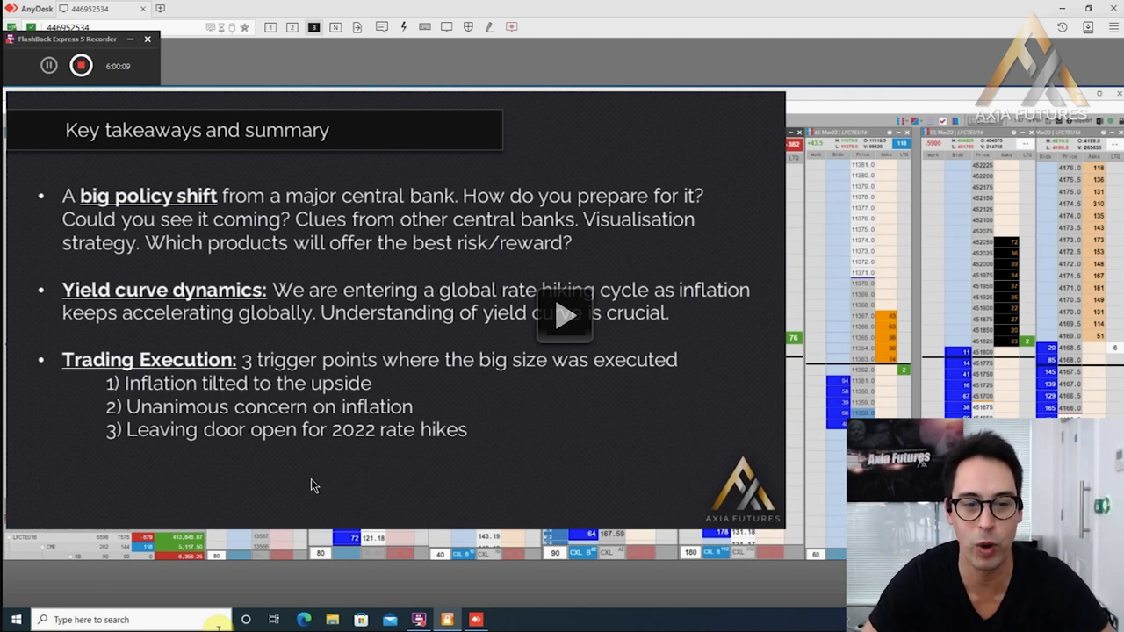
mouse_move(322, 482)
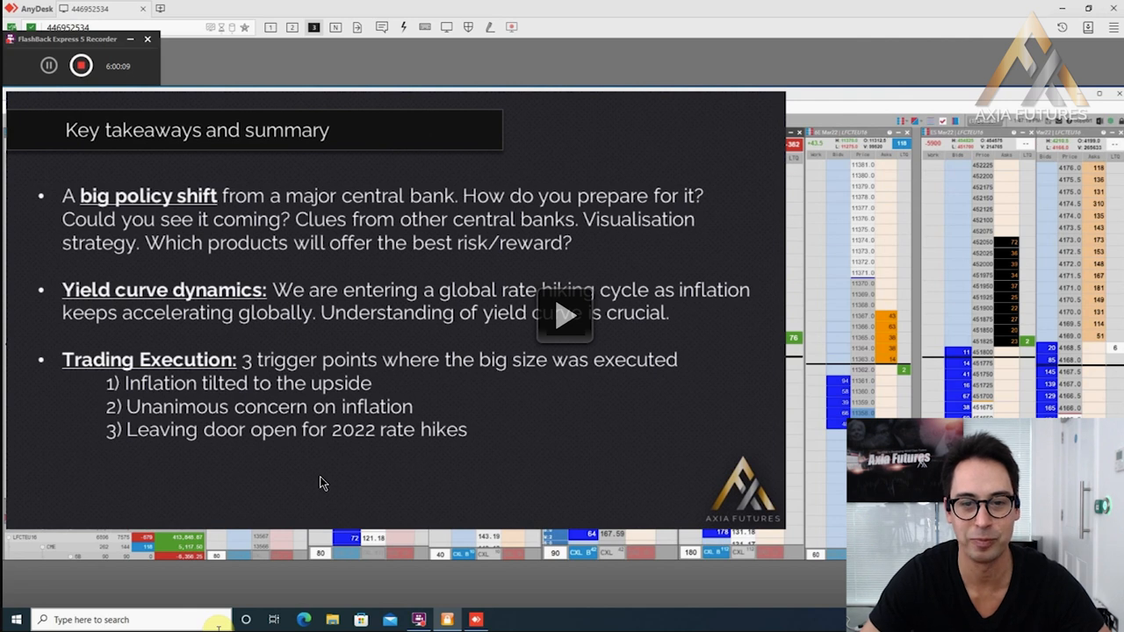